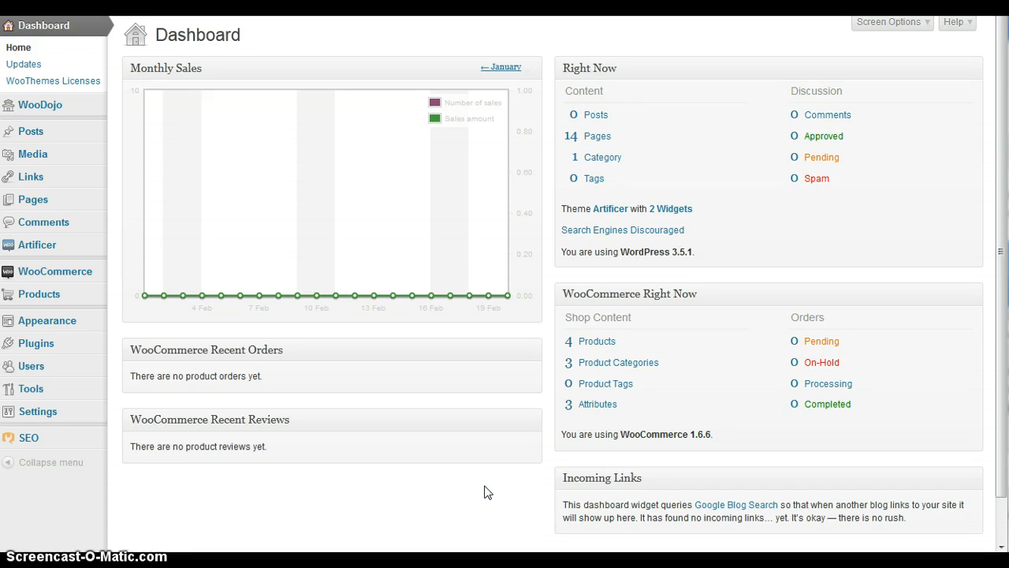
{"action": "mouse_move", "coordinate": [556, 468]}
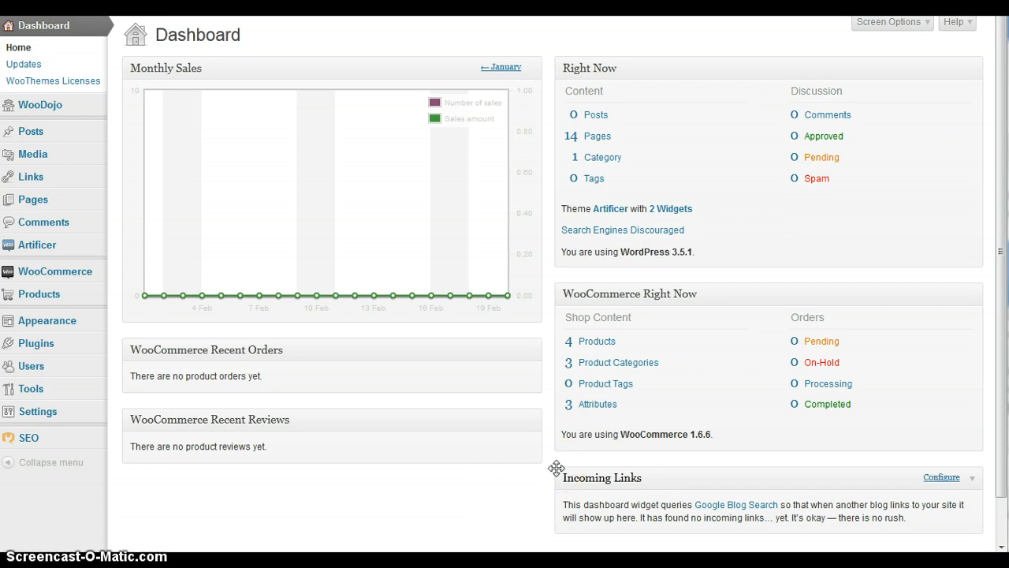
{"action": "mouse_move", "coordinate": [39, 294]}
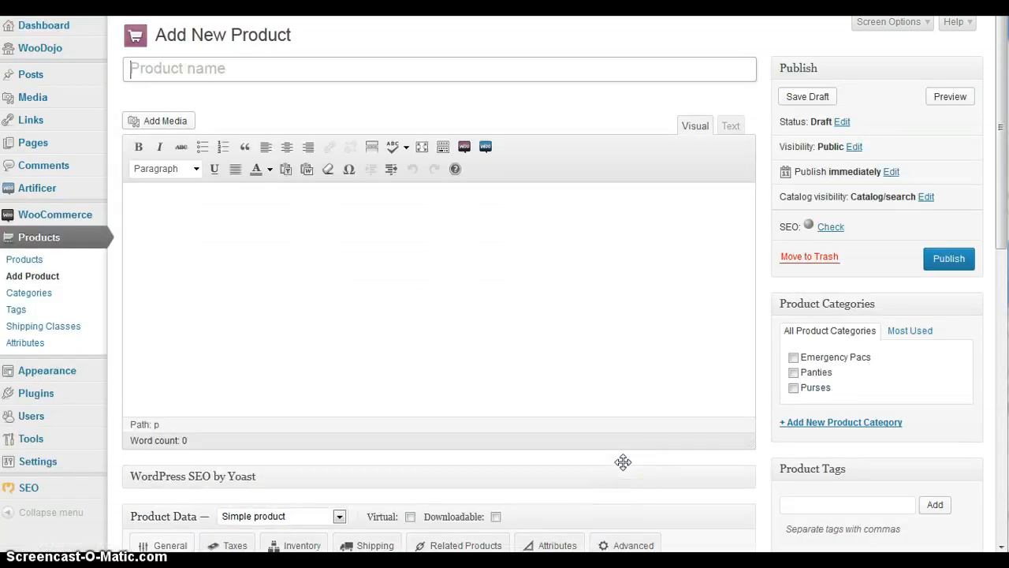
Title the new product 'Emergency Pac' with the description 'This is the description'.
{"action": "left_click", "coordinate": [439, 69]}
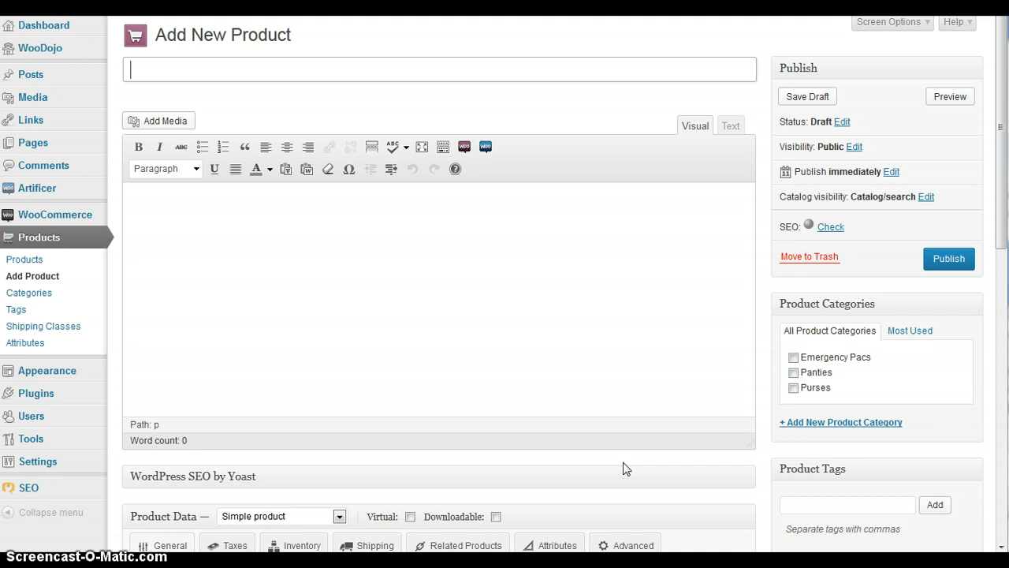
{"action": "type", "text": "Emergency Pac"}
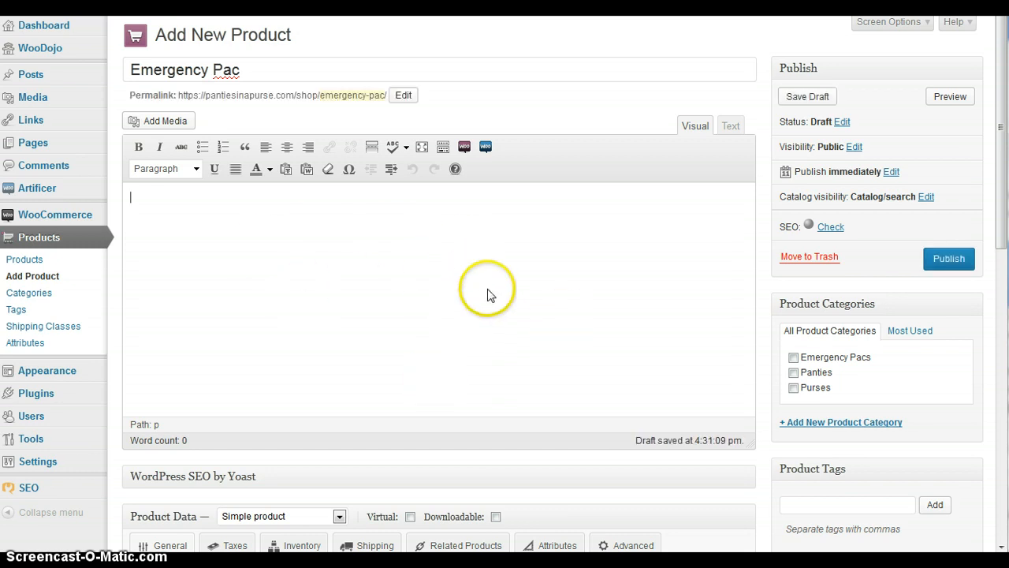
{"action": "mouse_move", "coordinate": [541, 250]}
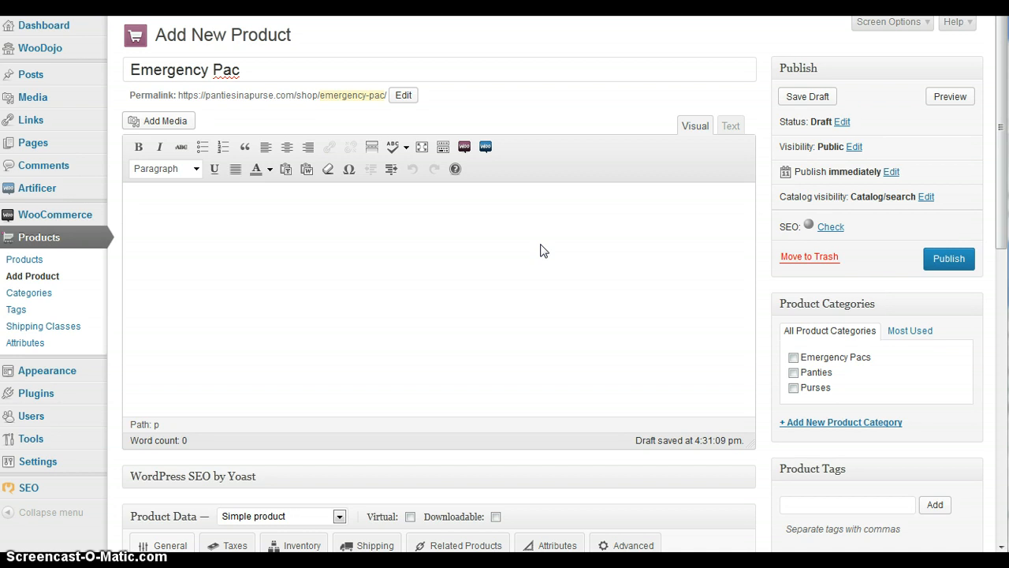
{"action": "type", "text": "This"}
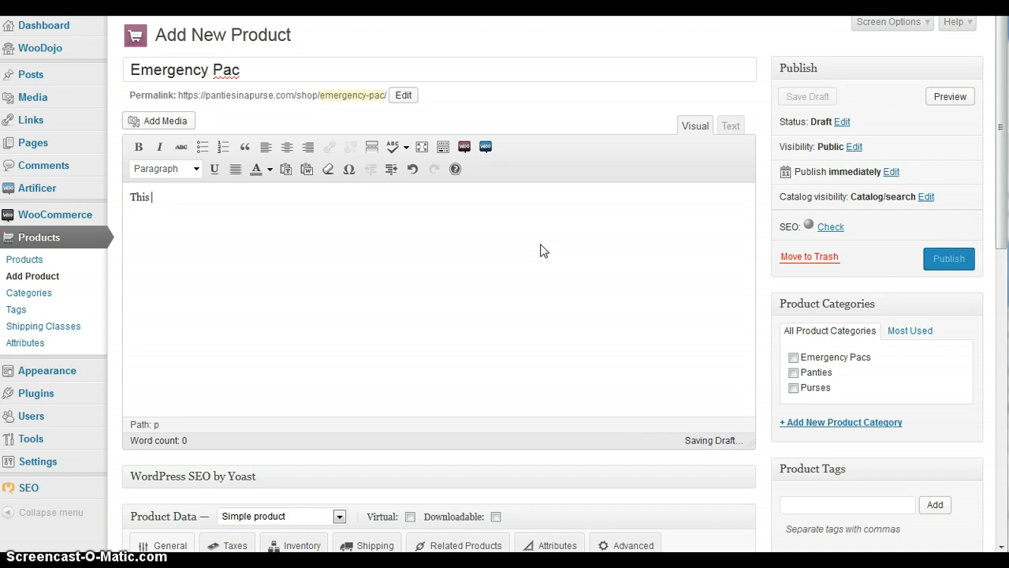
{"action": "type", "text": "is the de"}
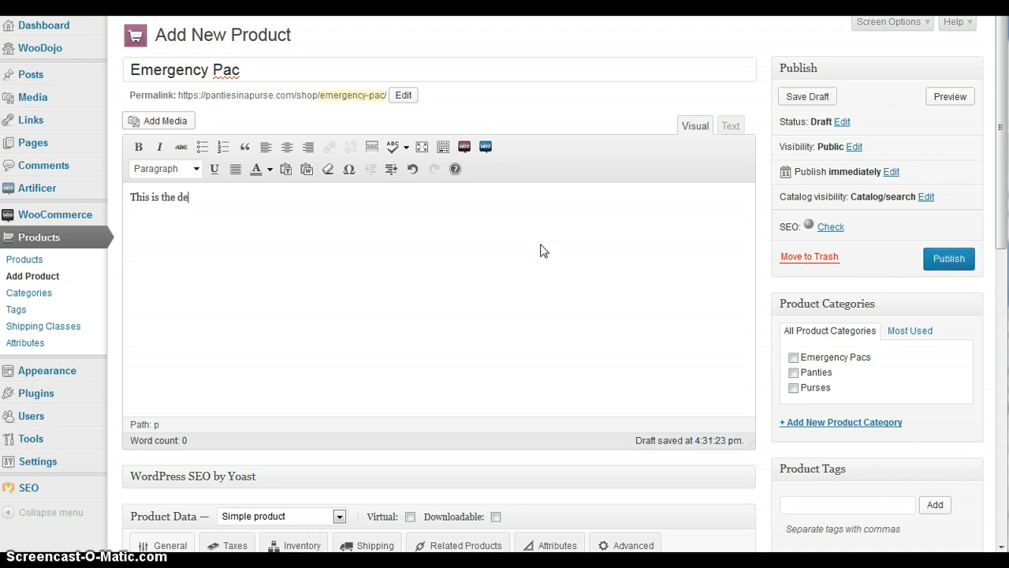
{"action": "type", "text": "scription"}
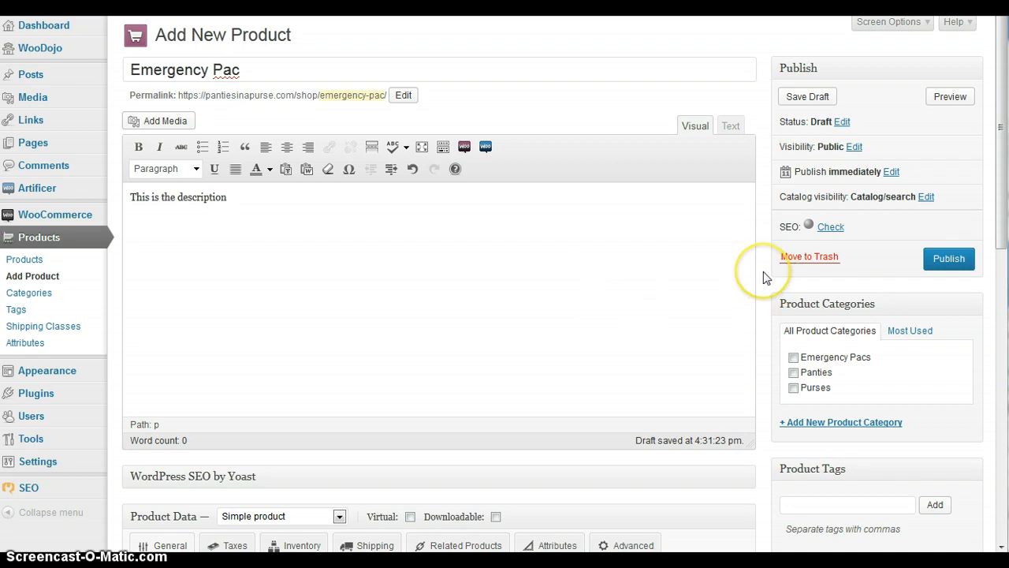
Keep the product type as Simple product and set the regular price to 5.
{"action": "scroll", "scroll_direction": "down", "scroll_amount": 3}
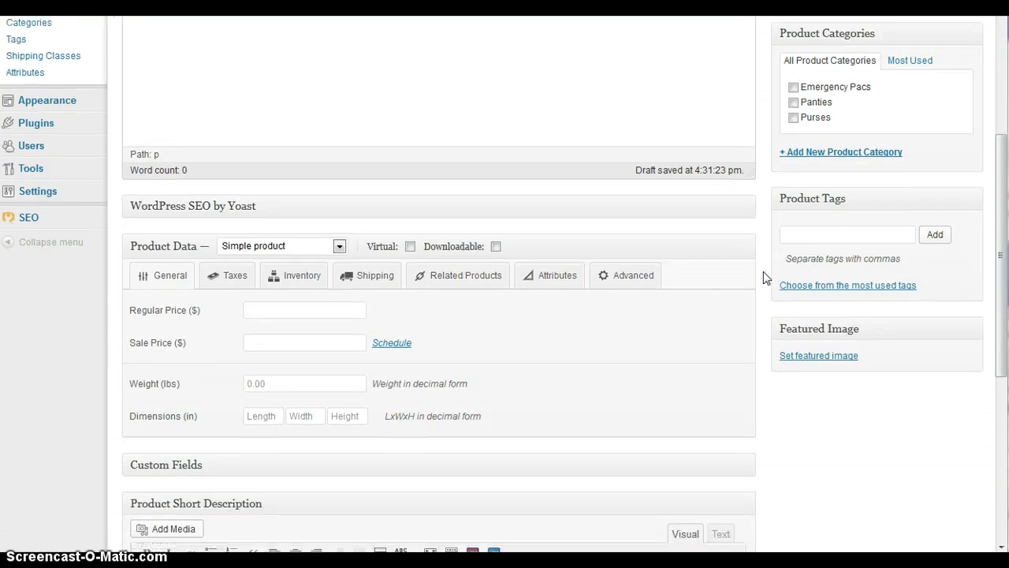
{"action": "scroll", "scroll_direction": "down", "scroll_amount": 3}
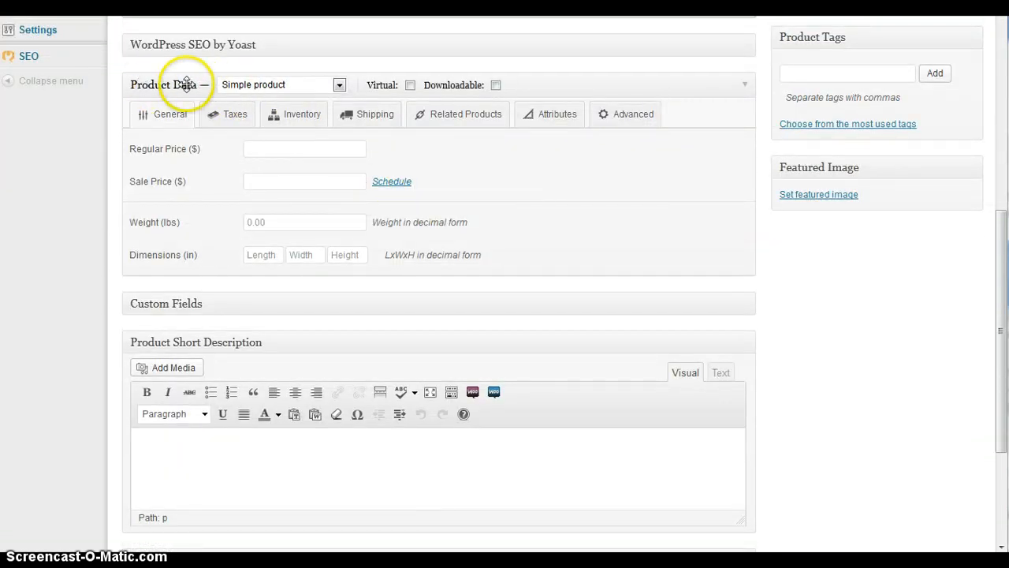
{"action": "mouse_move", "coordinate": [339, 84]}
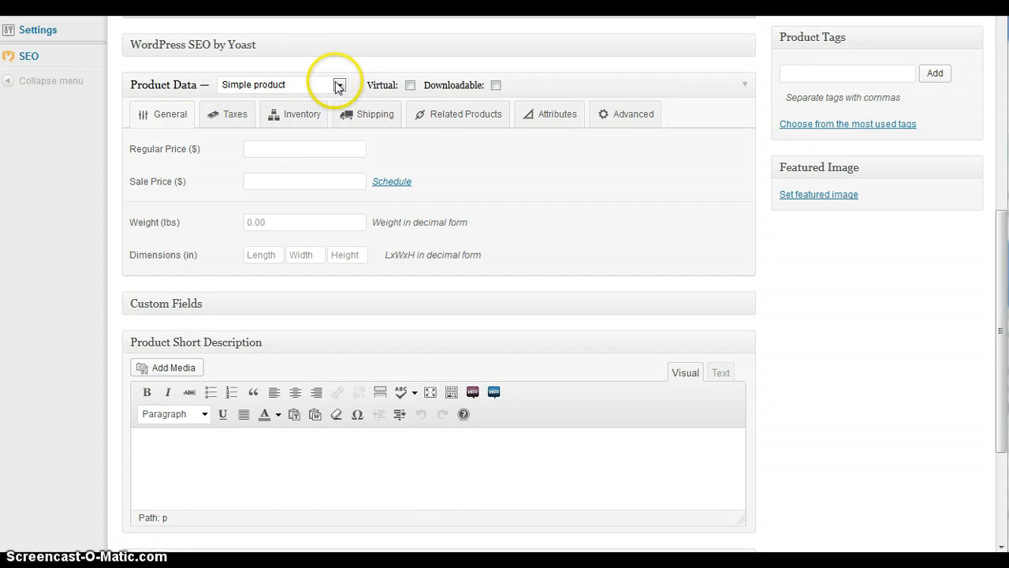
{"action": "left_click", "coordinate": [339, 84]}
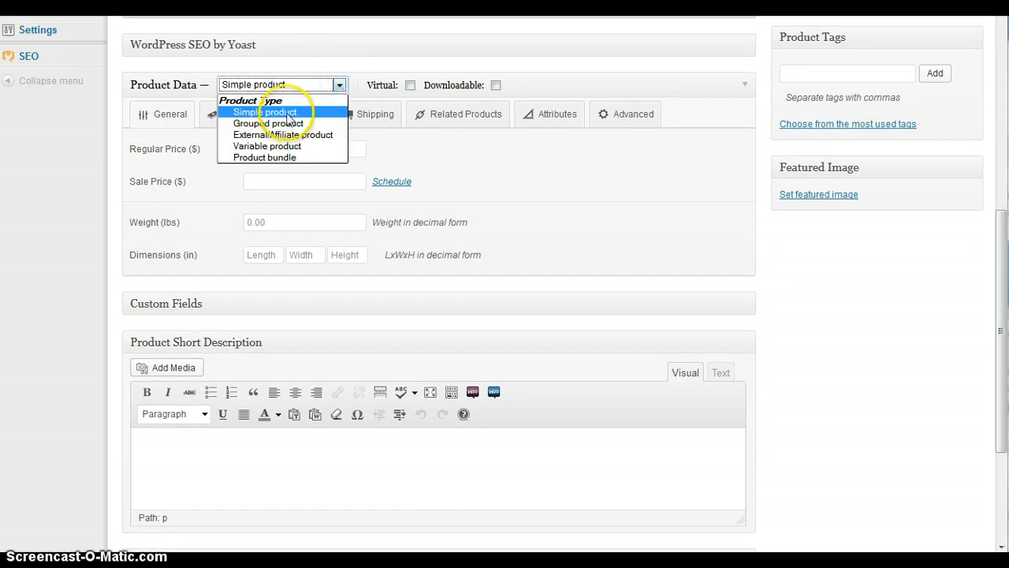
{"action": "left_click", "coordinate": [264, 111]}
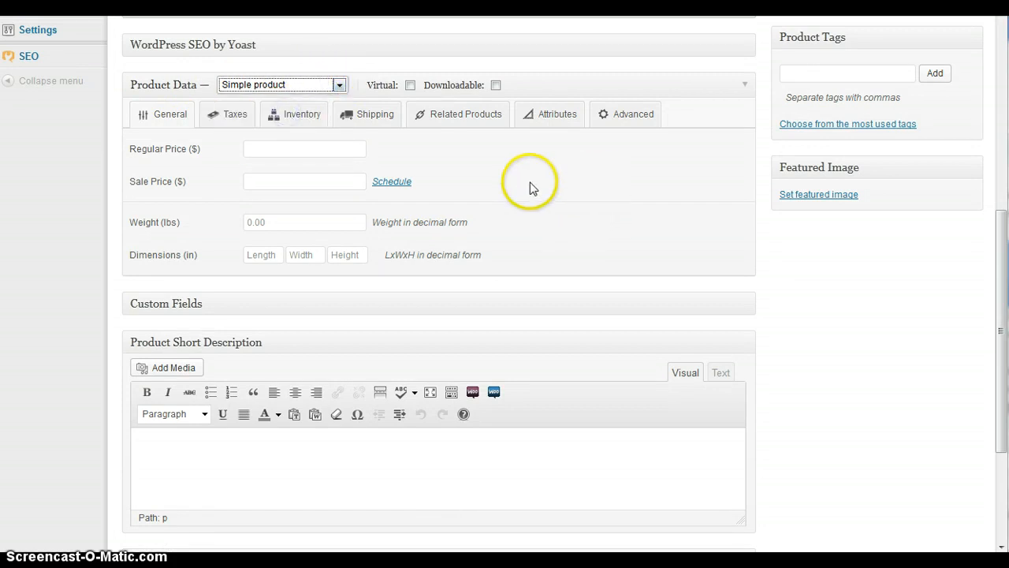
{"action": "mouse_move", "coordinate": [507, 150]}
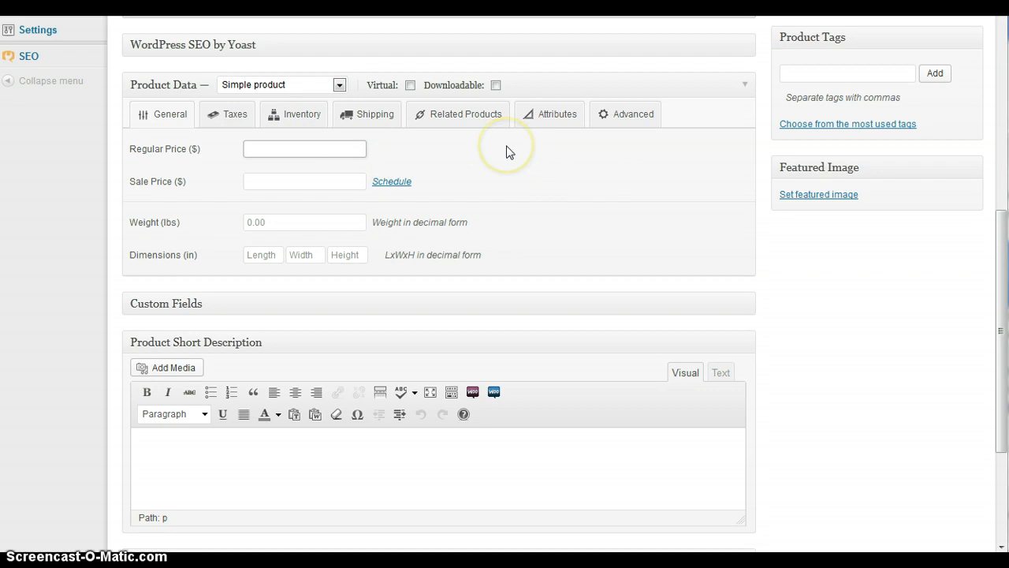
{"action": "left_click", "coordinate": [304, 148]}
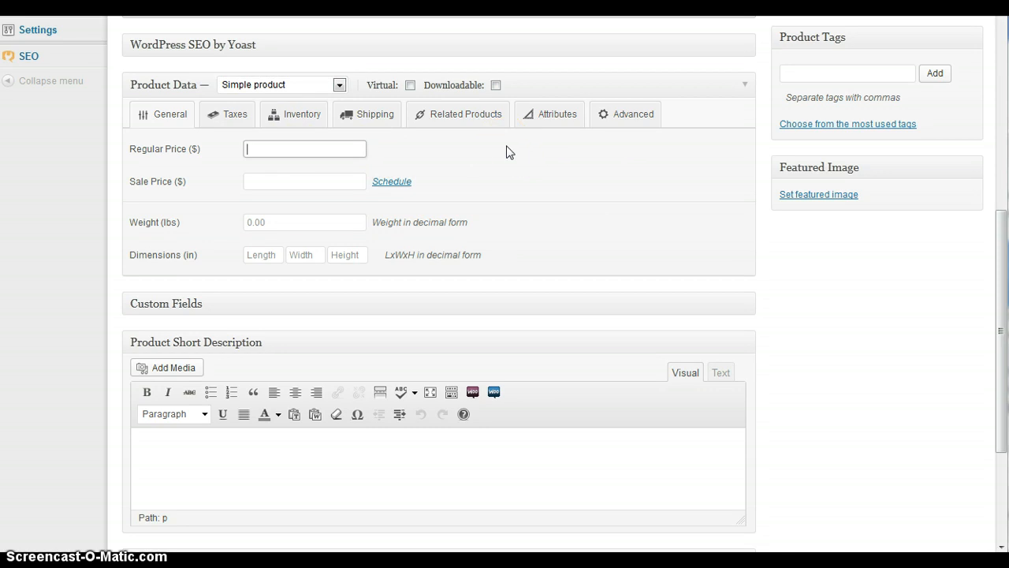
{"action": "type", "text": "5"}
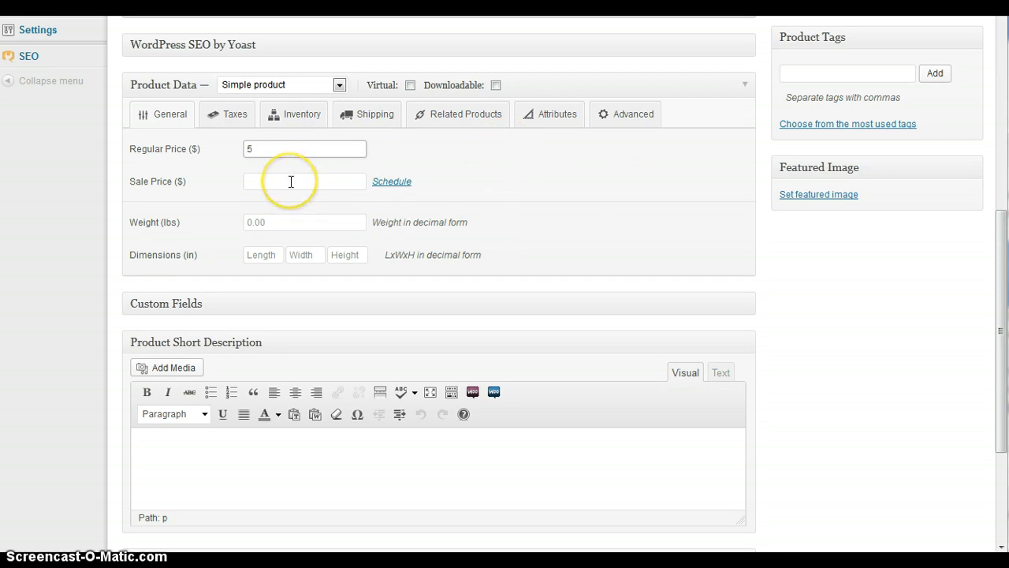
Try a sale price of 4 with a schedule, then cancel and clear it.
{"action": "left_click", "coordinate": [304, 182]}
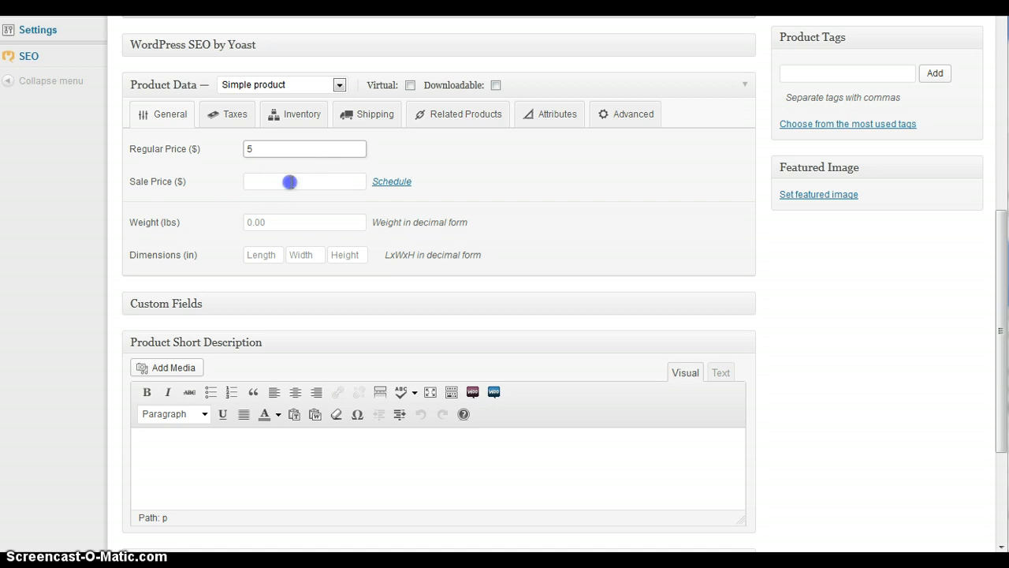
{"action": "type", "text": "4"}
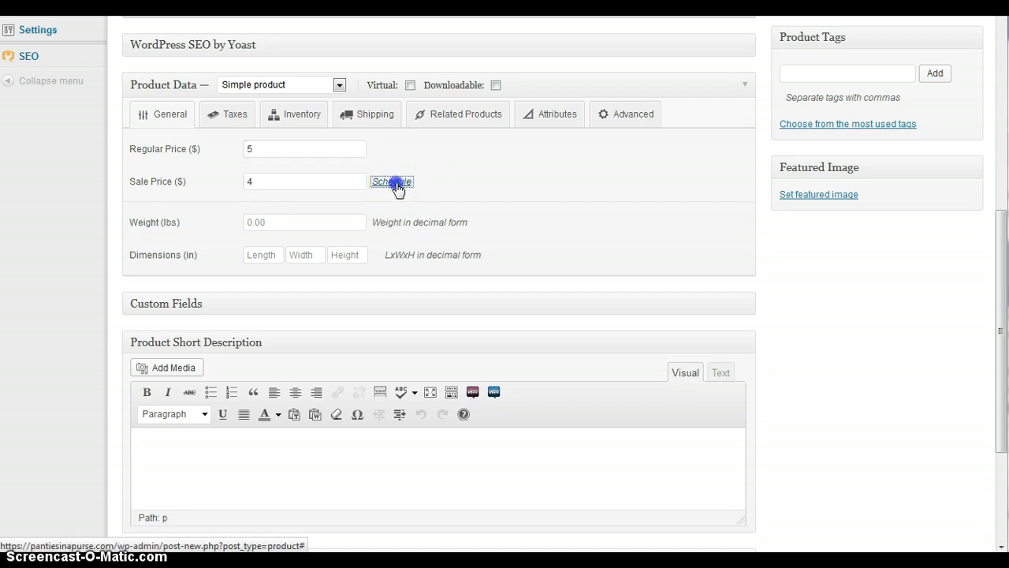
{"action": "left_click", "coordinate": [392, 181]}
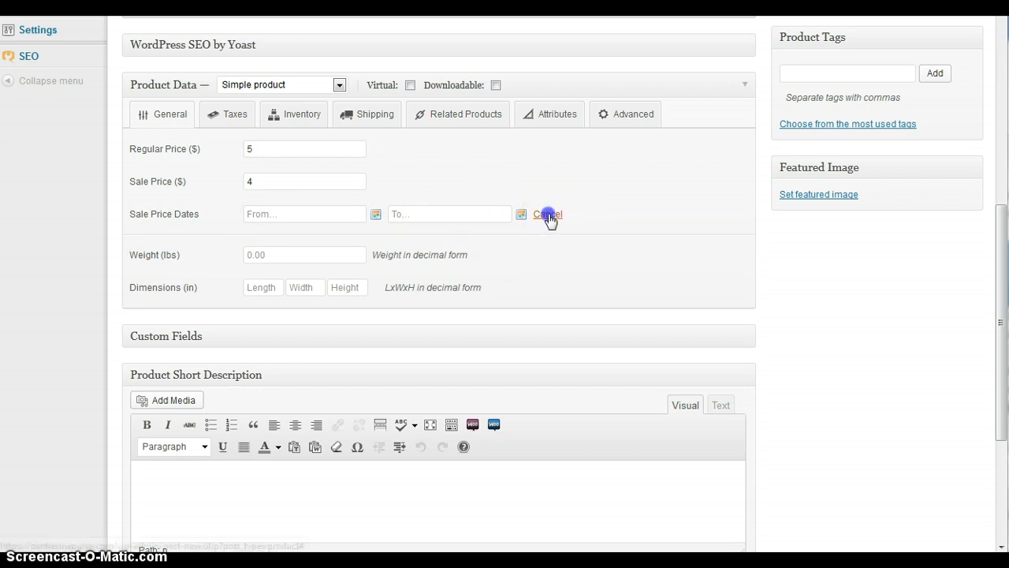
{"action": "left_click", "coordinate": [547, 214]}
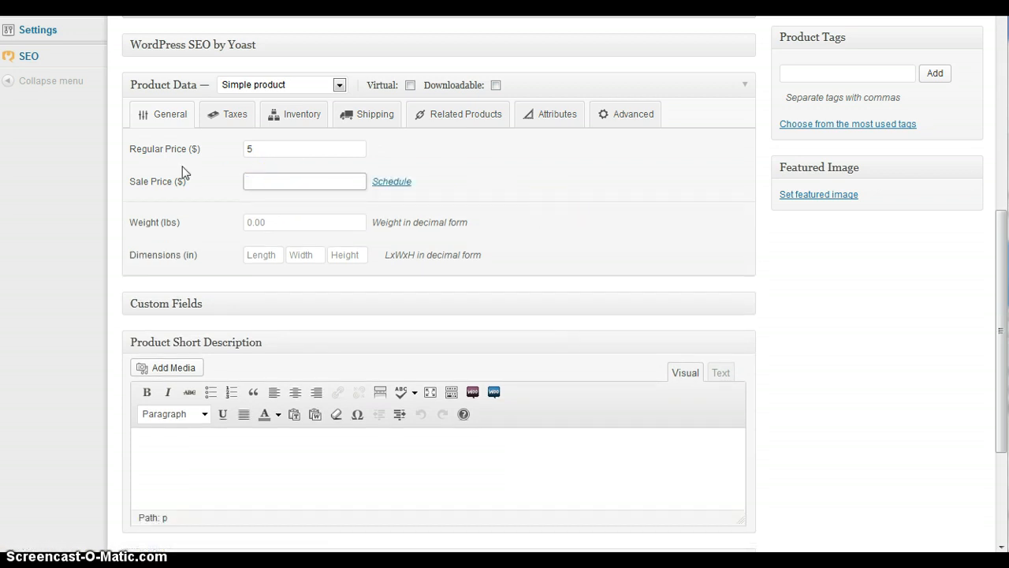
{"action": "left_click", "coordinate": [304, 180]}
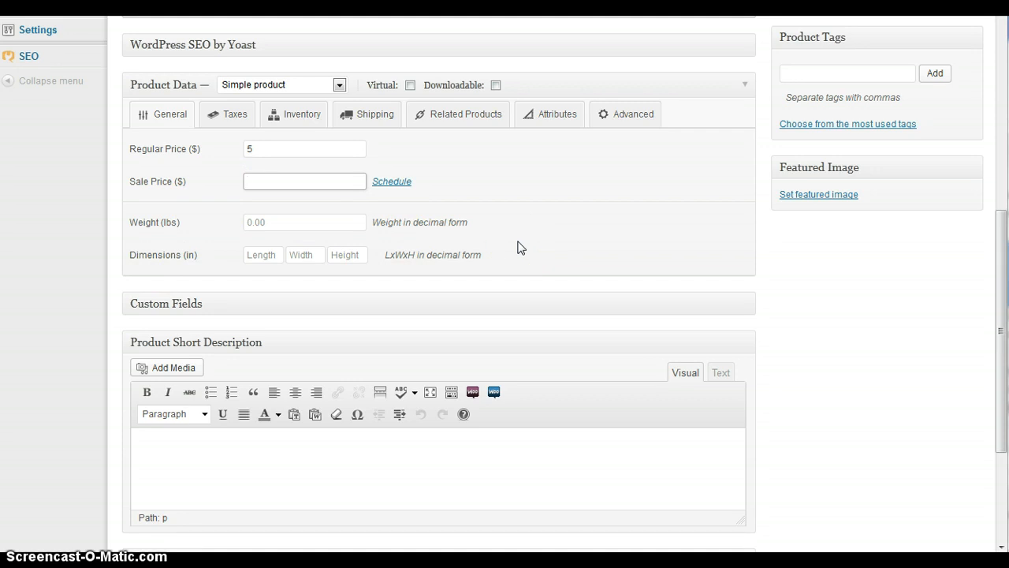
{"action": "left_click", "coordinate": [304, 181]}
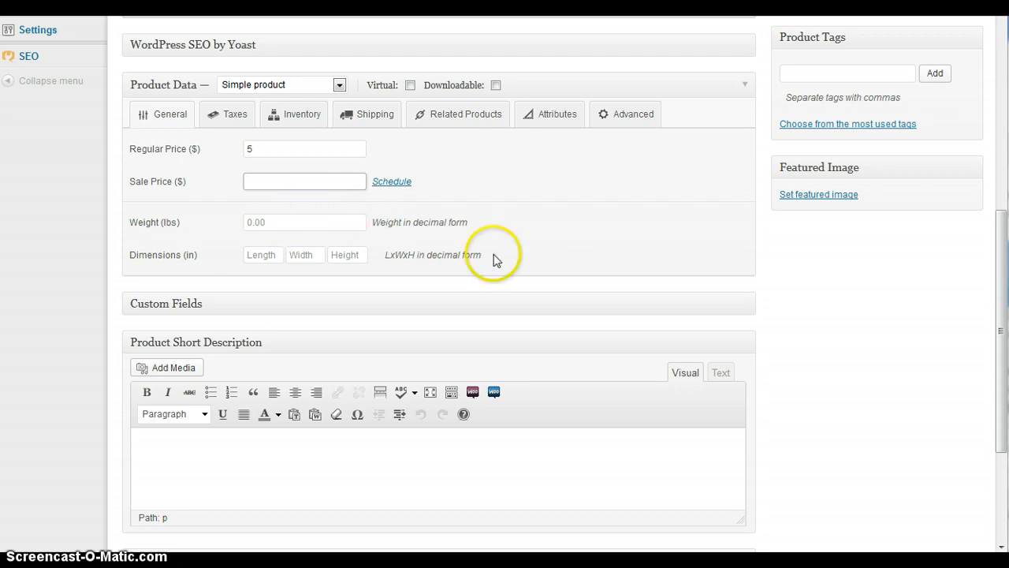
{"action": "mouse_move", "coordinate": [166, 182]}
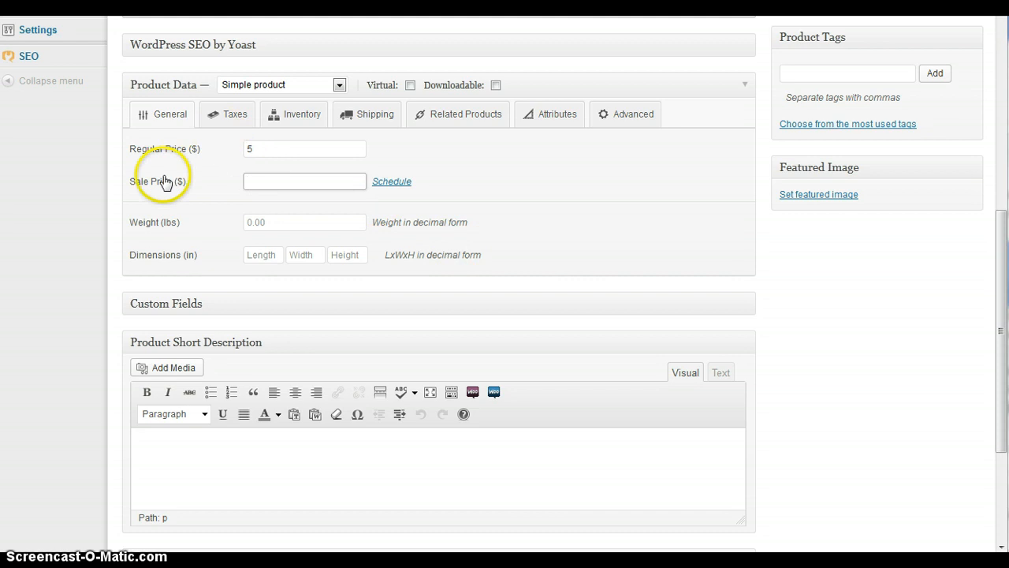
{"action": "left_click", "coordinate": [305, 180]}
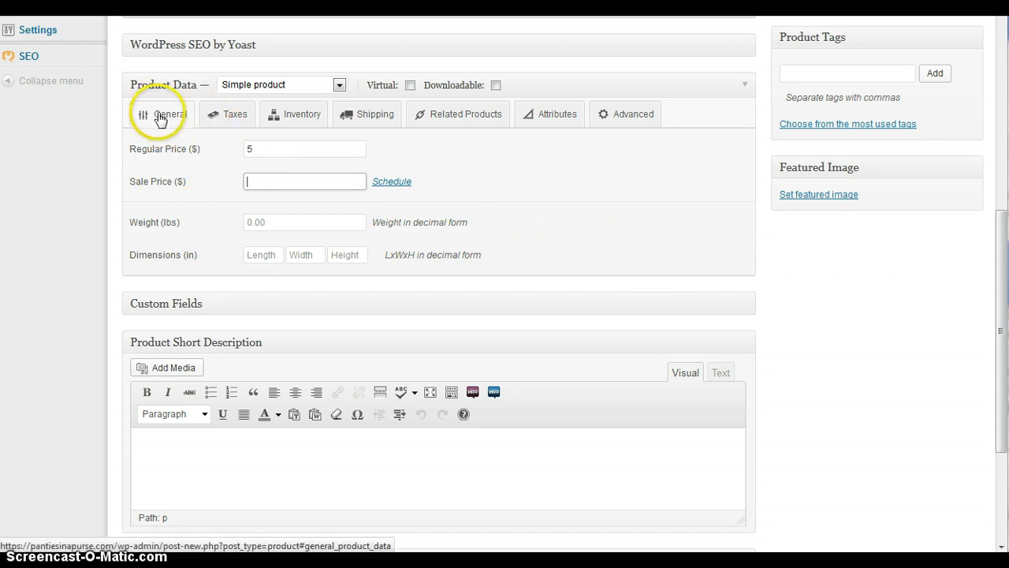
Review tax settings, keeping tax status Taxable and the Standard tax class.
{"action": "left_click", "coordinate": [235, 113]}
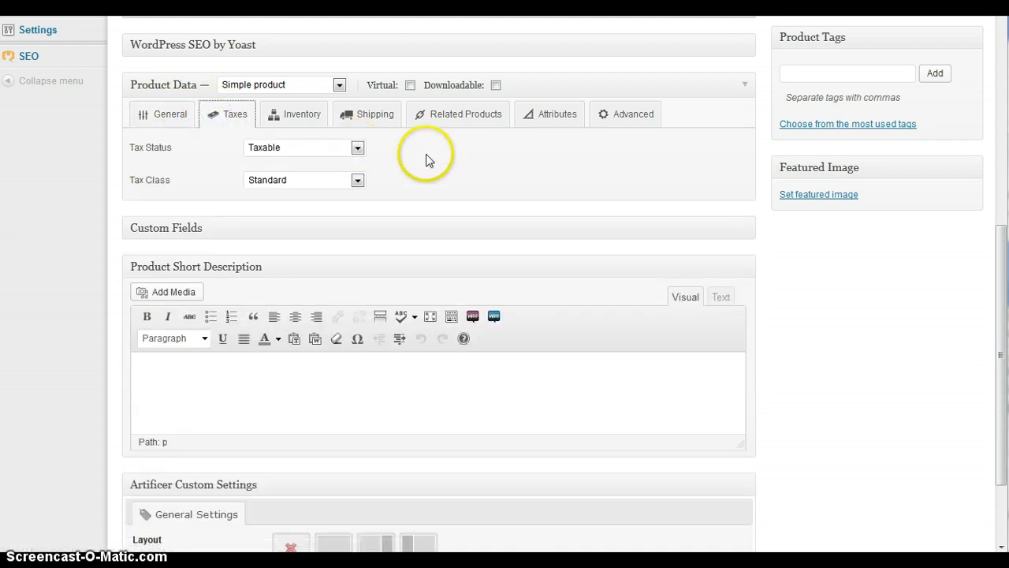
{"action": "mouse_move", "coordinate": [392, 163]}
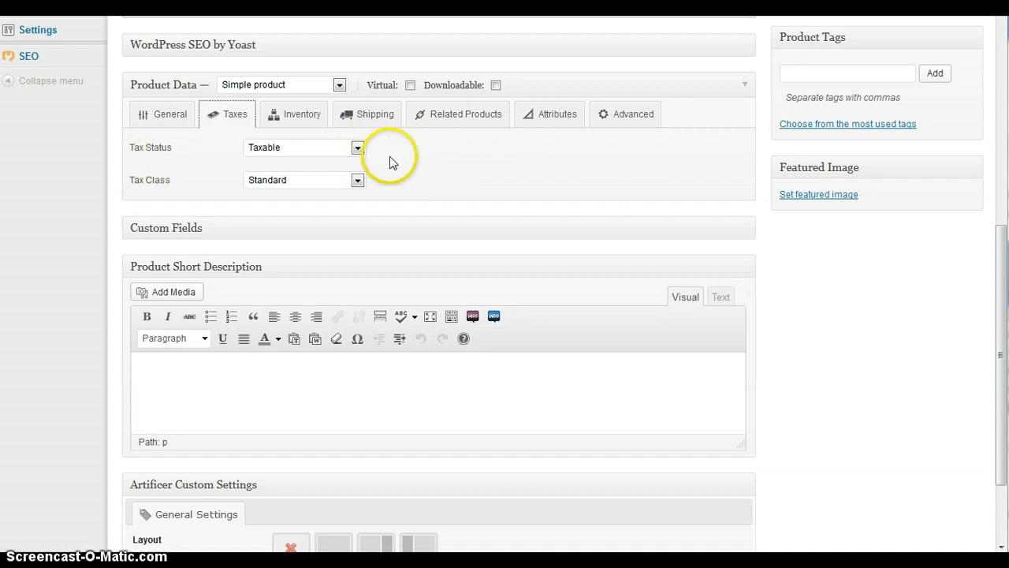
{"action": "mouse_move", "coordinate": [225, 150]}
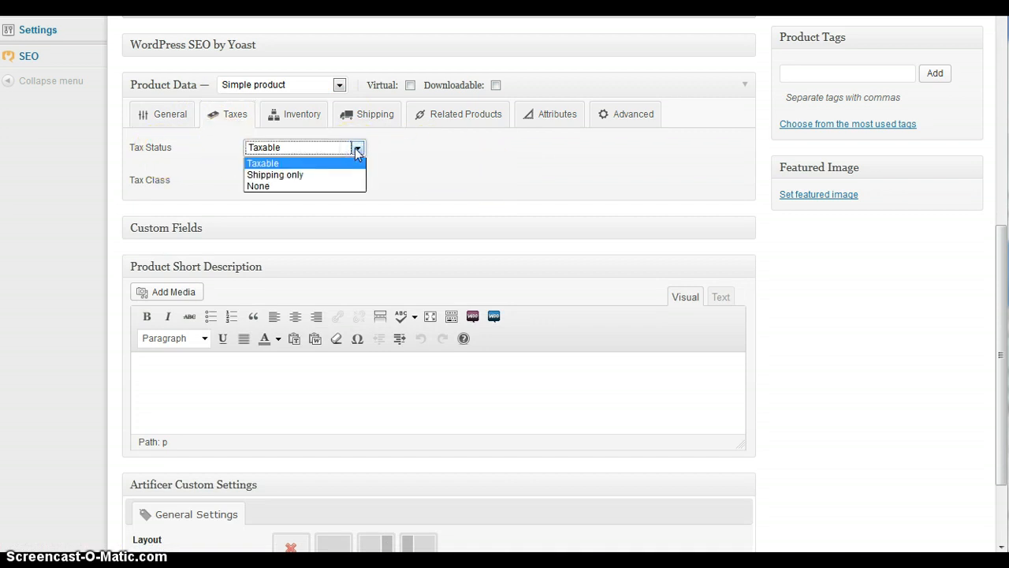
{"action": "left_click", "coordinate": [357, 180]}
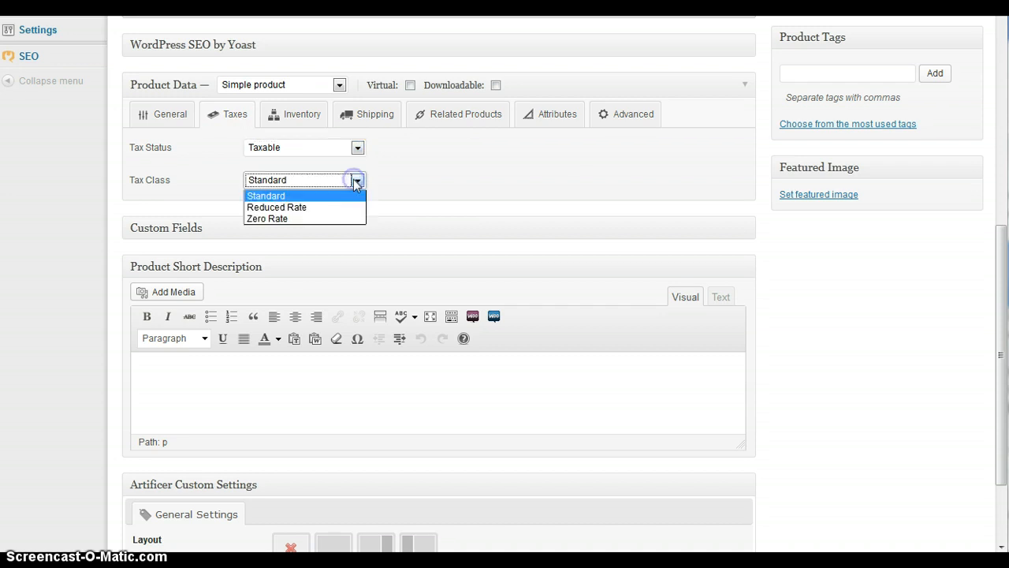
{"action": "left_click", "coordinate": [301, 113]}
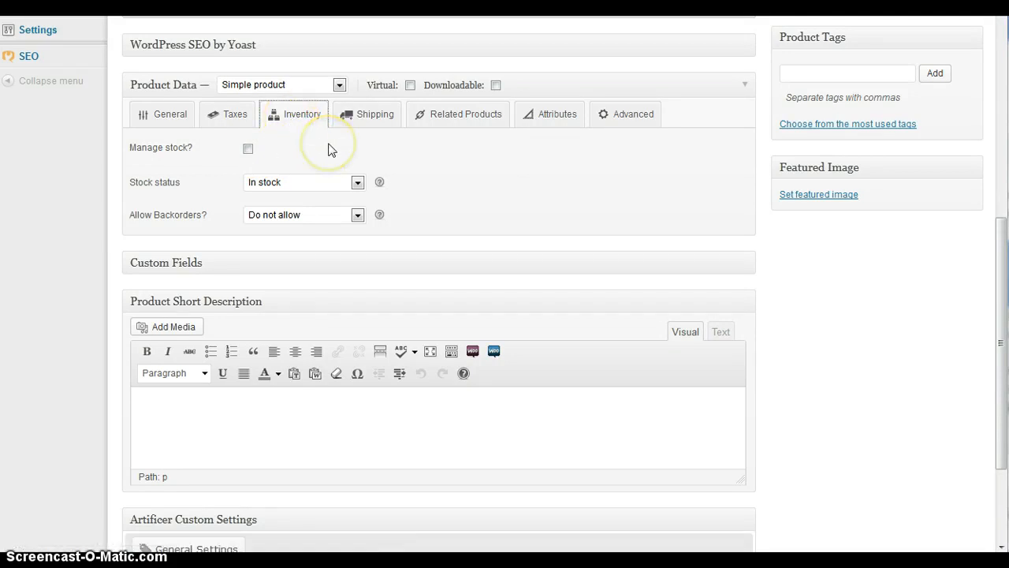
Toggle Manage stock on and off, leaving stock management disabled, and view shipping settings.
{"action": "left_click", "coordinate": [247, 148]}
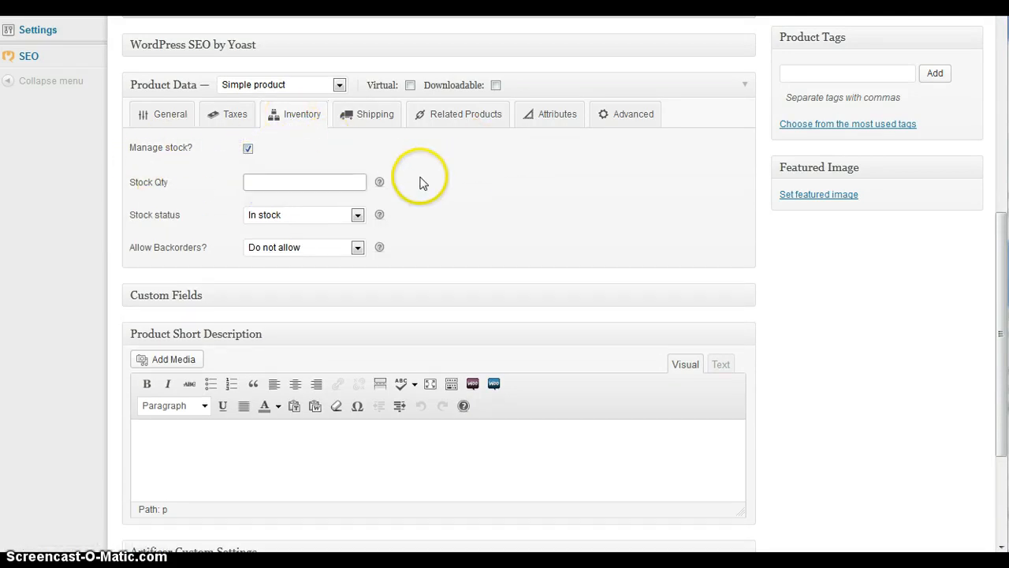
{"action": "mouse_move", "coordinate": [314, 235]}
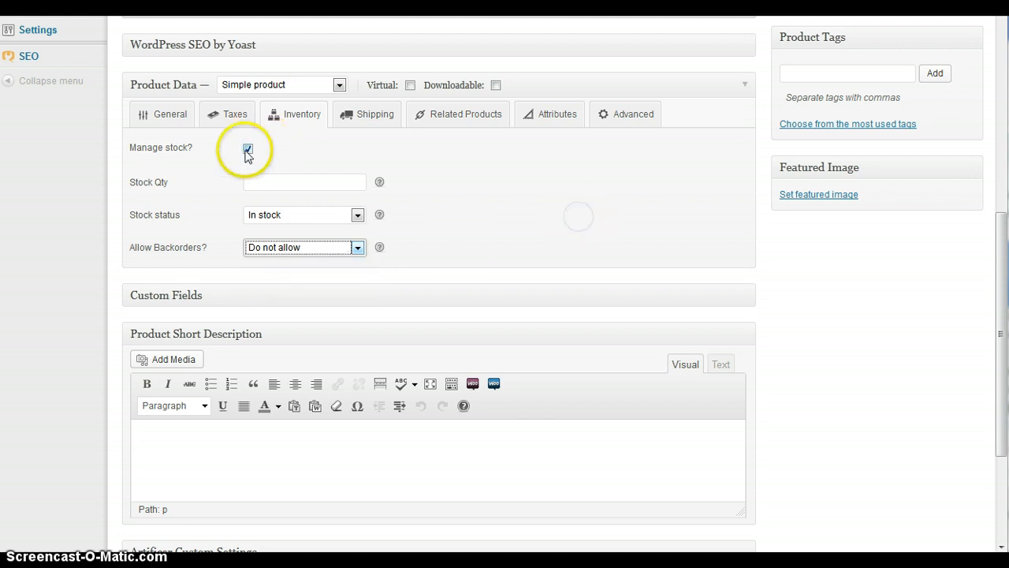
{"action": "left_click", "coordinate": [248, 149]}
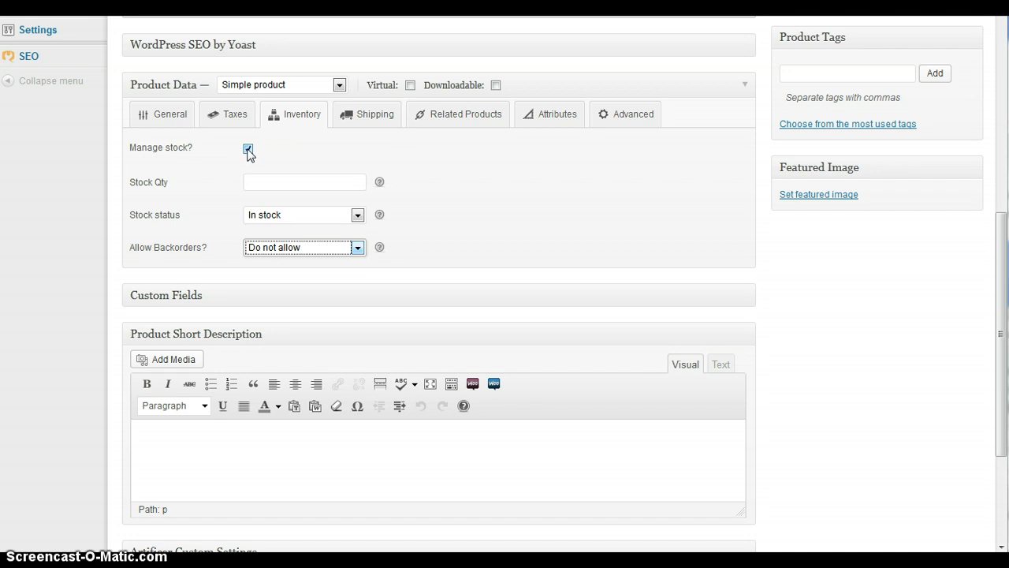
{"action": "left_click", "coordinate": [248, 148]}
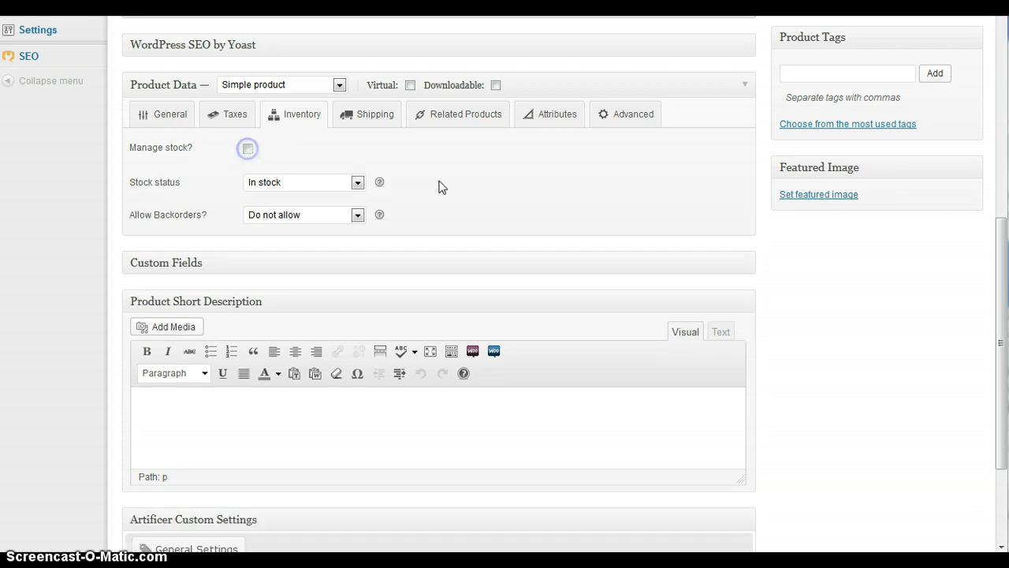
{"action": "left_click", "coordinate": [374, 114]}
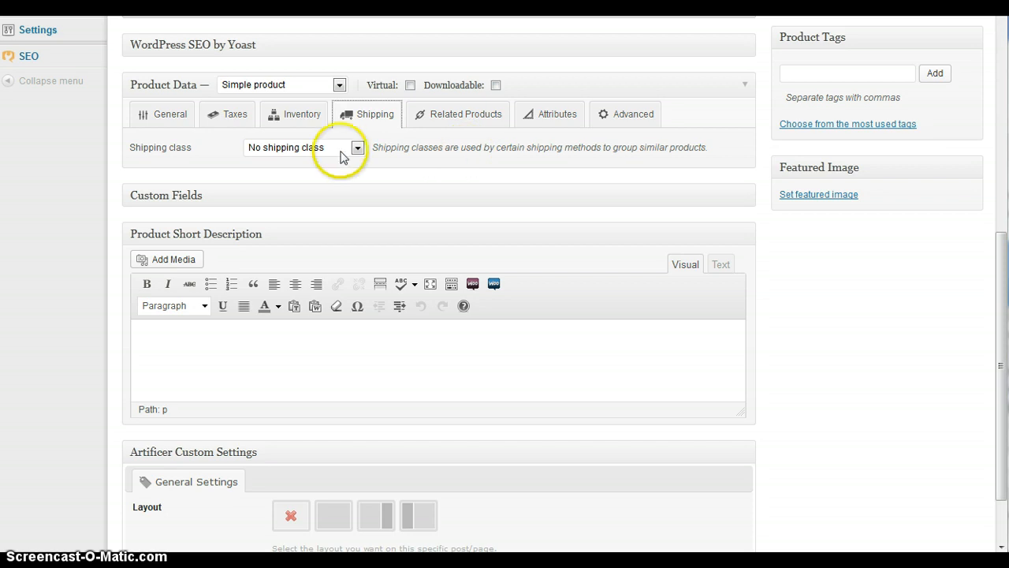
Add Emergency Pac as a cross-sell by searching 'emer', then remove it again.
{"action": "left_click", "coordinate": [464, 114]}
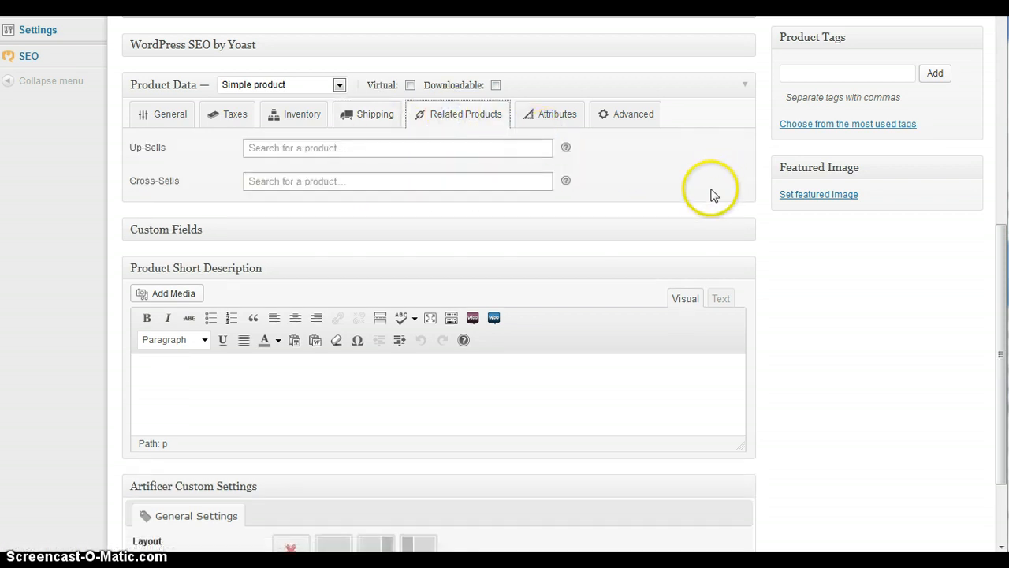
{"action": "mouse_move", "coordinate": [220, 186]}
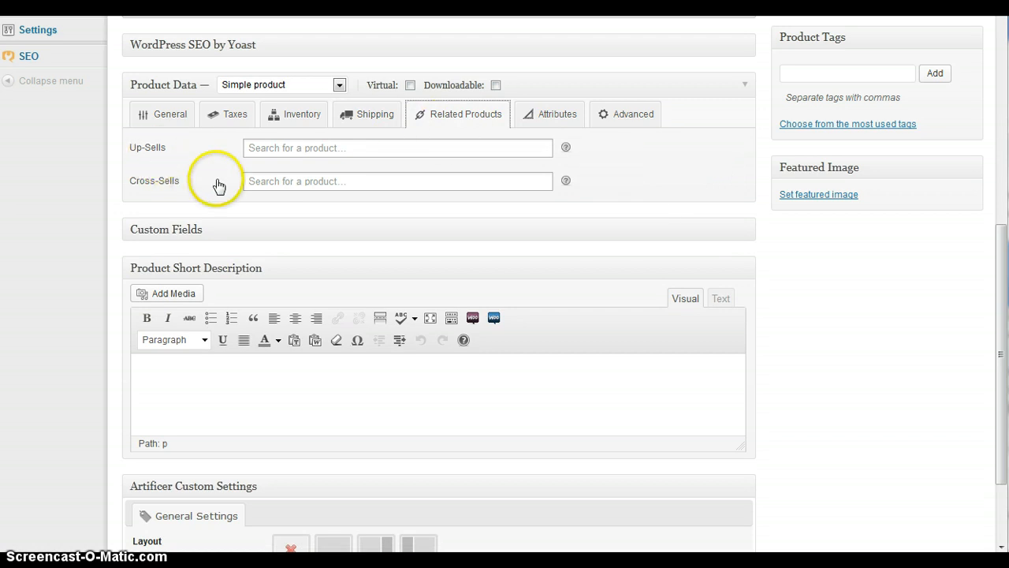
{"action": "mouse_move", "coordinate": [665, 181]}
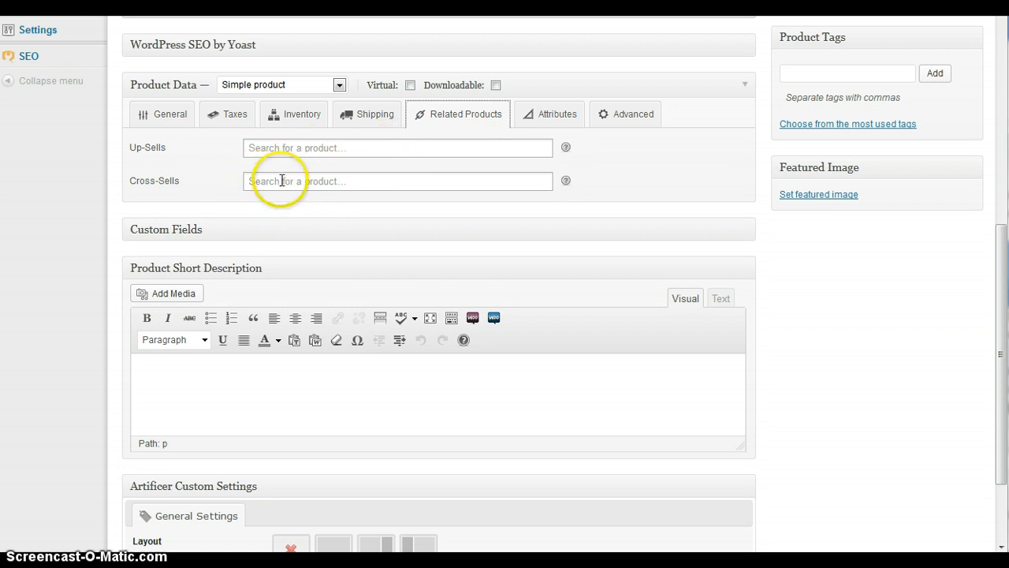
{"action": "left_click", "coordinate": [398, 181]}
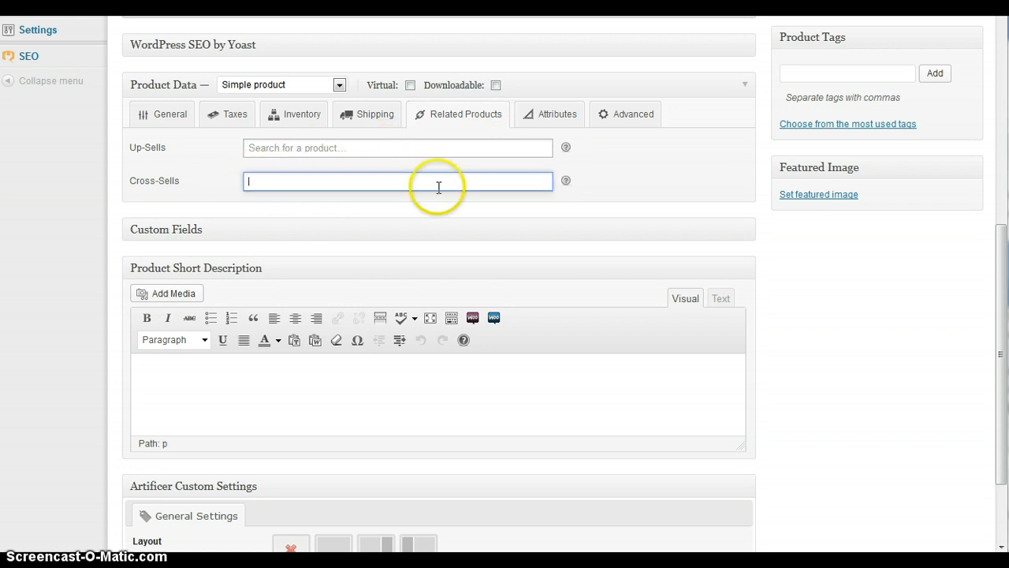
{"action": "type", "text": "emer"}
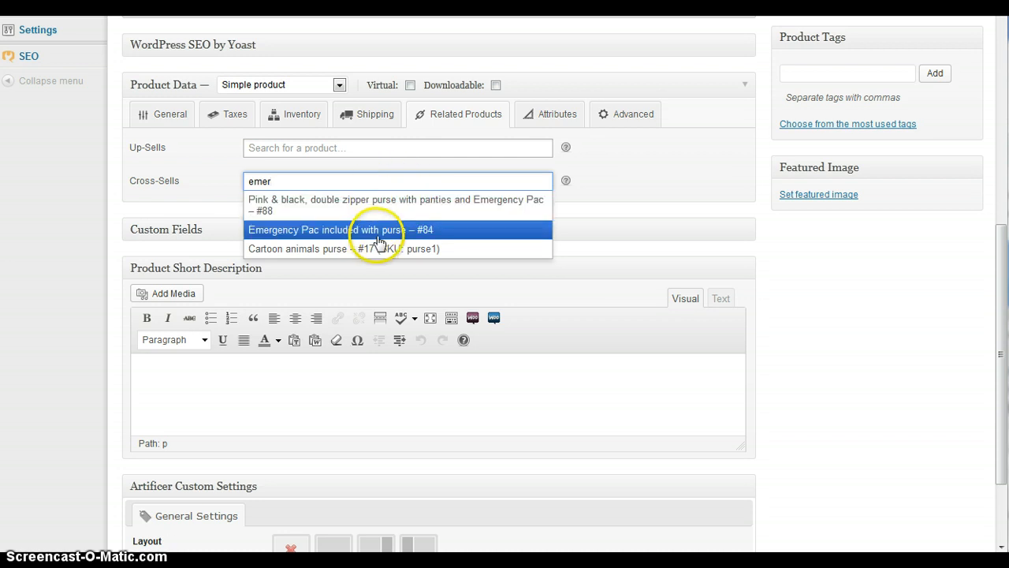
{"action": "mouse_move", "coordinate": [392, 235]}
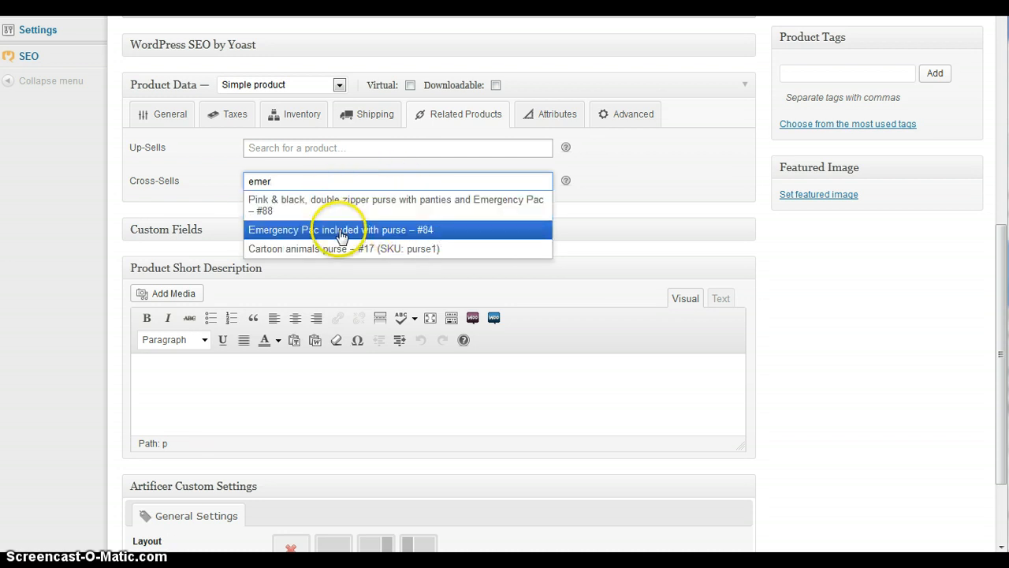
{"action": "type", "text": "l"}
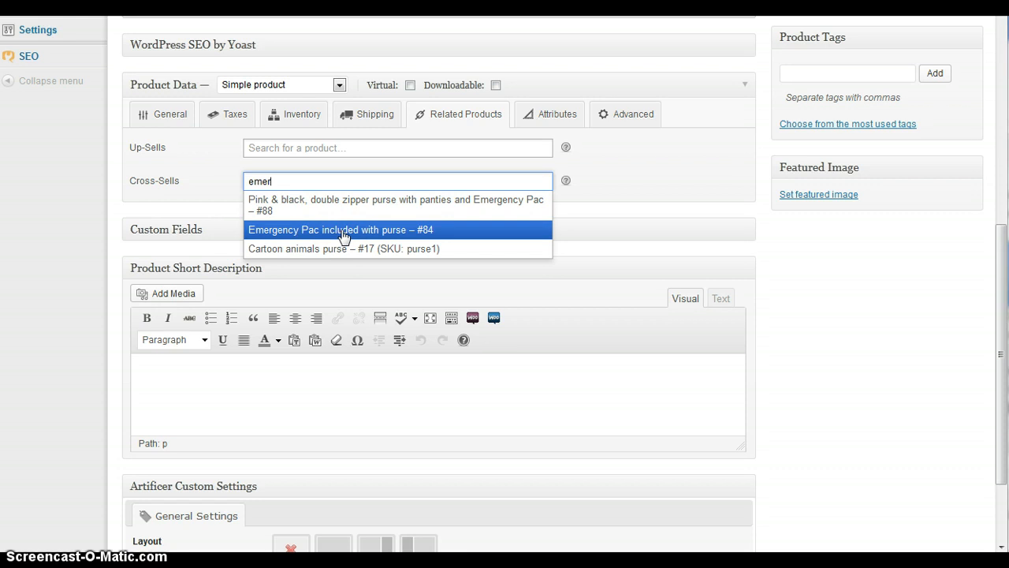
{"action": "left_click", "coordinate": [340, 230]}
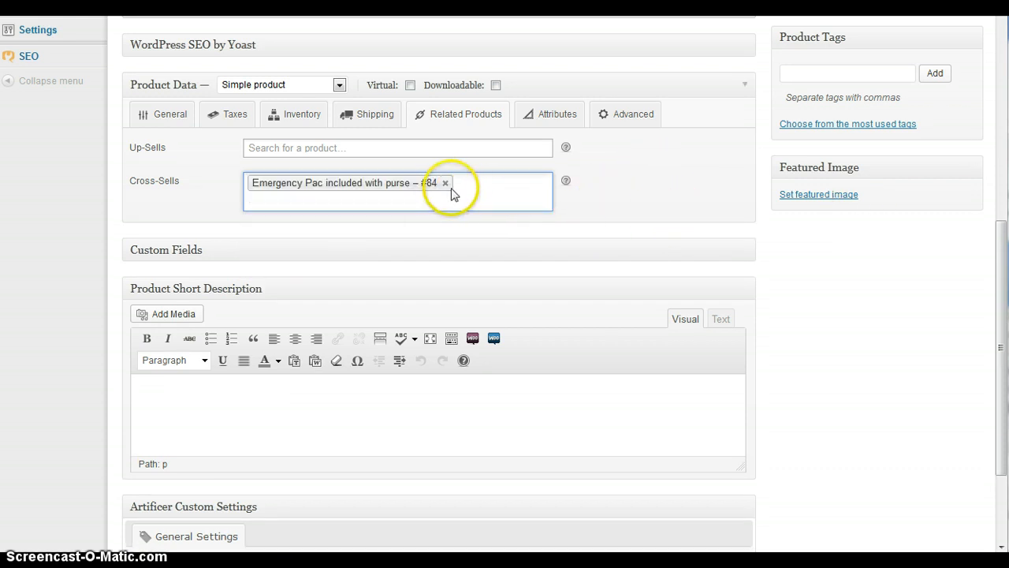
{"action": "left_click", "coordinate": [445, 182]}
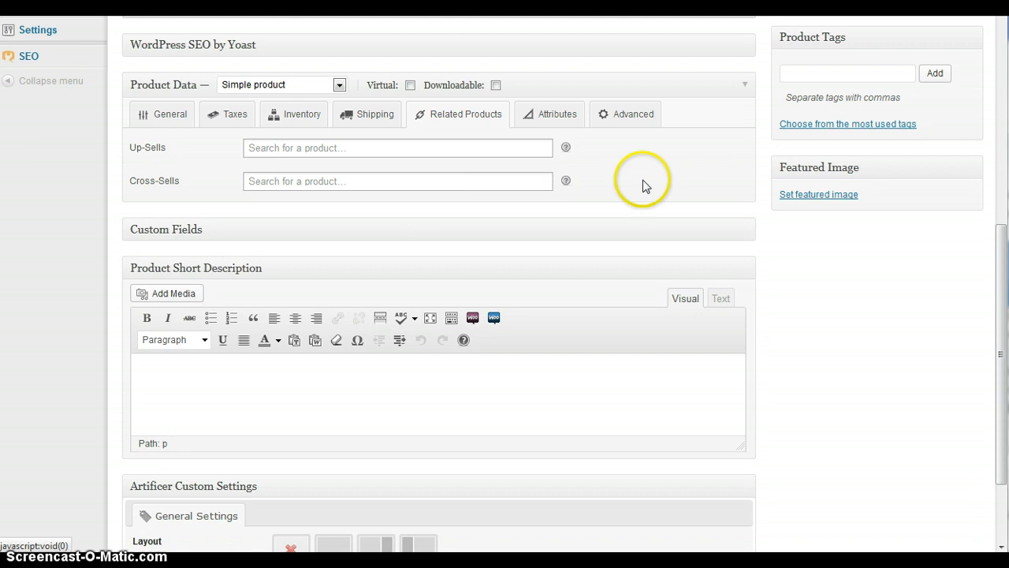
{"action": "left_click", "coordinate": [556, 114]}
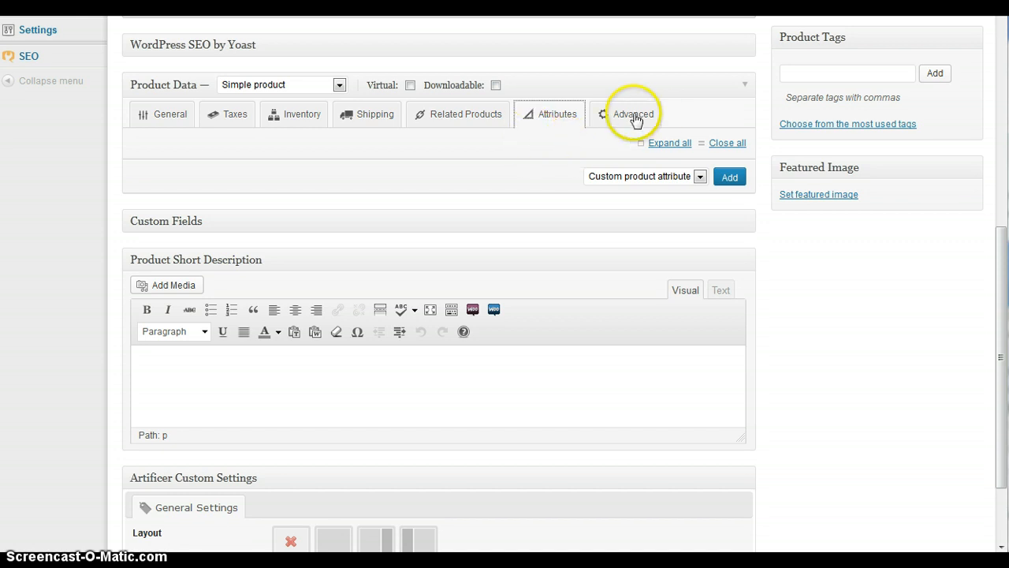
Set menu order to 0, check grouping options, and leave customer reviews disabled.
{"action": "left_click", "coordinate": [633, 114]}
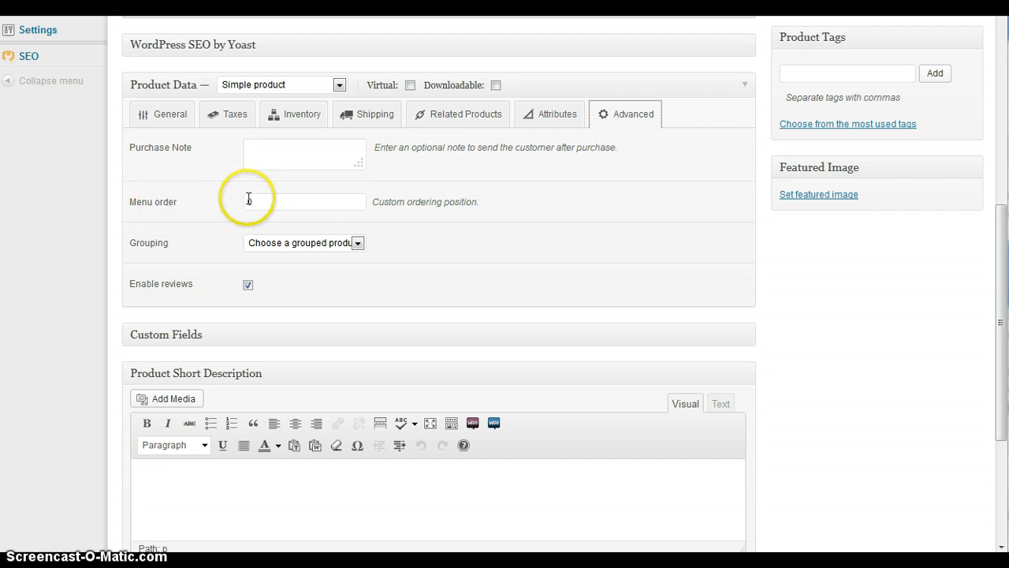
{"action": "type", "text": "0"}
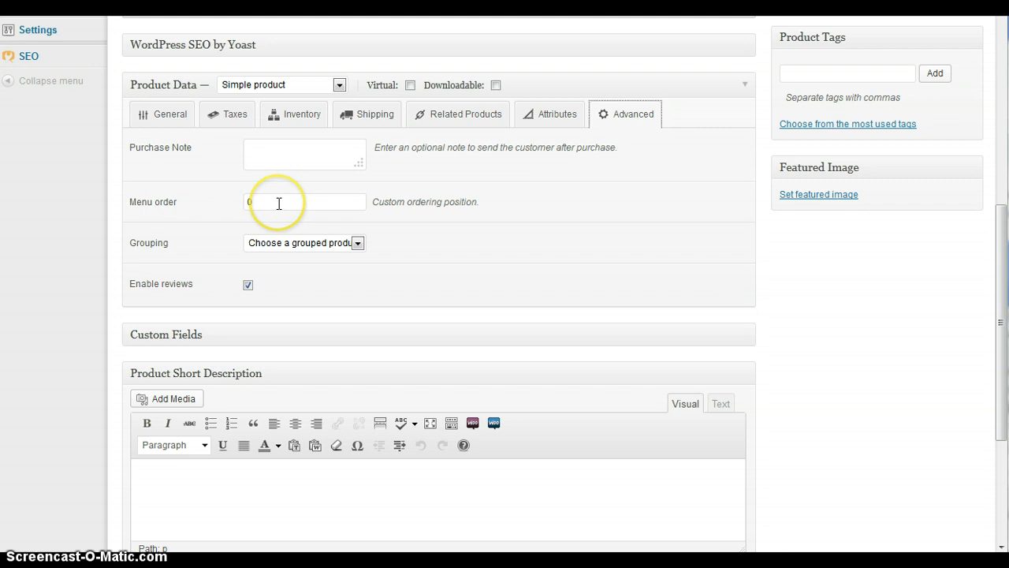
{"action": "mouse_move", "coordinate": [187, 205]}
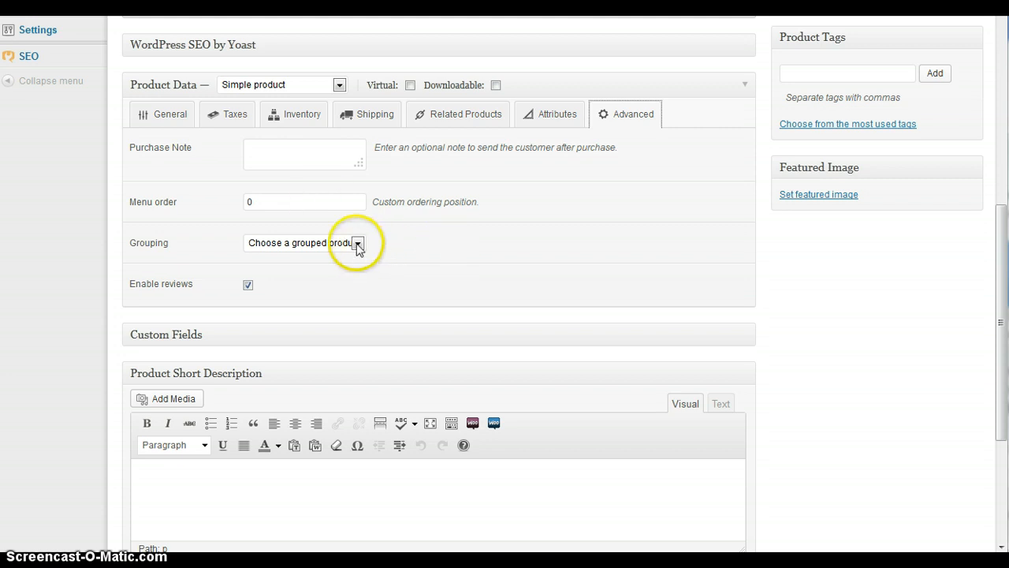
{"action": "left_click", "coordinate": [358, 242]}
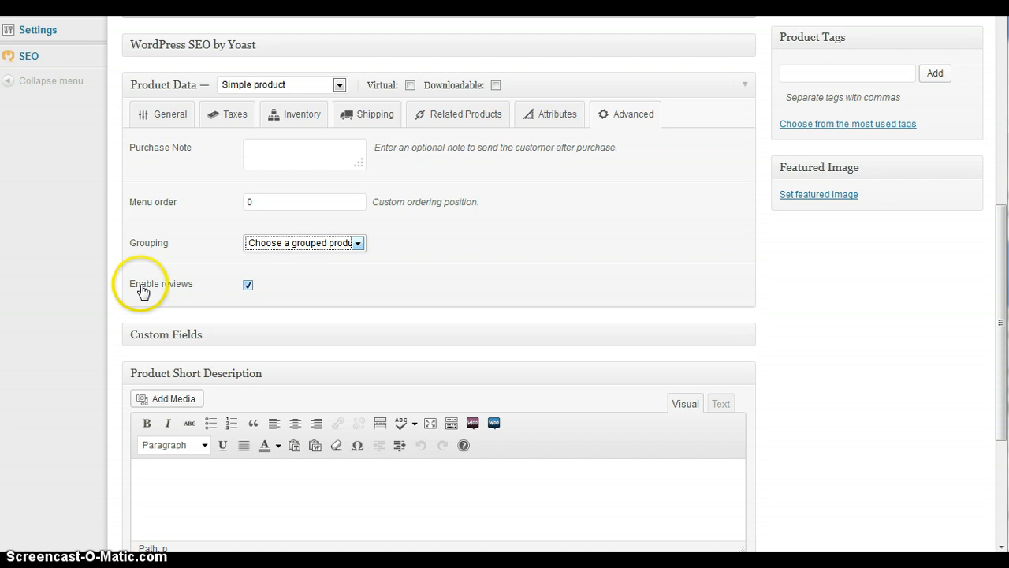
{"action": "mouse_move", "coordinate": [329, 293]}
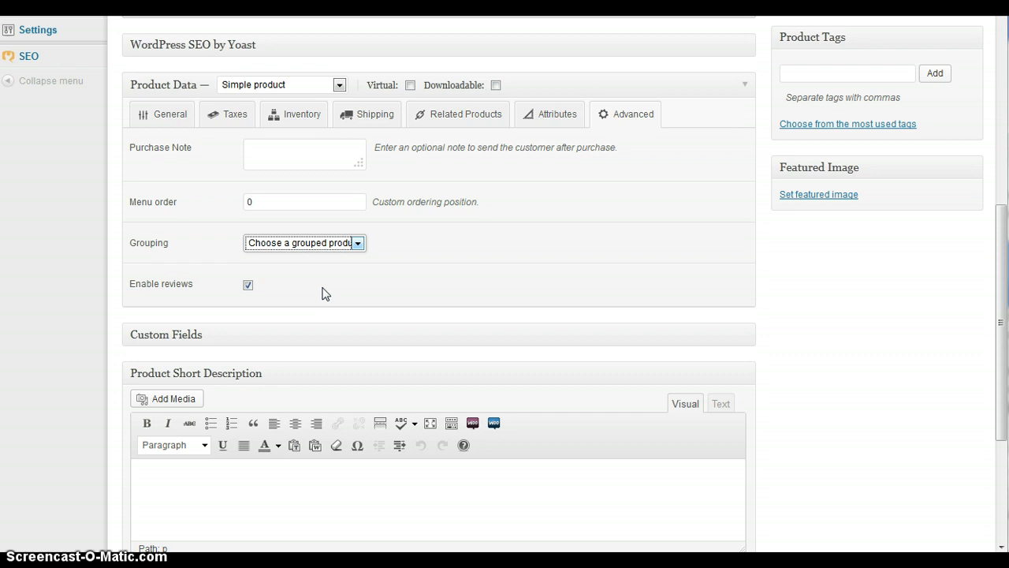
{"action": "left_click", "coordinate": [248, 285]}
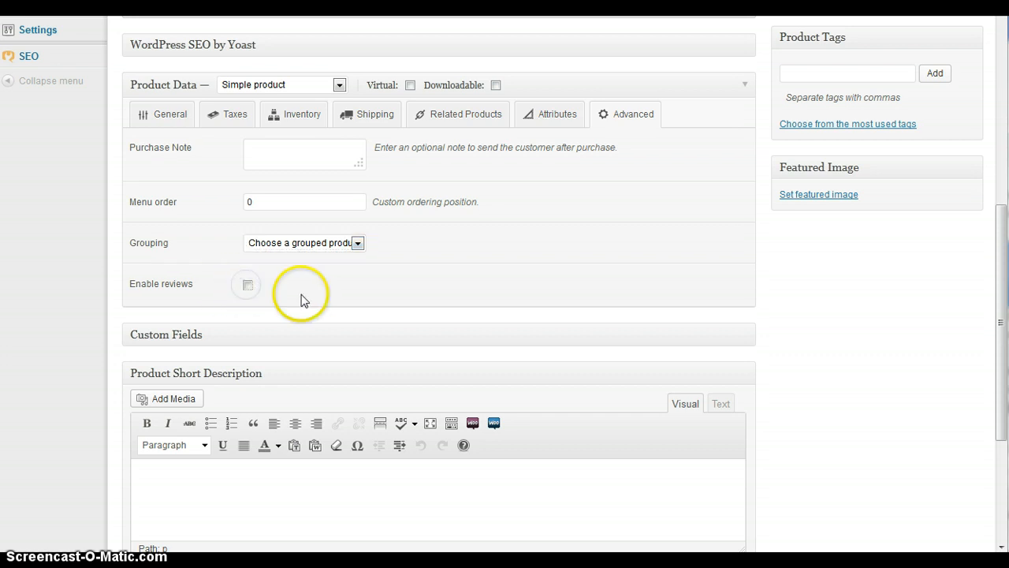
{"action": "left_click", "coordinate": [245, 284]}
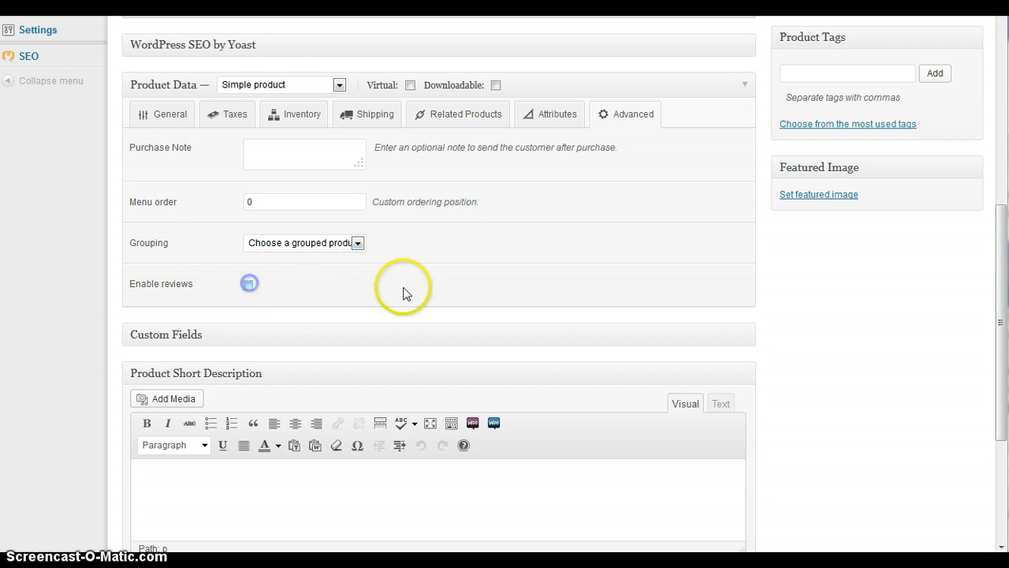
{"action": "left_click", "coordinate": [249, 284]}
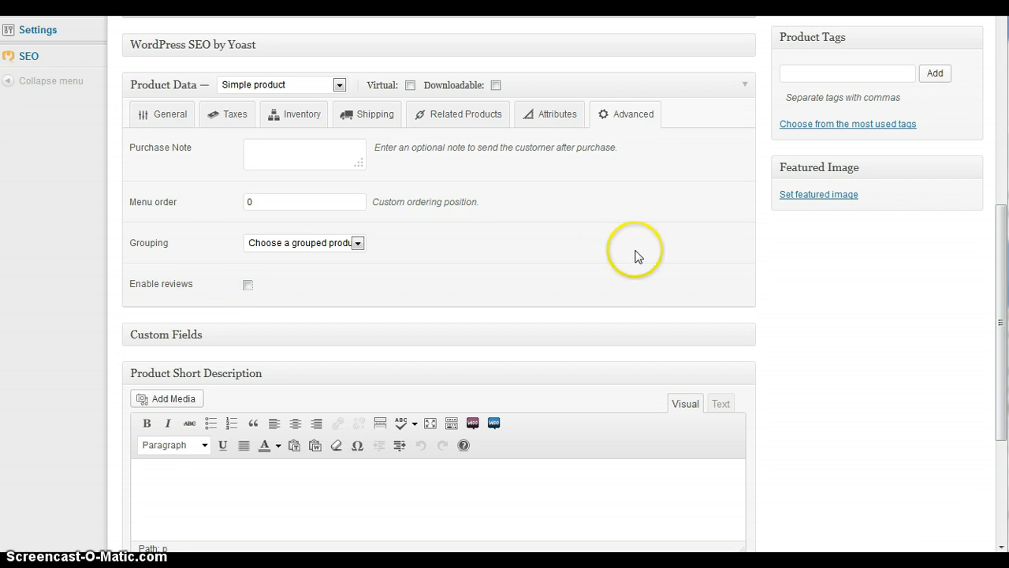
{"action": "mouse_move", "coordinate": [505, 260]}
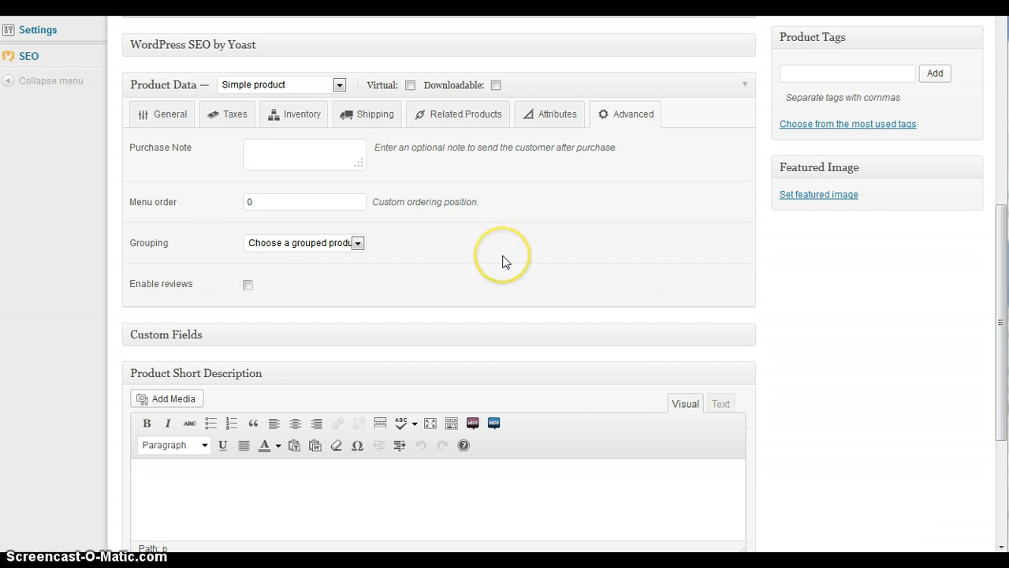
Enter 'short description' in the Product Short Description editor.
{"action": "scroll", "scroll_direction": "down", "scroll_amount": 3}
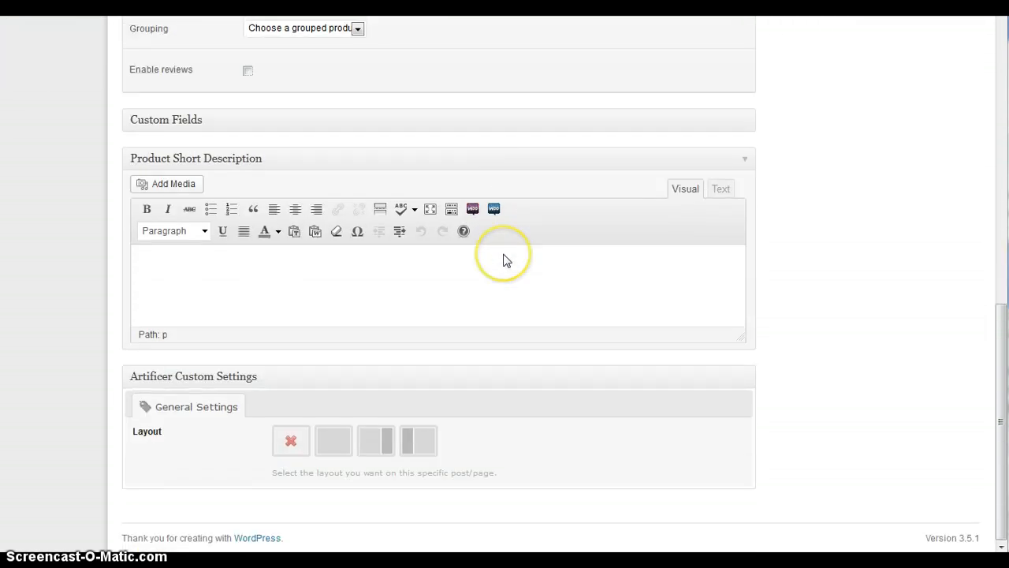
{"action": "mouse_move", "coordinate": [489, 284]}
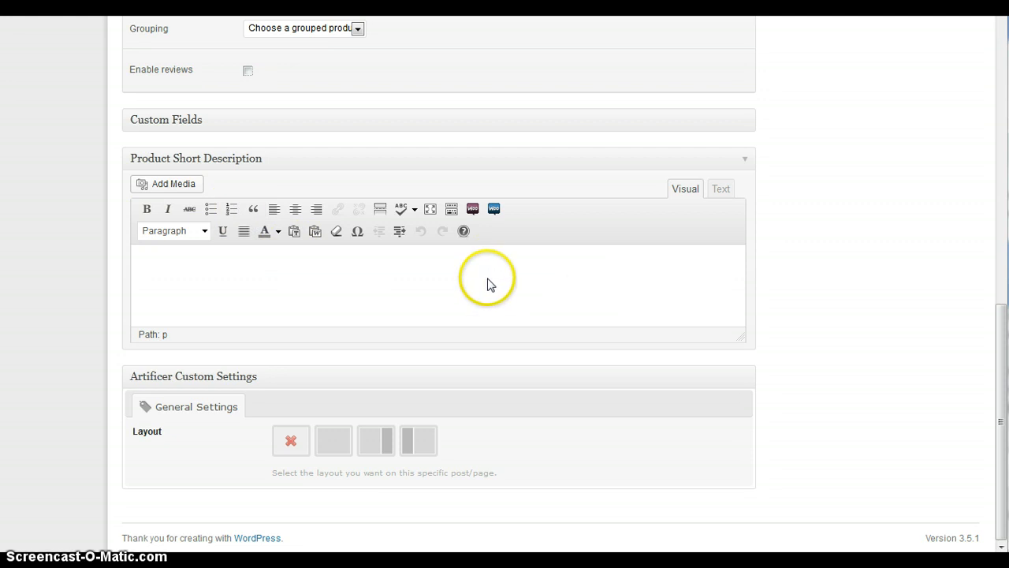
{"action": "mouse_move", "coordinate": [361, 291]}
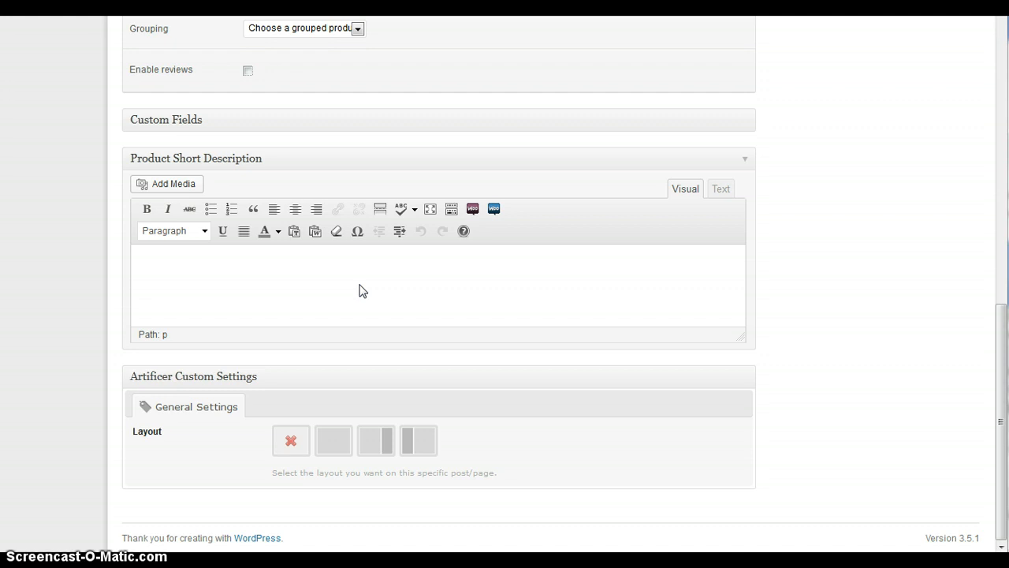
{"action": "left_click", "coordinate": [247, 70]}
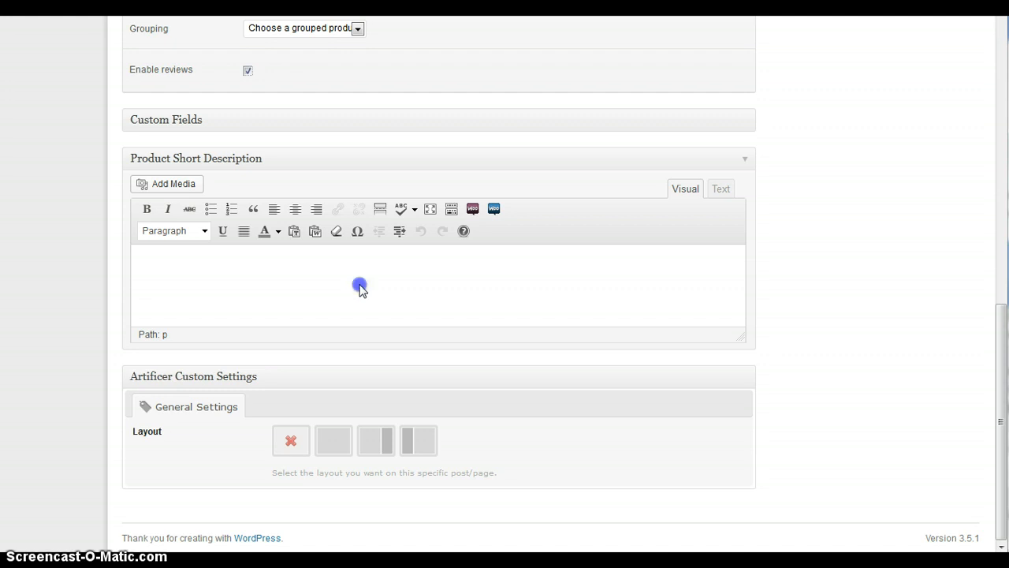
{"action": "scroll", "scroll_direction": "up", "scroll_amount": 3}
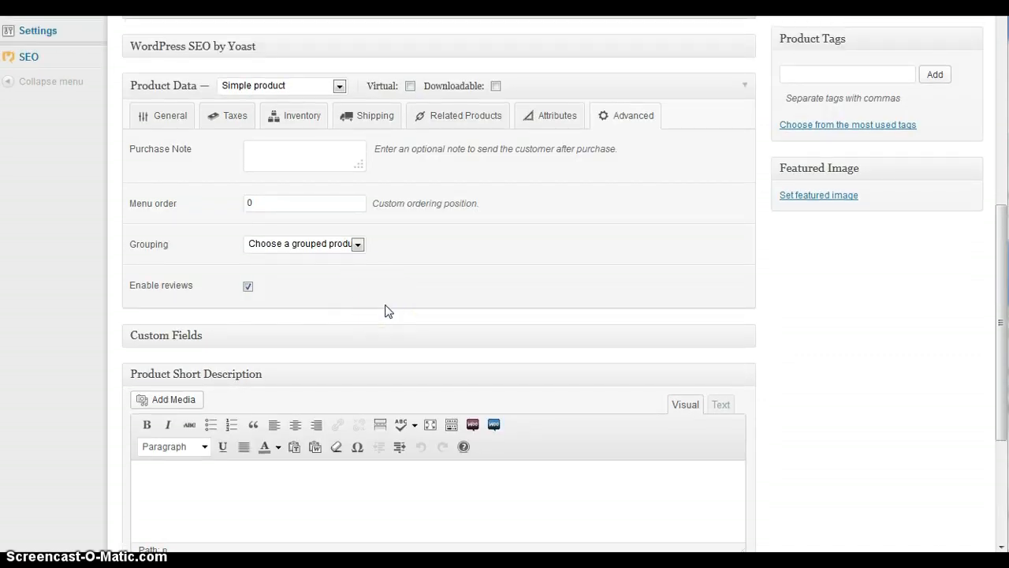
{"action": "type", "text": "shirt description"}
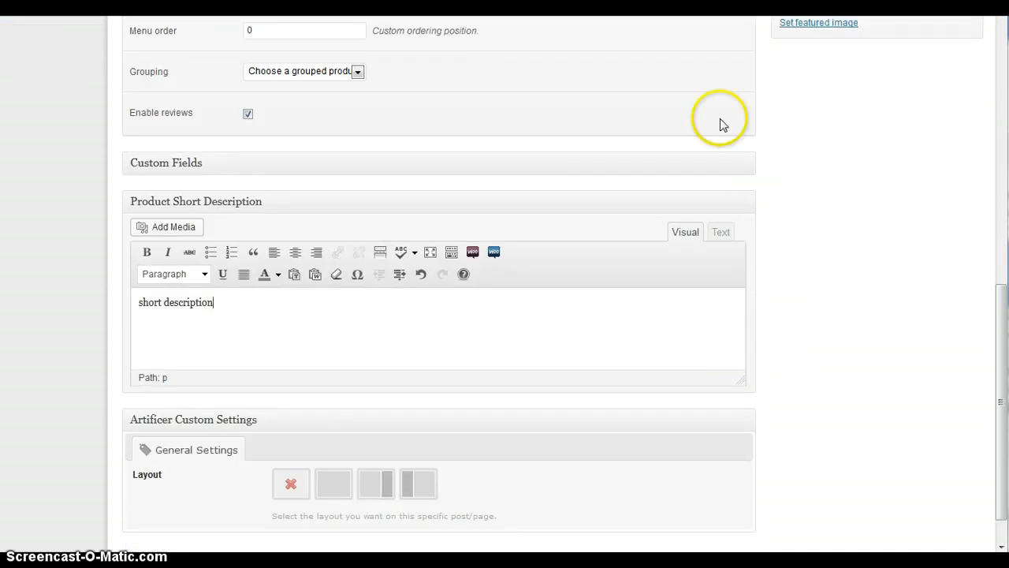
{"action": "scroll", "scroll_direction": "up", "scroll_amount": 3}
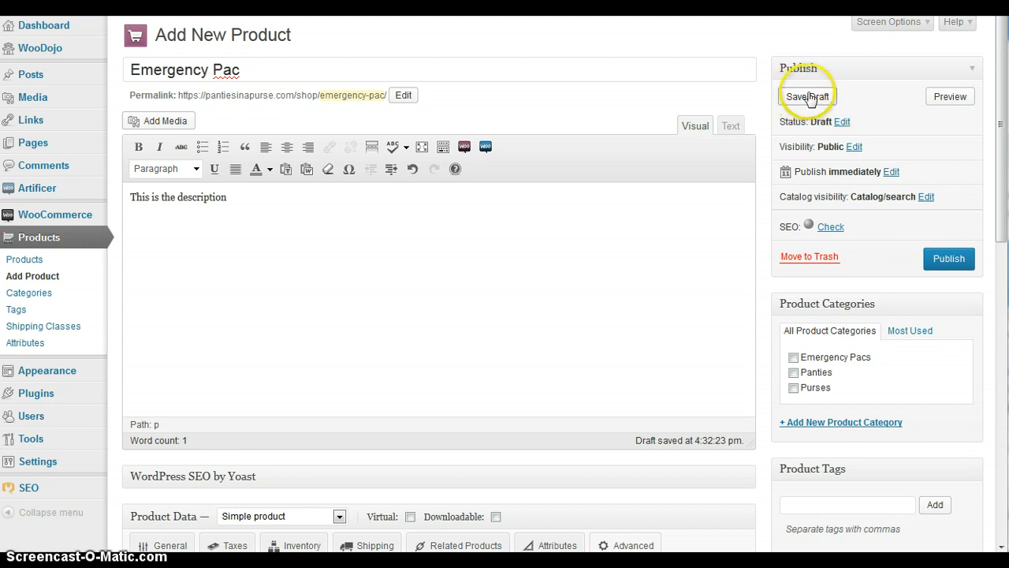
{"action": "mouse_move", "coordinate": [894, 109]}
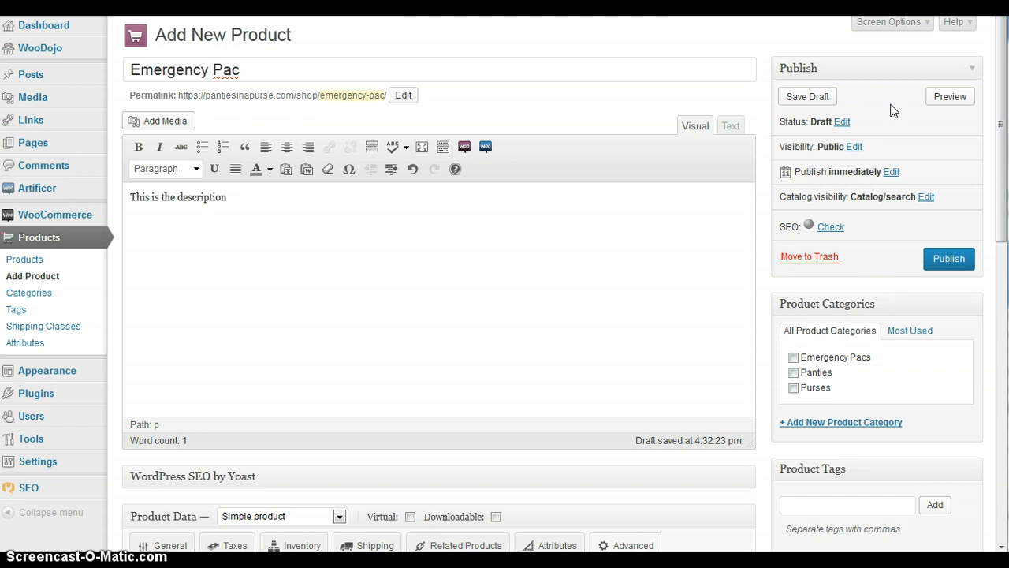
{"action": "left_click", "coordinate": [949, 97]}
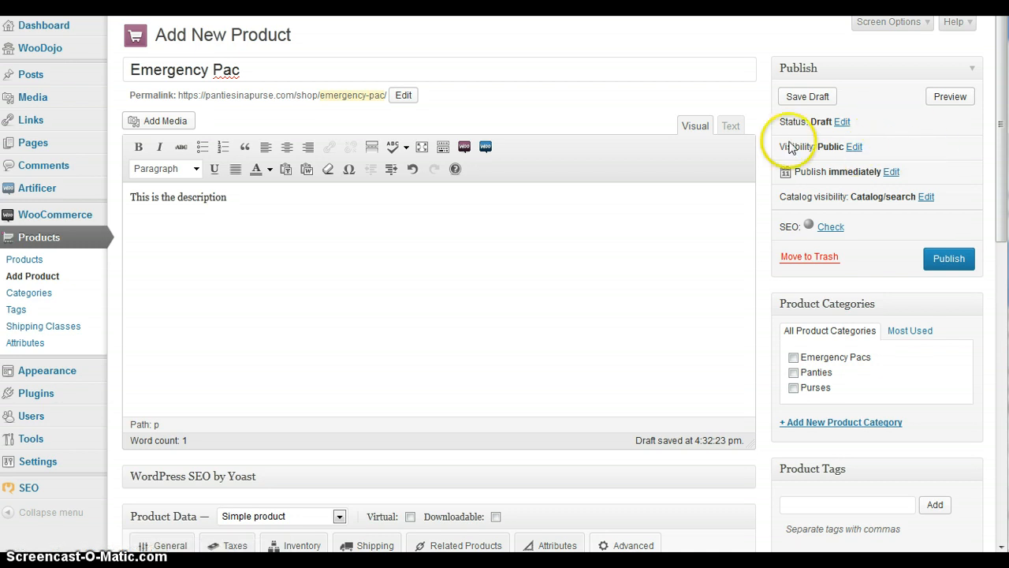
{"action": "left_click", "coordinate": [854, 147]}
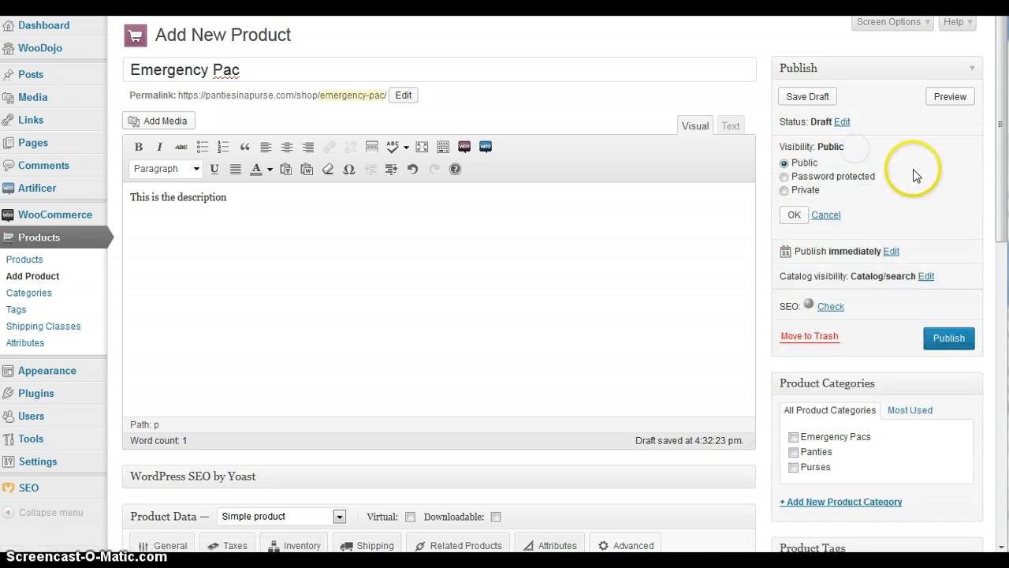
{"action": "mouse_move", "coordinate": [917, 181]}
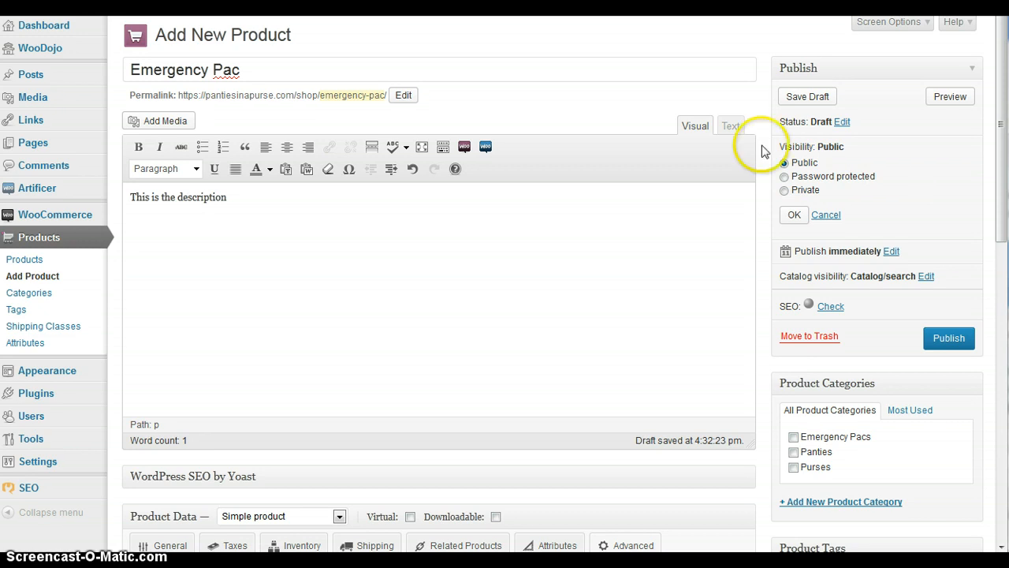
{"action": "mouse_move", "coordinate": [847, 177]}
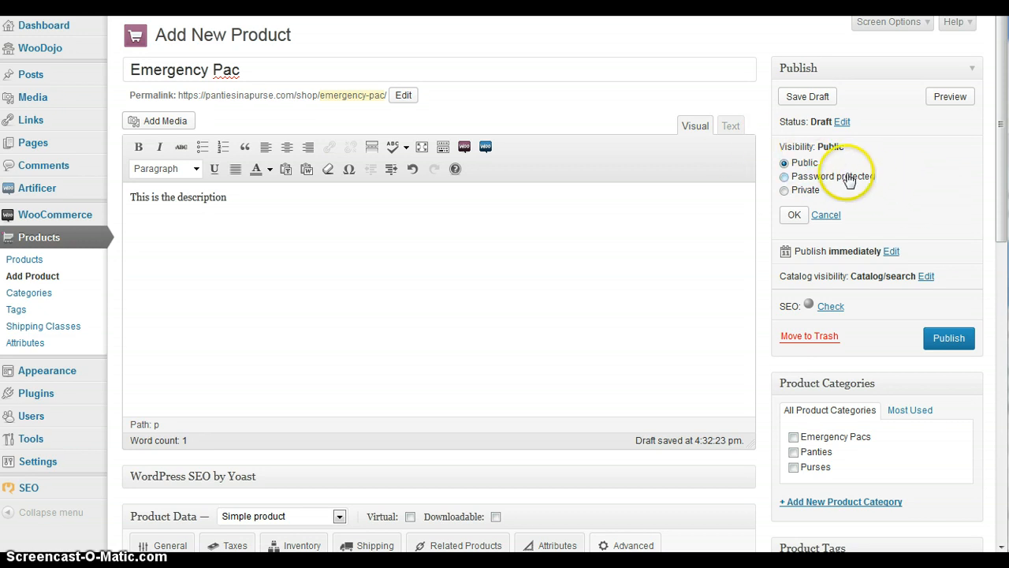
{"action": "left_click", "coordinate": [784, 176]}
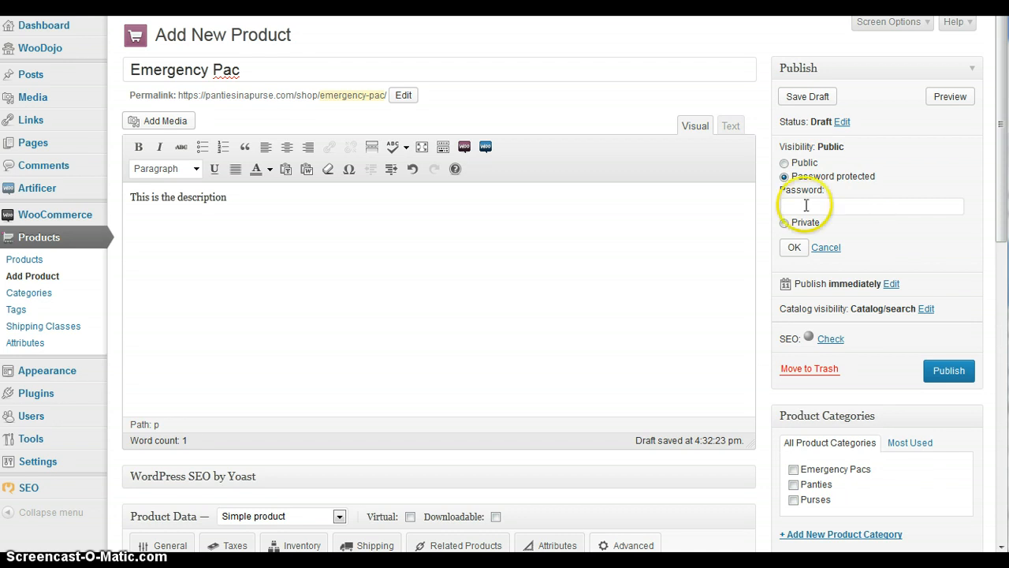
{"action": "left_click", "coordinate": [784, 190]}
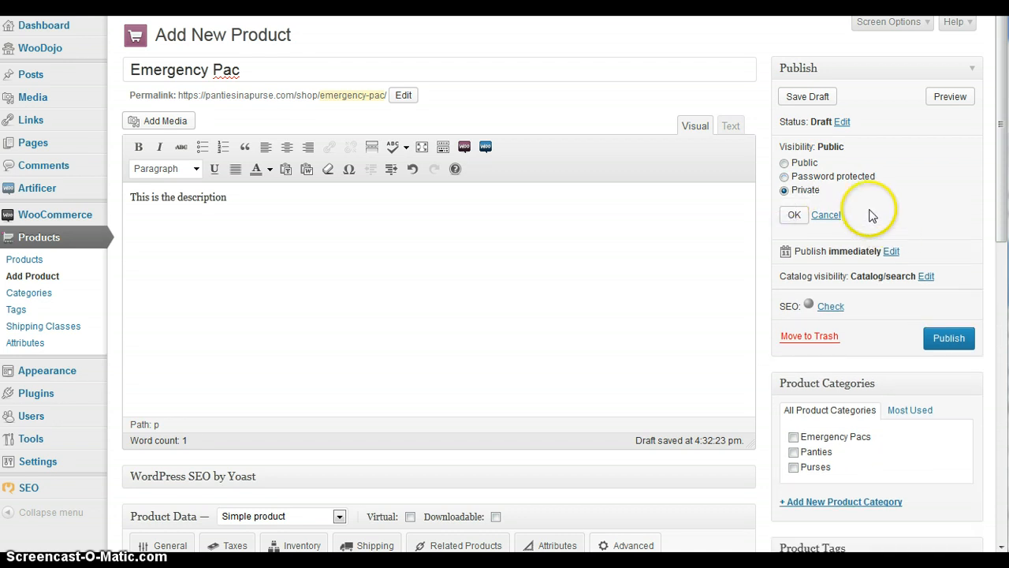
{"action": "left_click", "coordinate": [784, 163]}
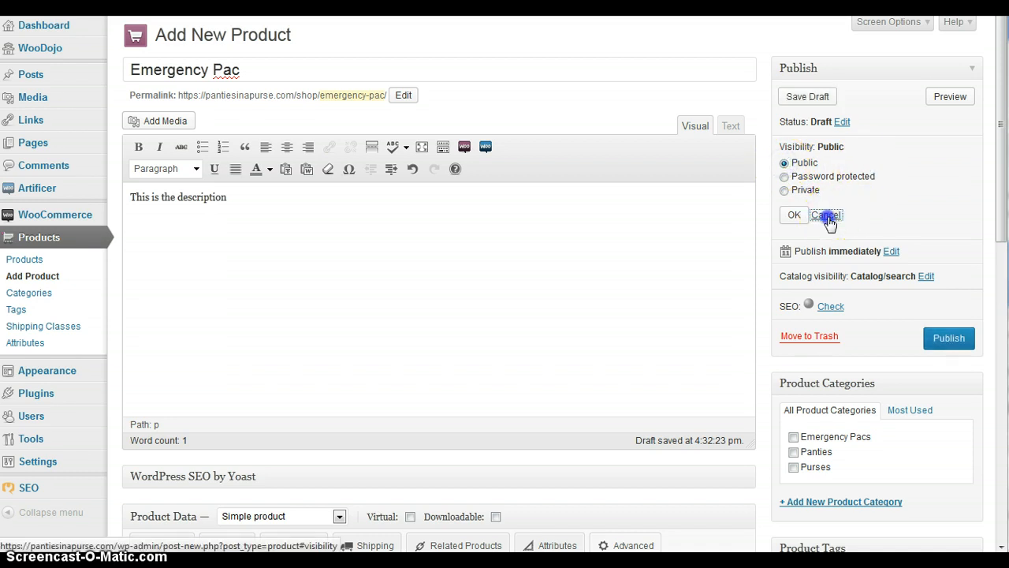
{"action": "left_click", "coordinate": [827, 214]}
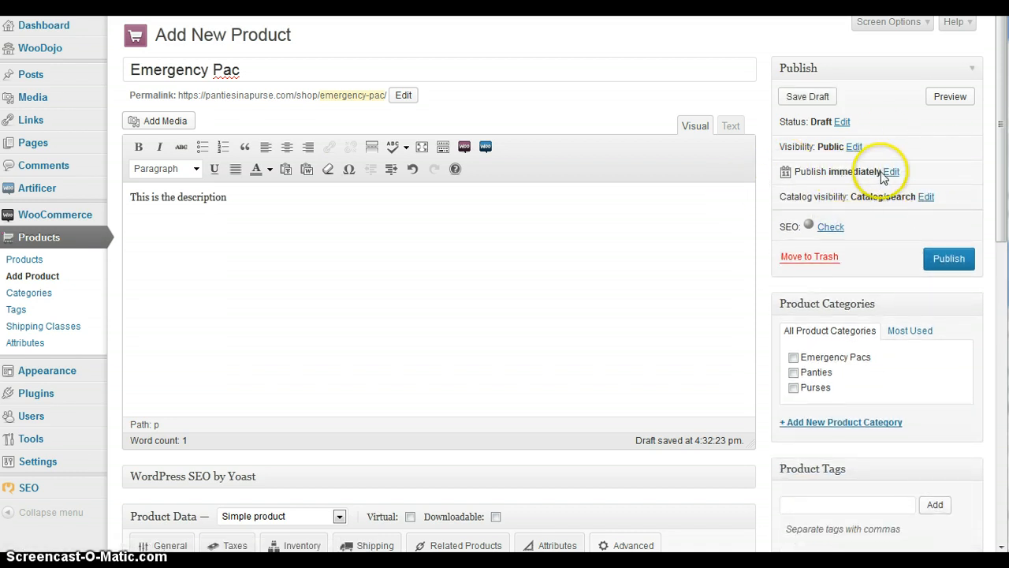
{"action": "left_click", "coordinate": [891, 171]}
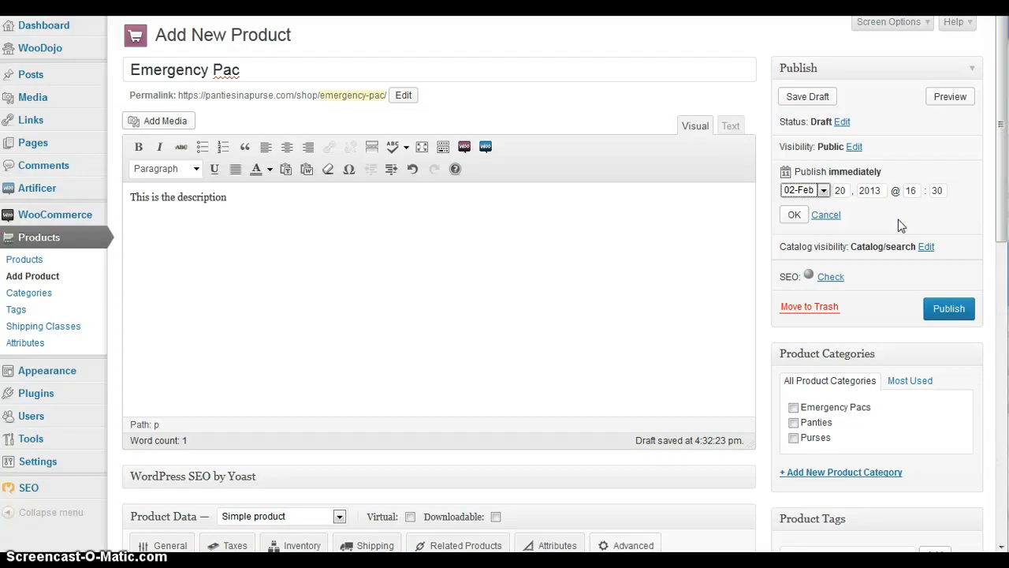
{"action": "mouse_move", "coordinate": [858, 208]}
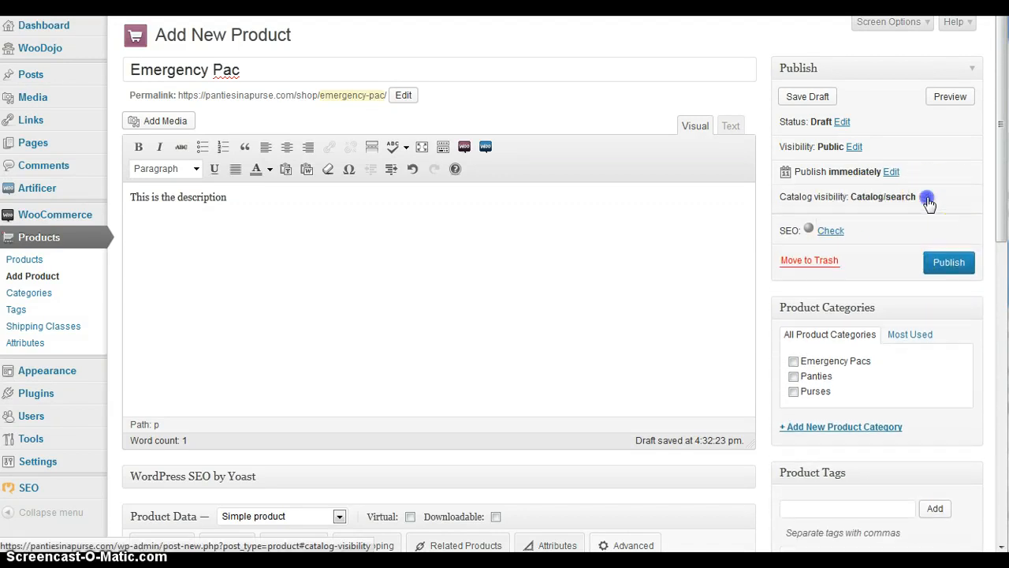
Try each catalog visibility option, keeping Catalog/search and the product not featured.
{"action": "left_click", "coordinate": [927, 197]}
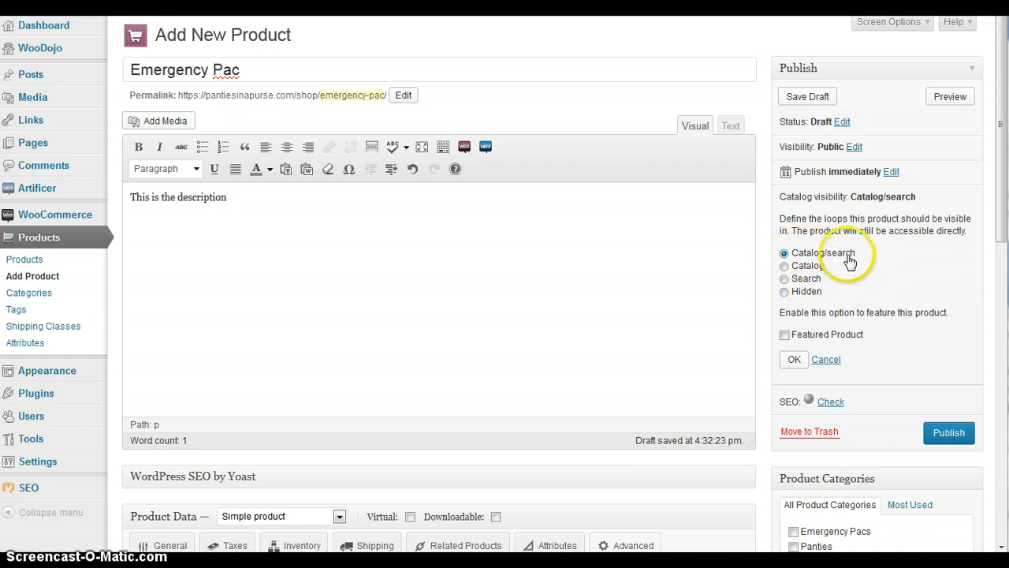
{"action": "mouse_move", "coordinate": [878, 268]}
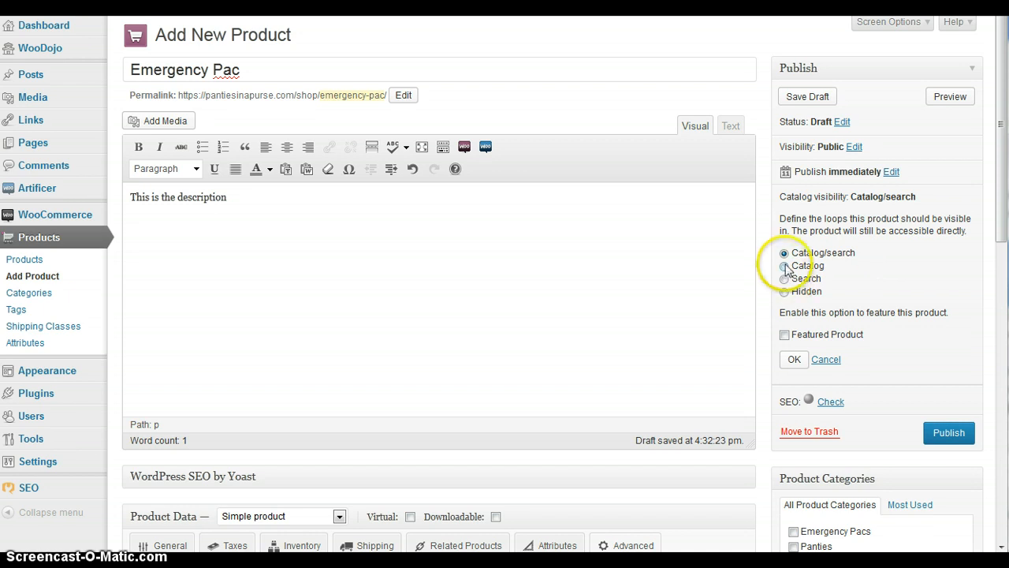
{"action": "left_click", "coordinate": [784, 265]}
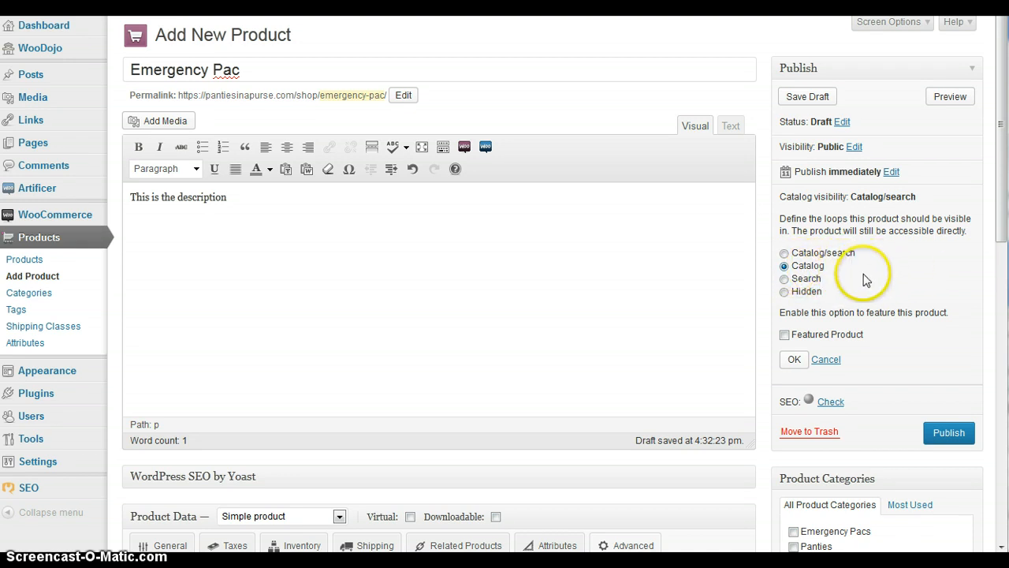
{"action": "left_click", "coordinate": [785, 278]}
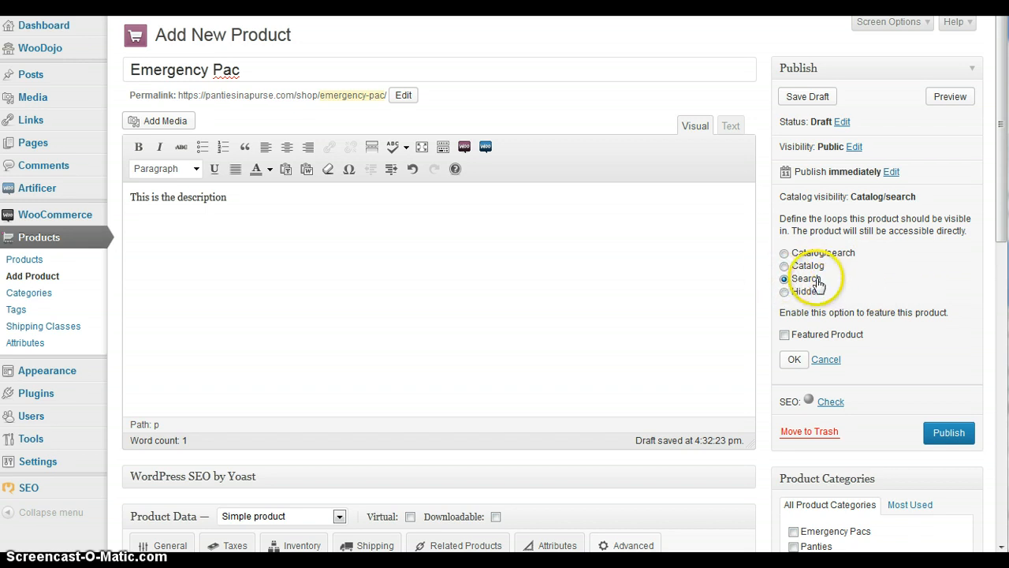
{"action": "left_click", "coordinate": [784, 279]}
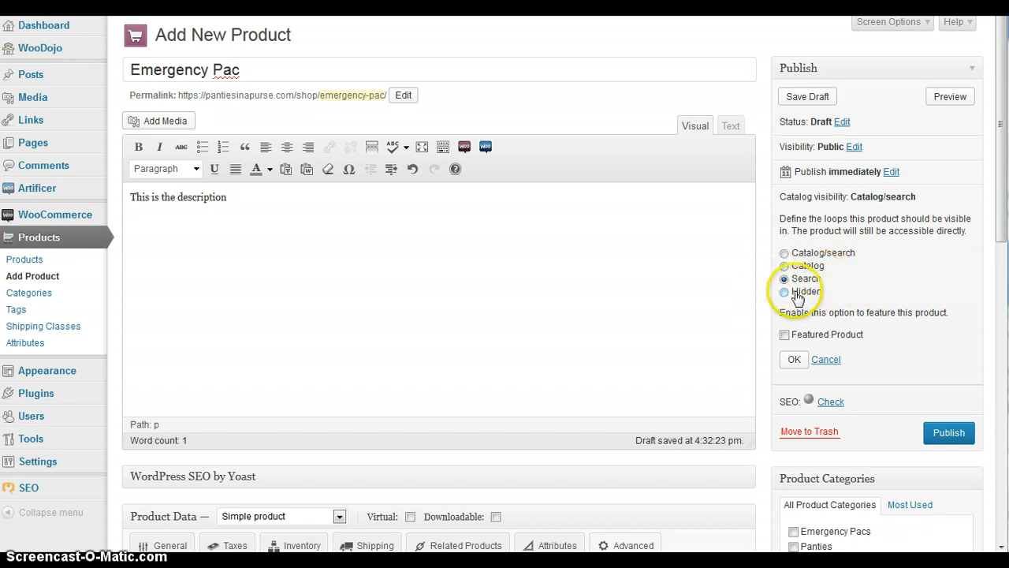
{"action": "left_click", "coordinate": [785, 291]}
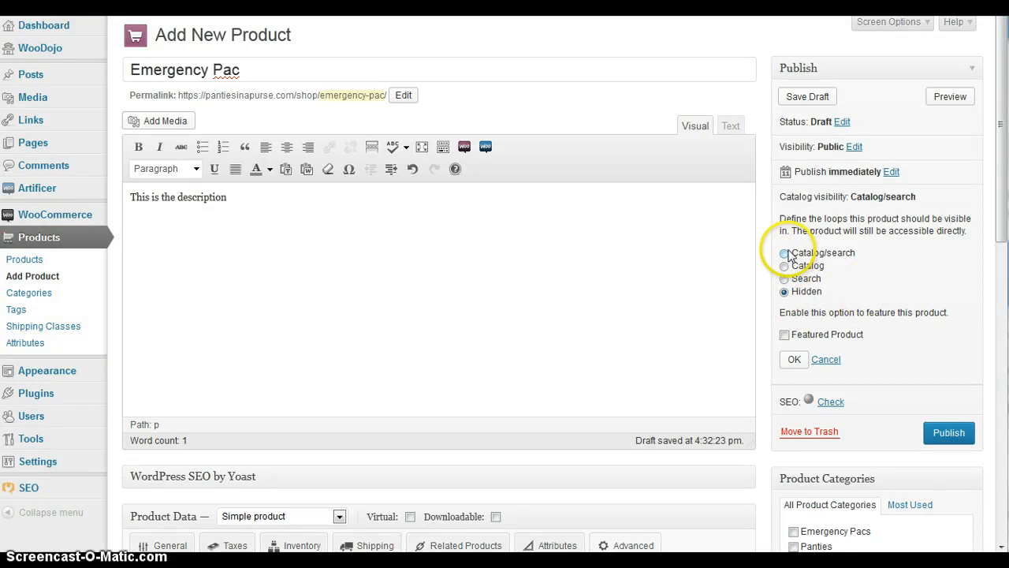
{"action": "left_click", "coordinate": [784, 253]}
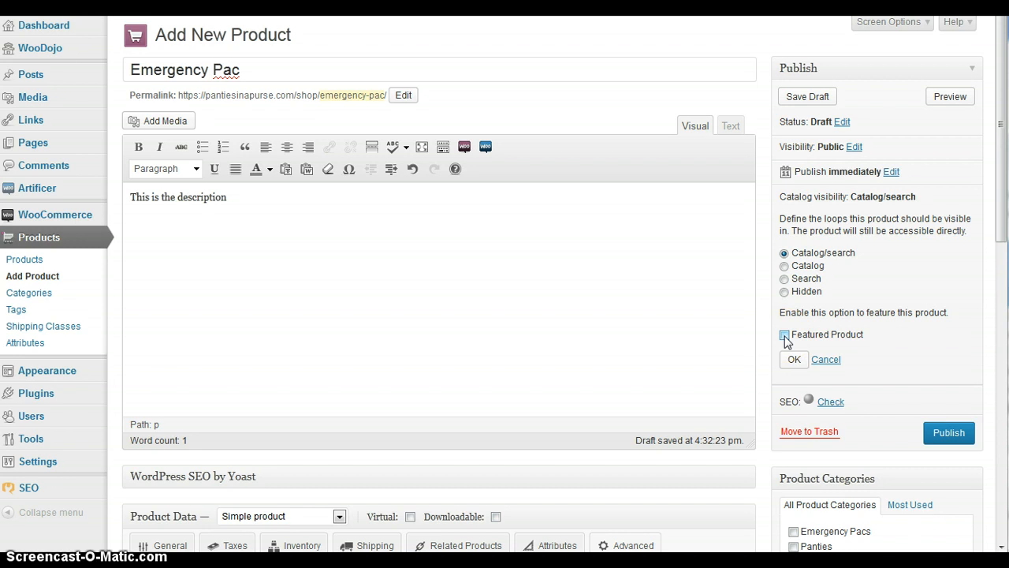
{"action": "left_click", "coordinate": [784, 335]}
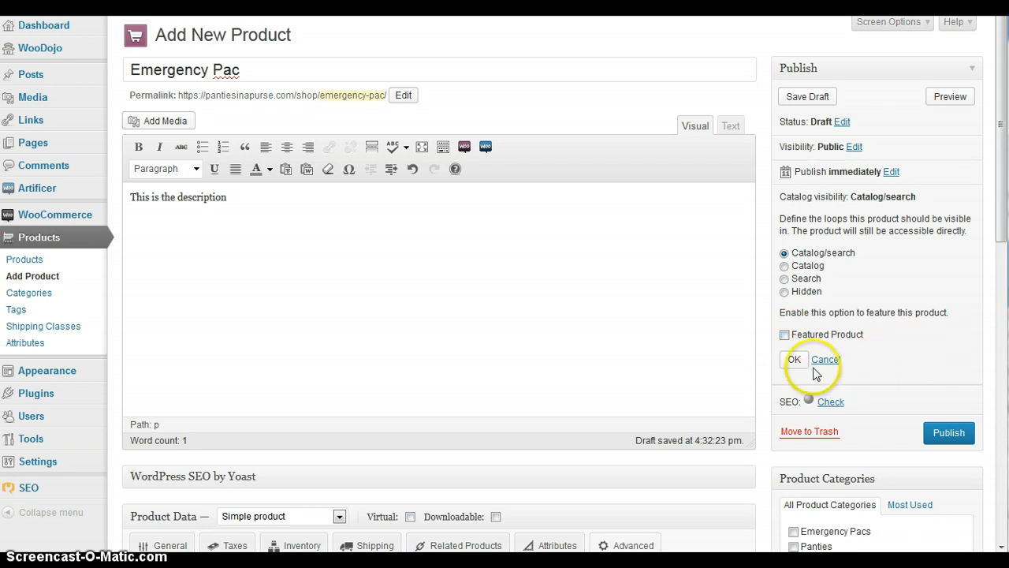
{"action": "mouse_move", "coordinate": [883, 363]}
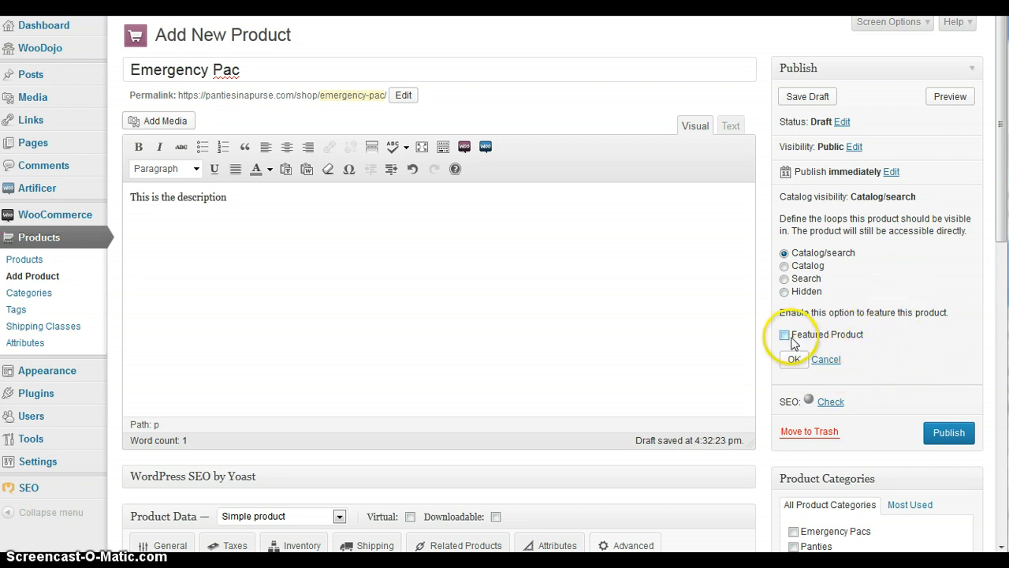
{"action": "left_click", "coordinate": [794, 359]}
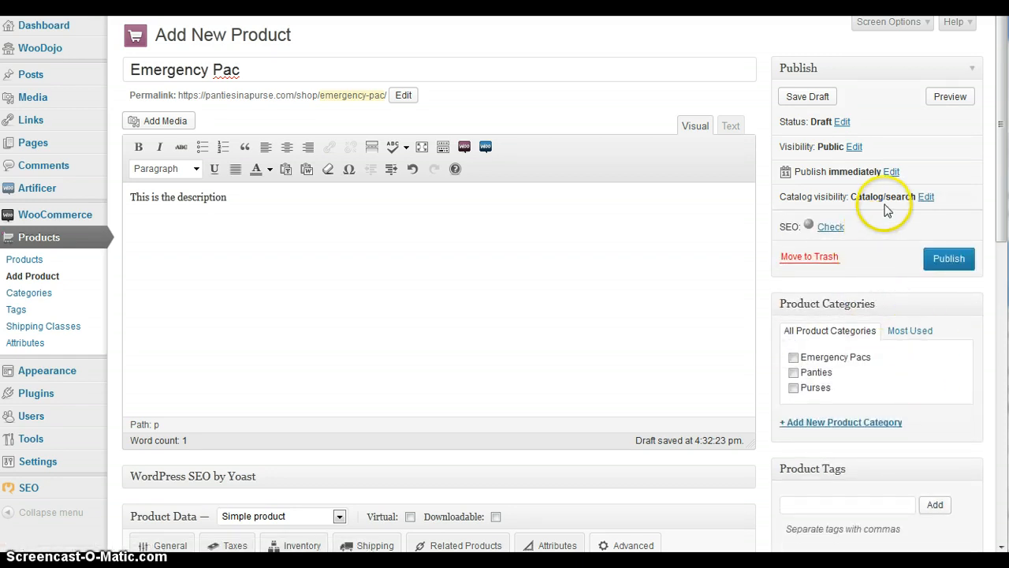
Assign the product to the Emergency Pacs category.
{"action": "scroll", "scroll_direction": "down", "scroll_amount": 3}
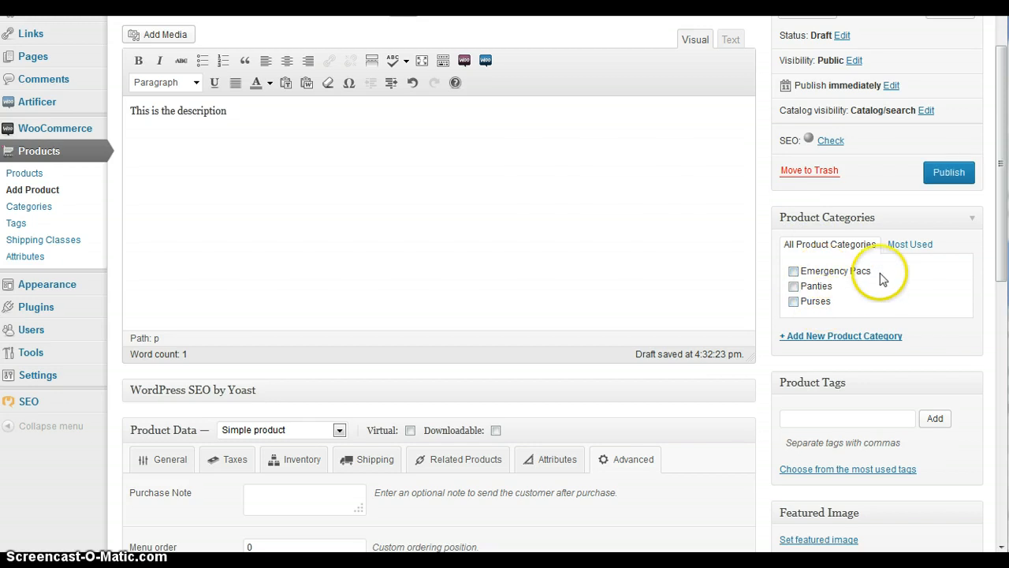
{"action": "mouse_move", "coordinate": [857, 275]}
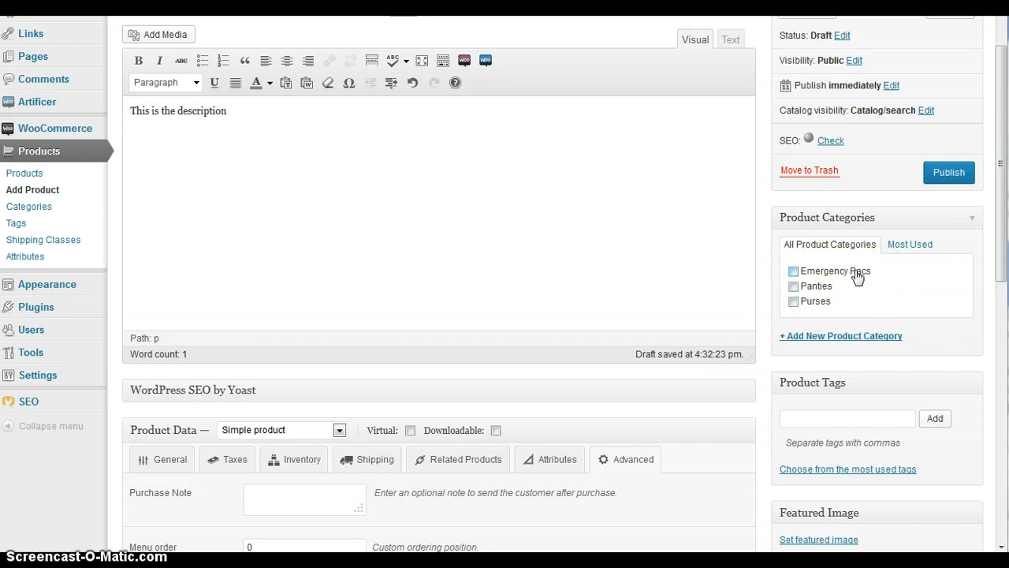
{"action": "left_click", "coordinate": [793, 270]}
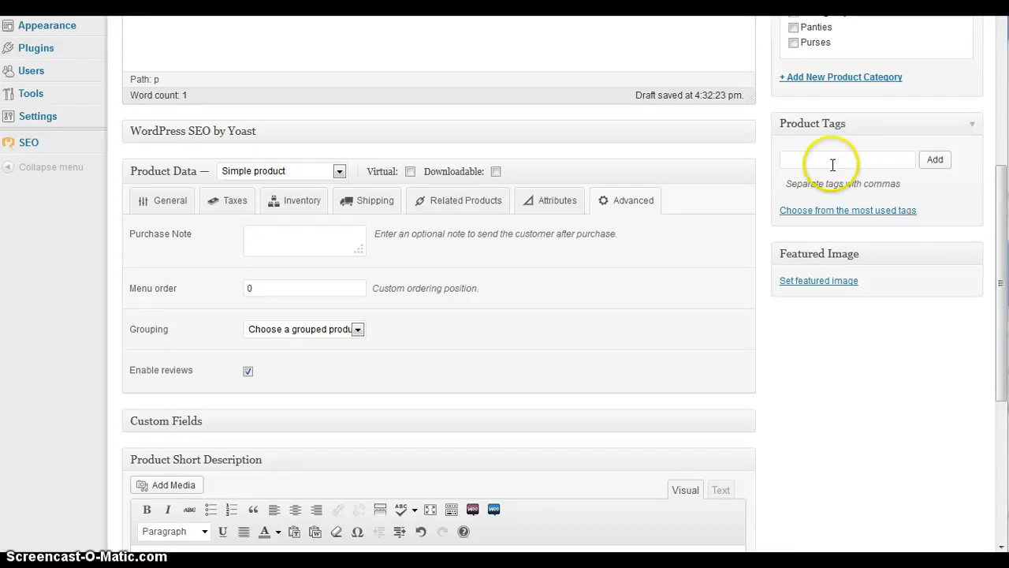
{"action": "mouse_move", "coordinate": [838, 149]}
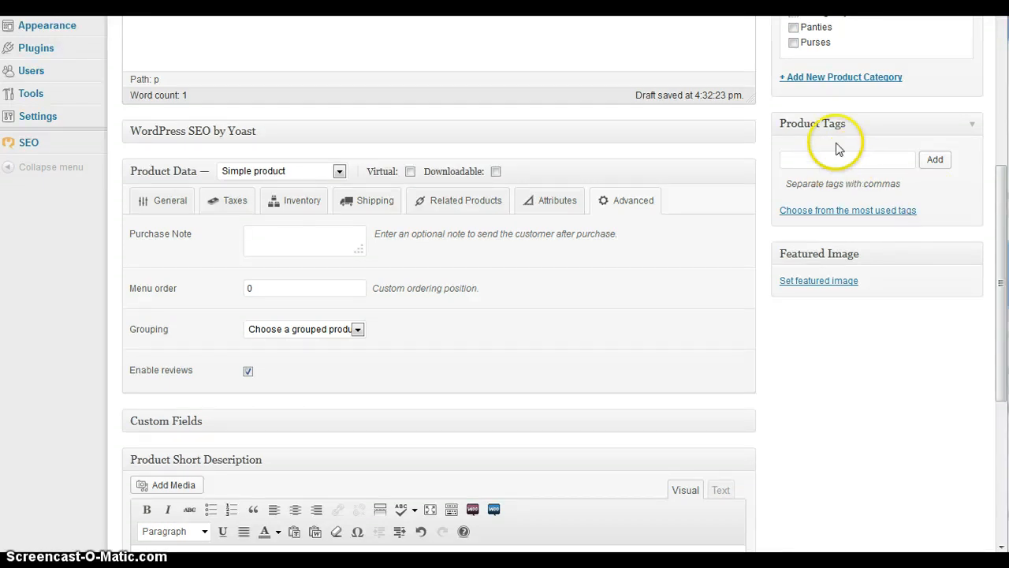
{"action": "mouse_move", "coordinate": [930, 281]}
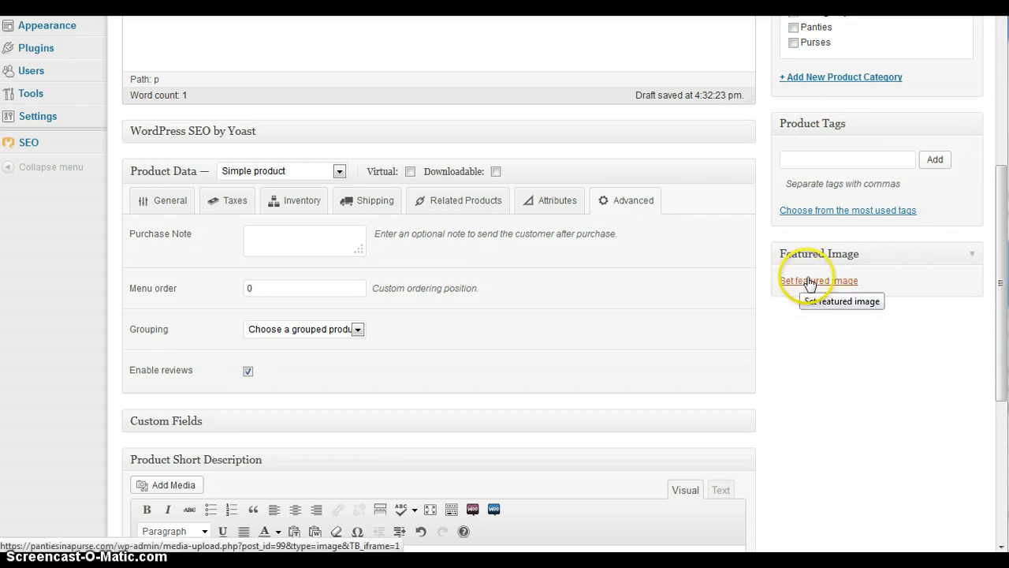
{"action": "mouse_move", "coordinate": [909, 284]}
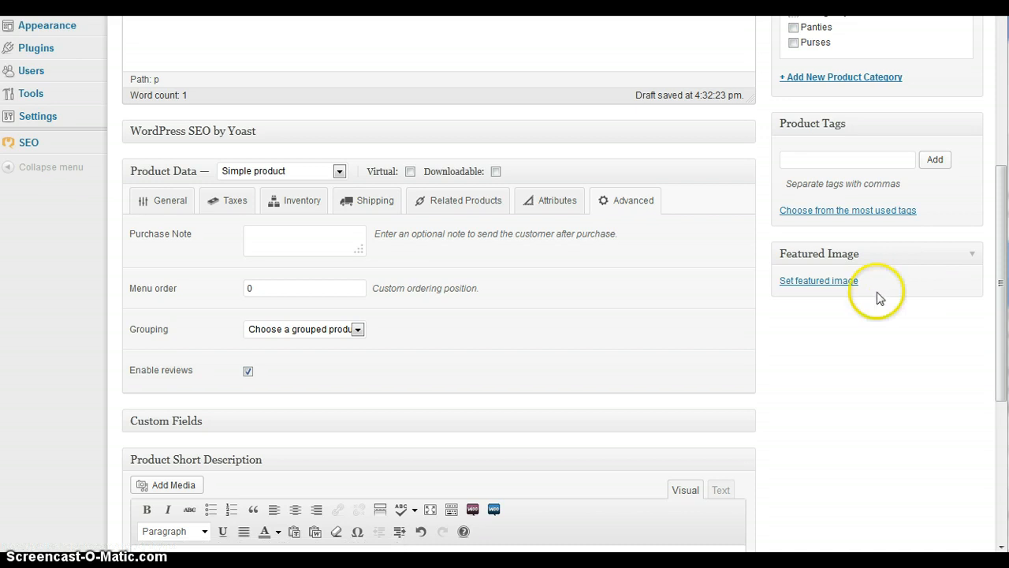
{"action": "mouse_move", "coordinate": [925, 315]}
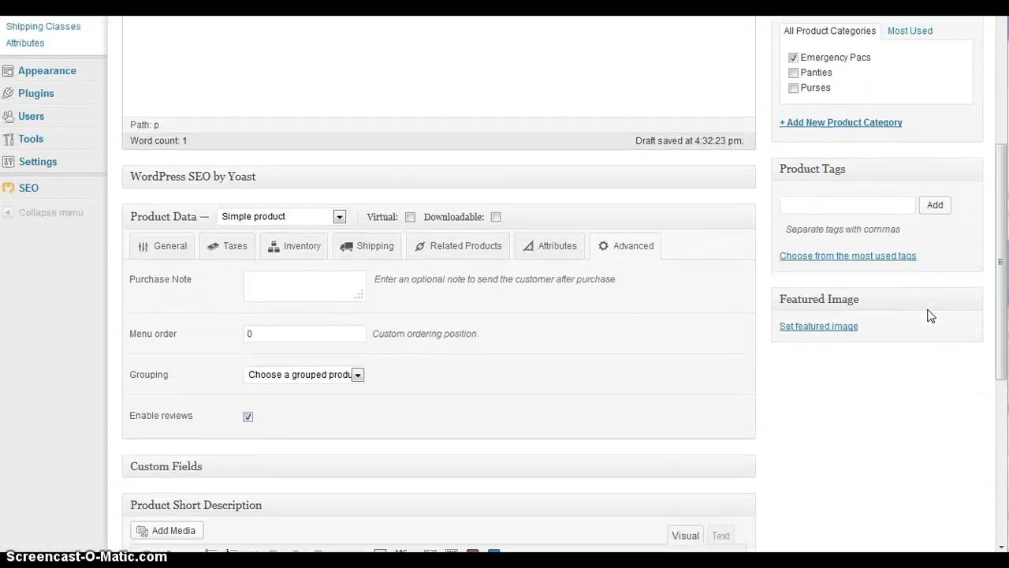
{"action": "scroll", "scroll_direction": "down", "scroll_amount": 3}
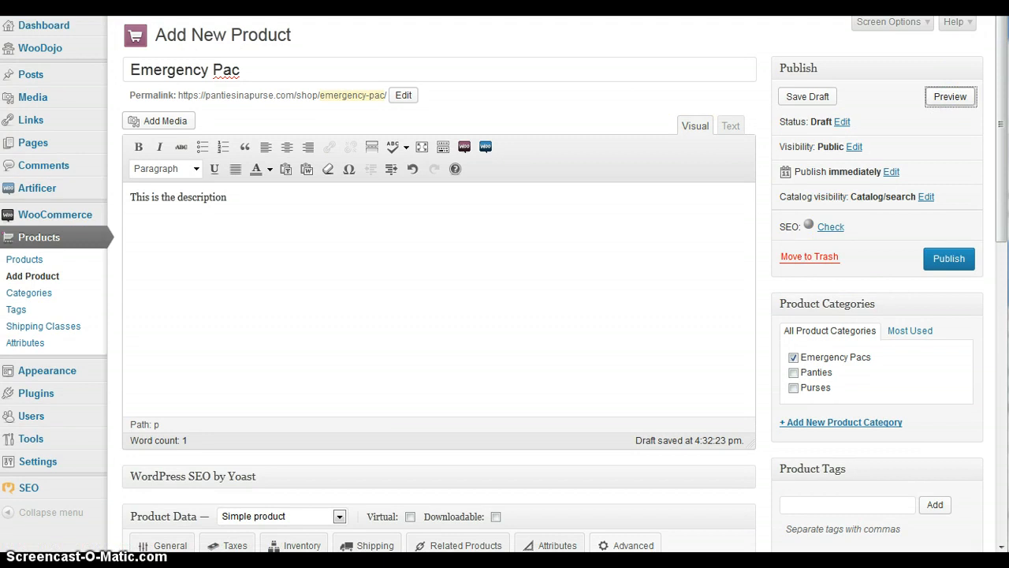
Preview Emergency Pac on the storefront, checking the $5 price, details and reviews section.
{"action": "left_click", "coordinate": [949, 97]}
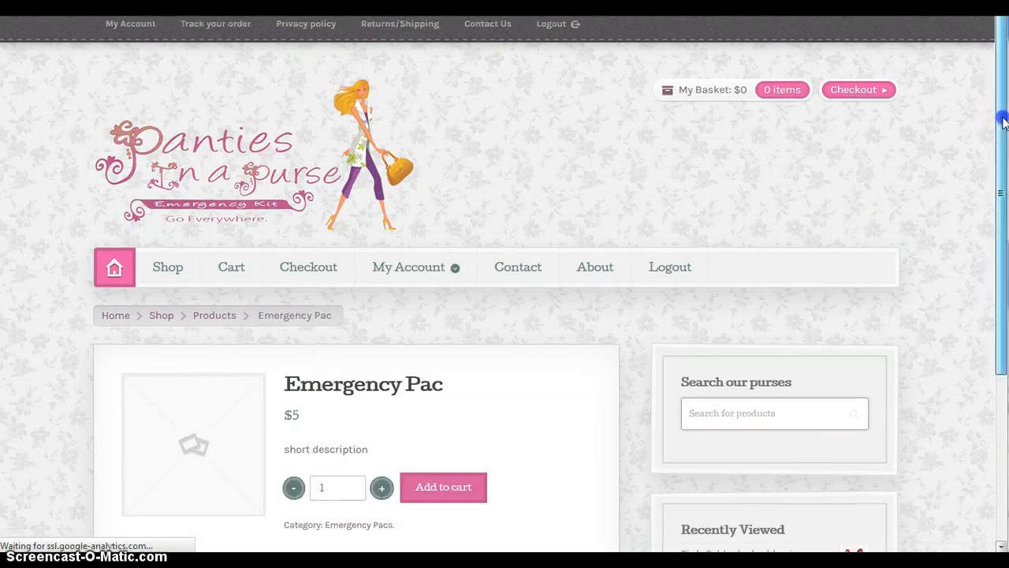
{"action": "scroll", "scroll_direction": "down", "scroll_amount": 3}
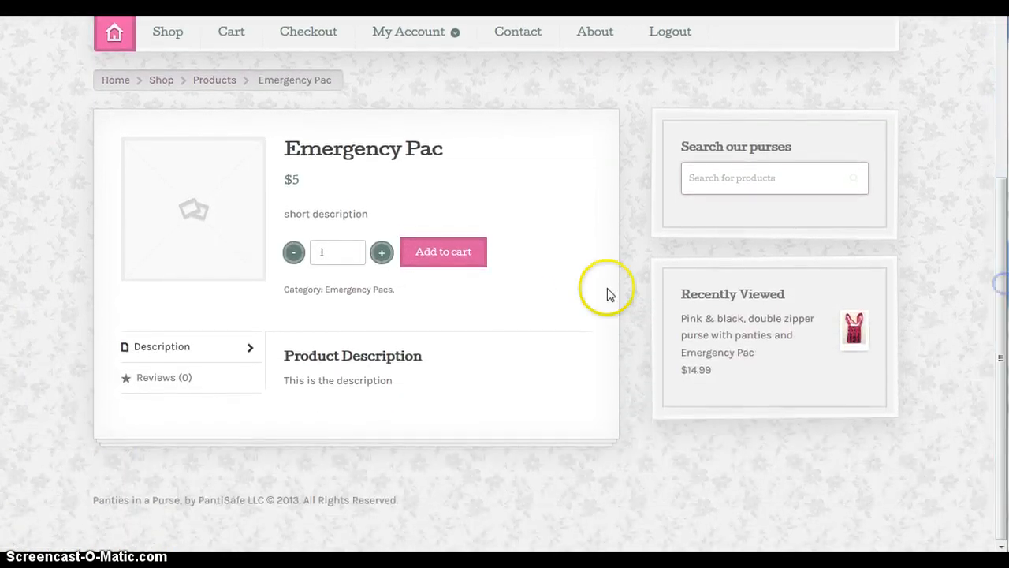
{"action": "mouse_move", "coordinate": [519, 188]}
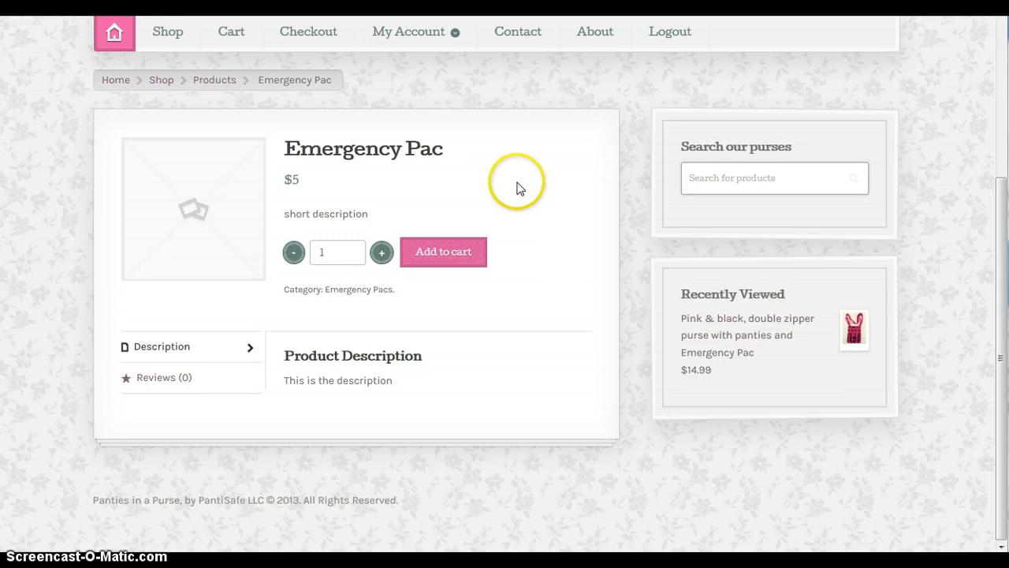
{"action": "mouse_move", "coordinate": [197, 205]}
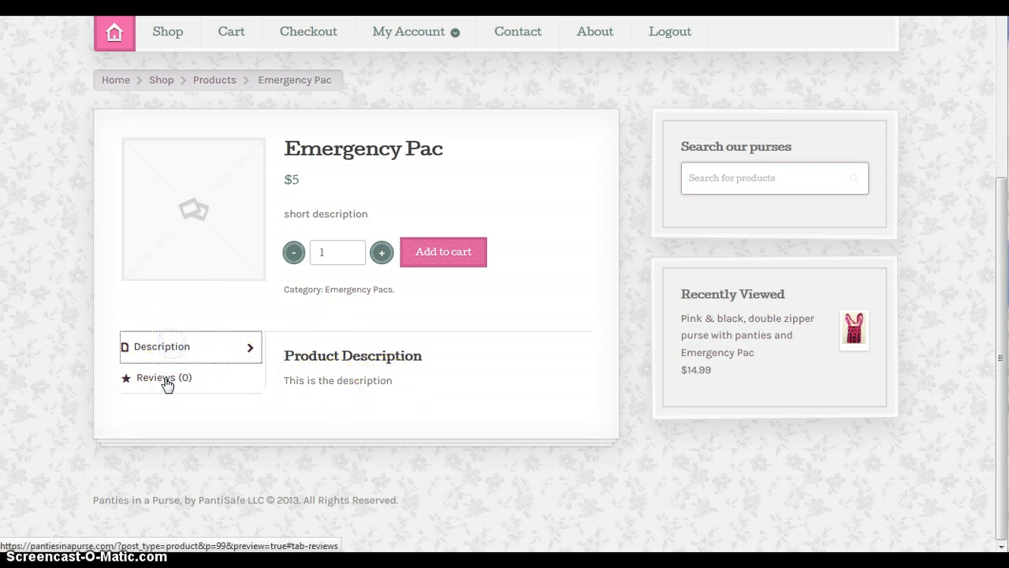
{"action": "left_click", "coordinate": [164, 377]}
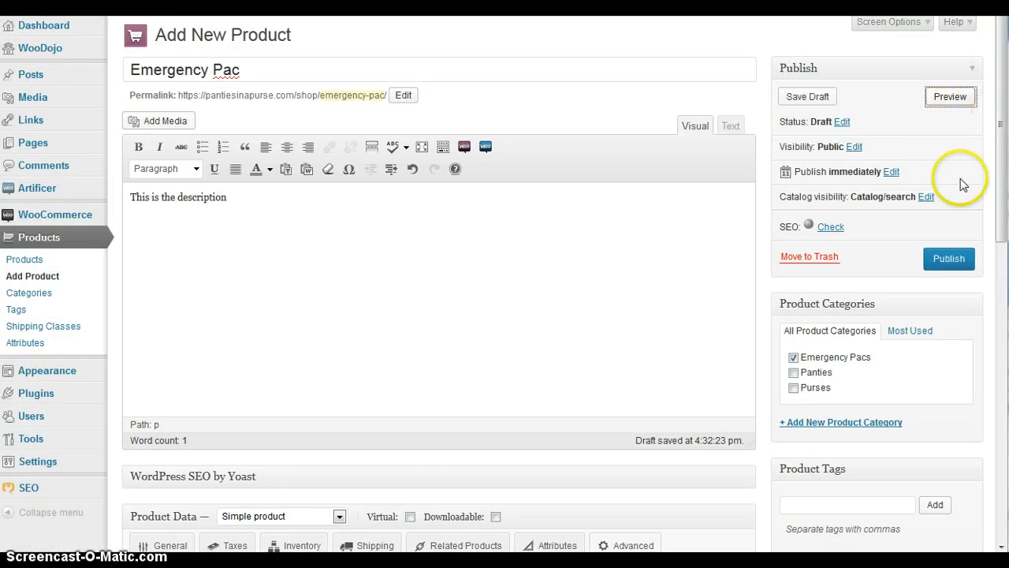
{"action": "left_click", "coordinate": [948, 258]}
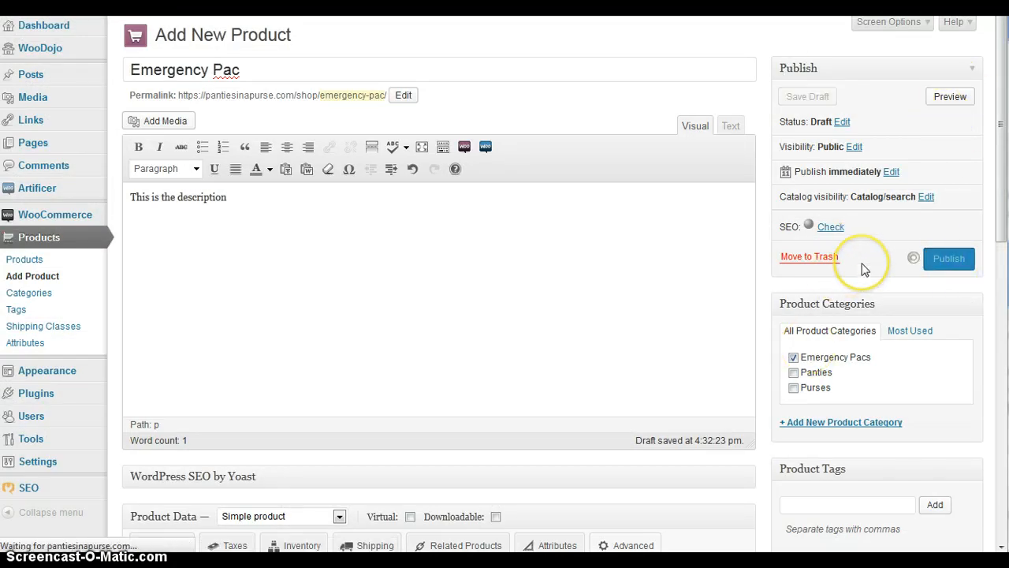
{"action": "left_click", "coordinate": [949, 259]}
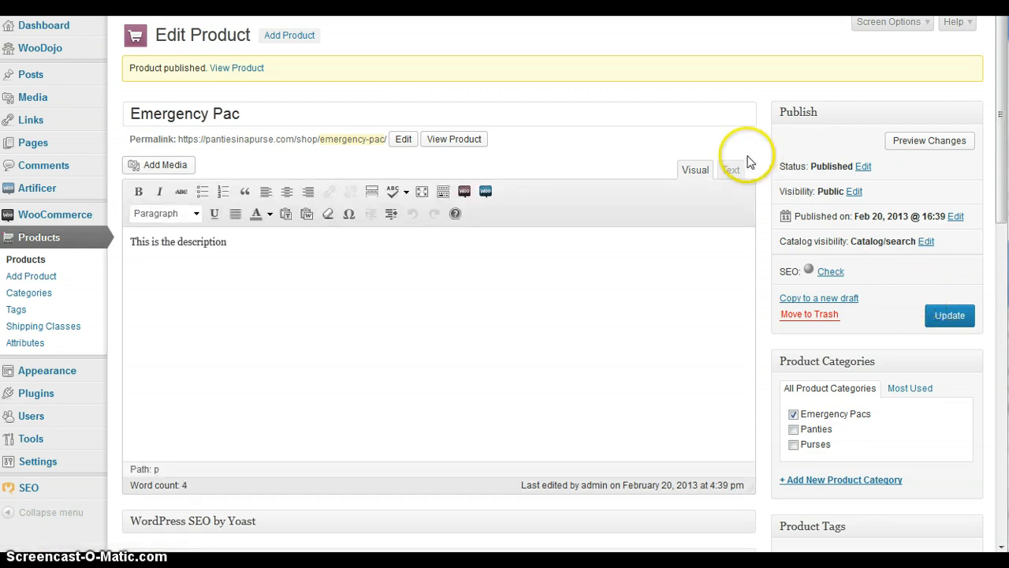
{"action": "mouse_move", "coordinate": [331, 161]}
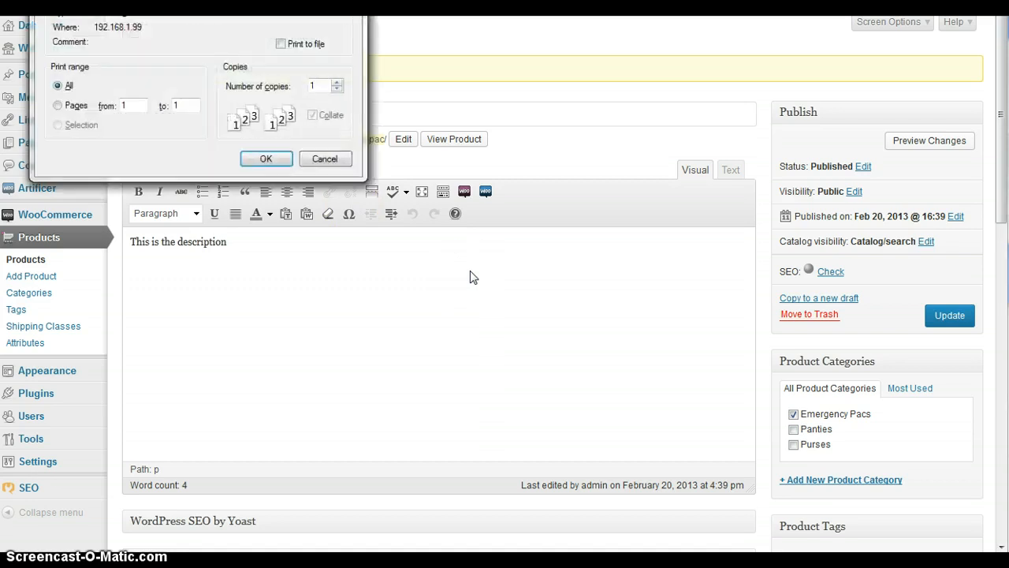
{"action": "left_click", "coordinate": [324, 158]}
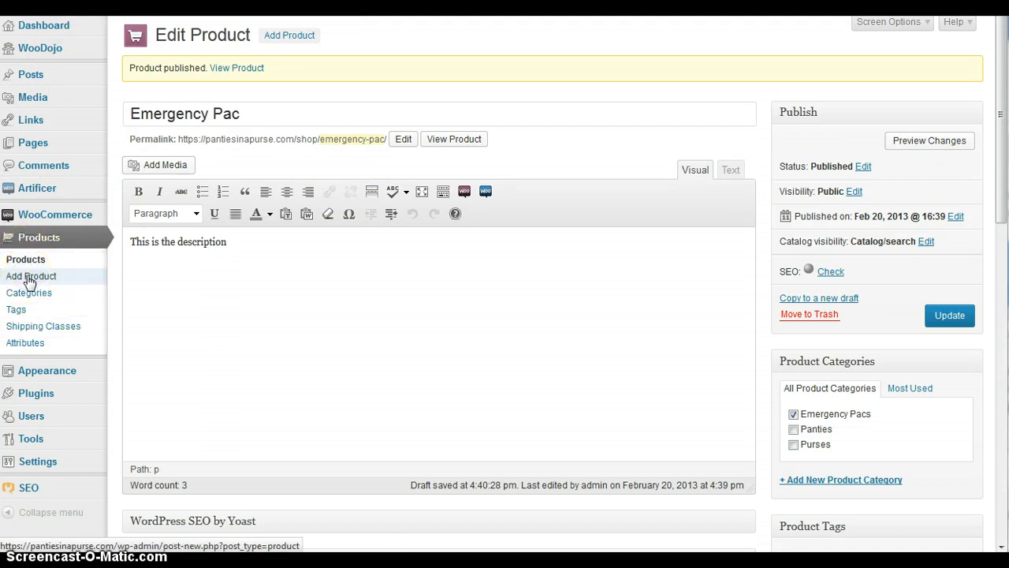
Create a new product titled 'Hipster Panties' and make it a Variable product.
{"action": "left_click", "coordinate": [32, 276]}
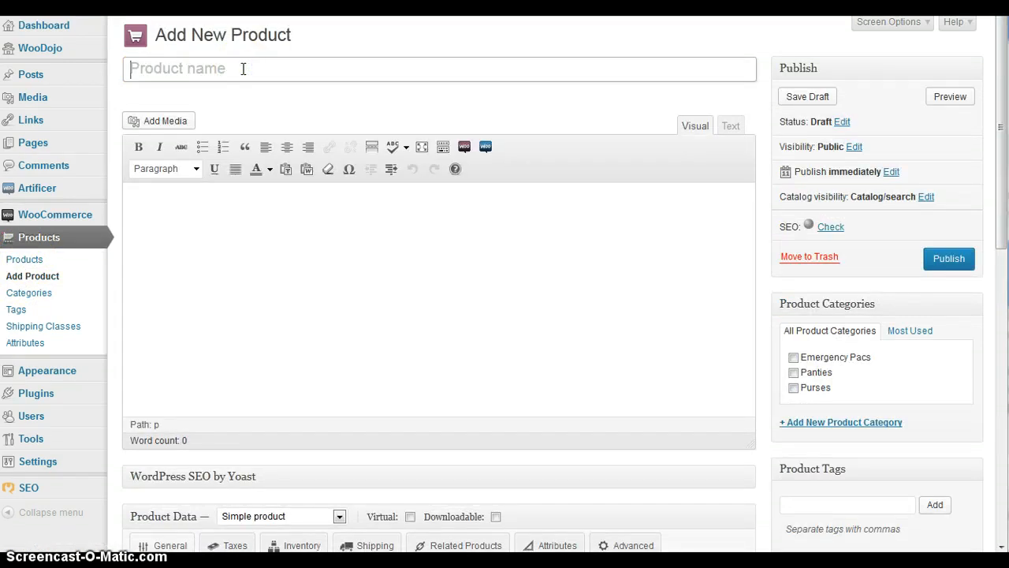
{"action": "type", "text": "Hipster Panties"}
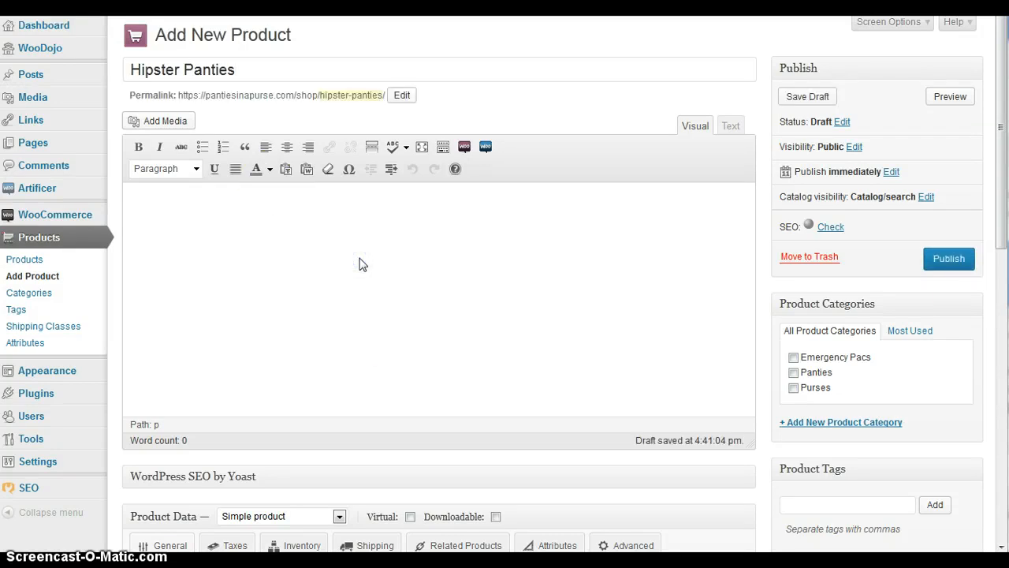
{"action": "type", "text": "descri"}
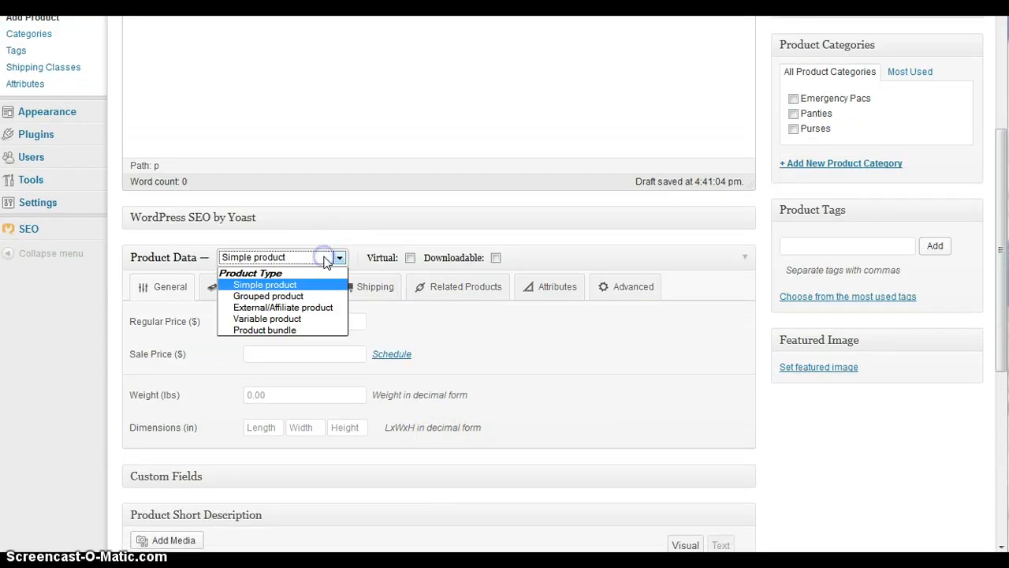
{"action": "left_click", "coordinate": [266, 317]}
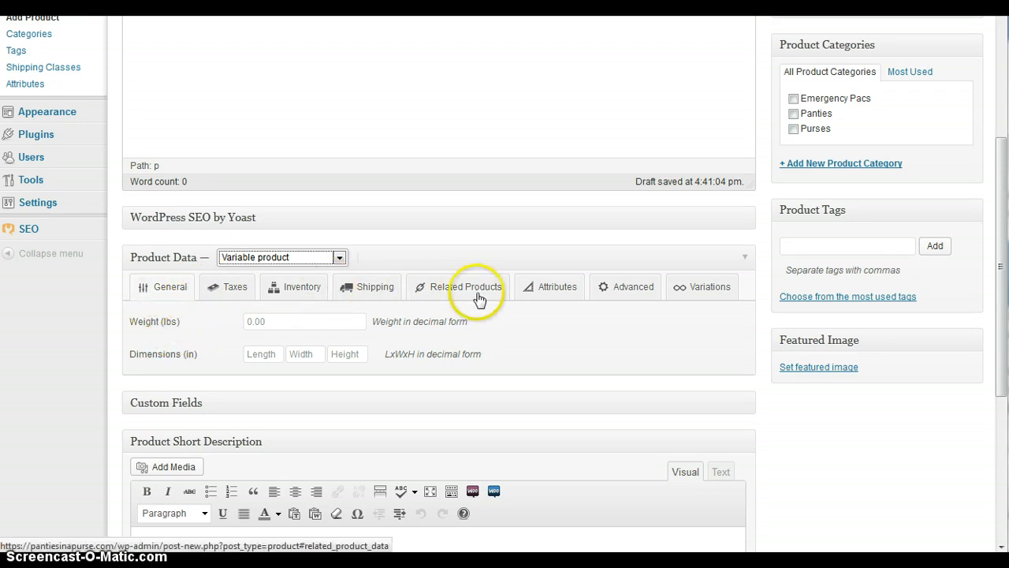
{"action": "left_click", "coordinate": [557, 287]}
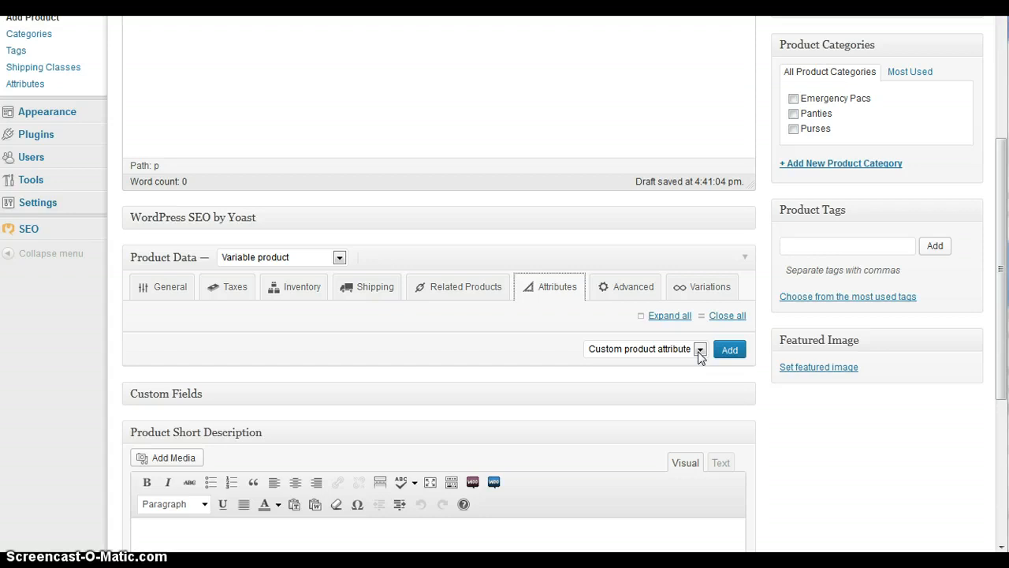
Add the Panty size attribute with all sizes 6–12, visible and used for variations.
{"action": "left_click", "coordinate": [701, 349]}
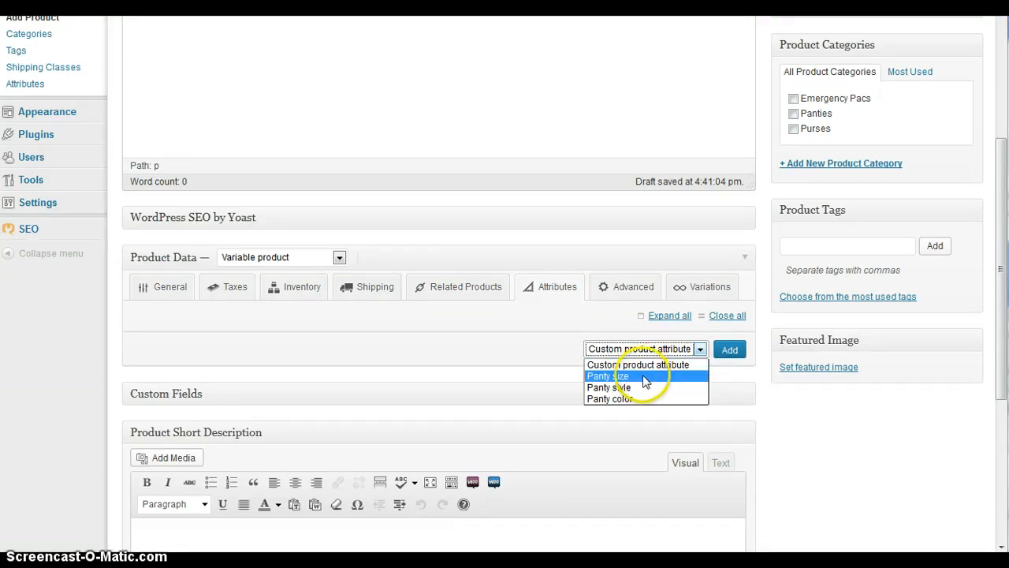
{"action": "left_click", "coordinate": [608, 375]}
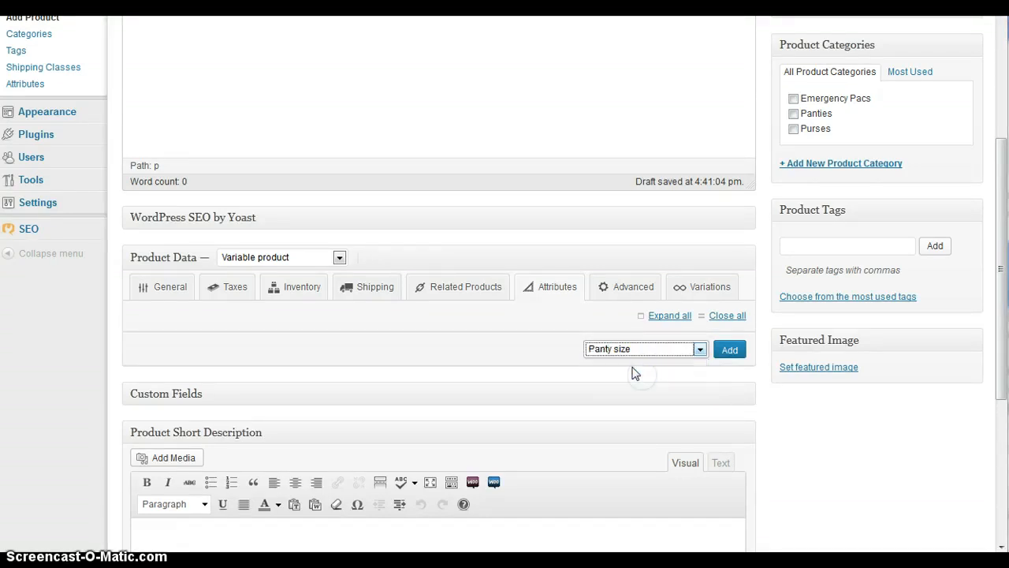
{"action": "left_click", "coordinate": [729, 350]}
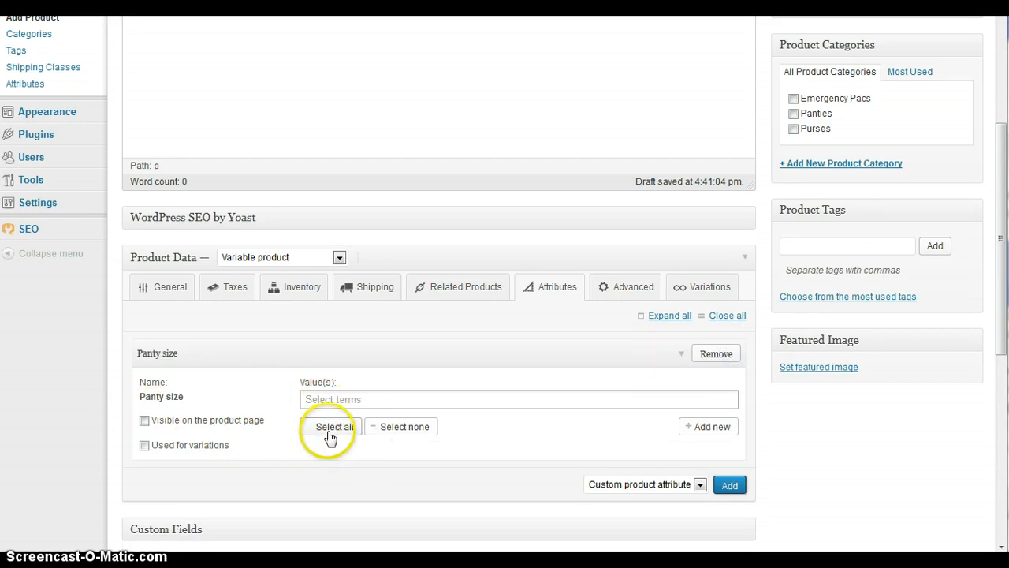
{"action": "left_click", "coordinate": [519, 399]}
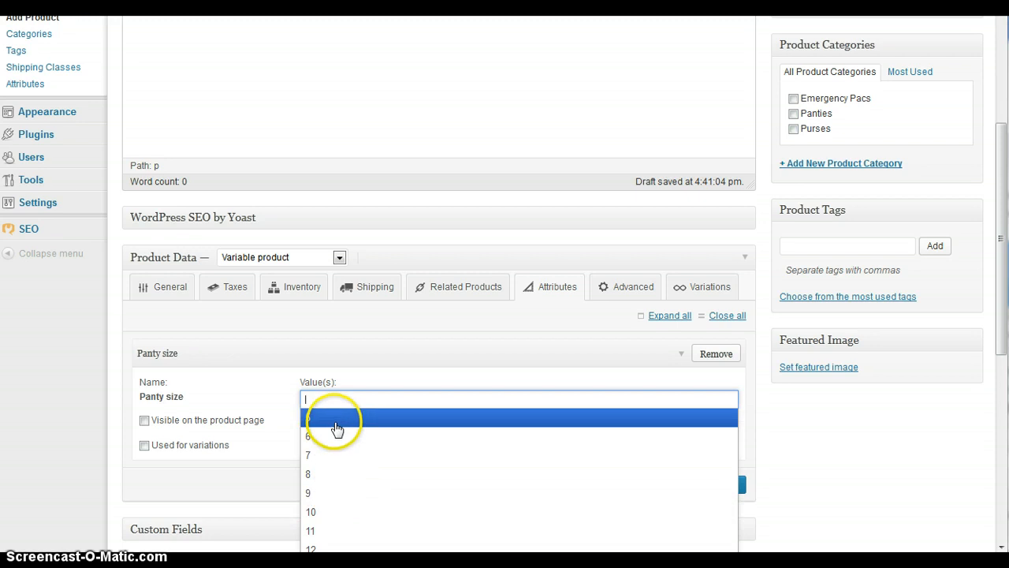
{"action": "left_click", "coordinate": [337, 419]}
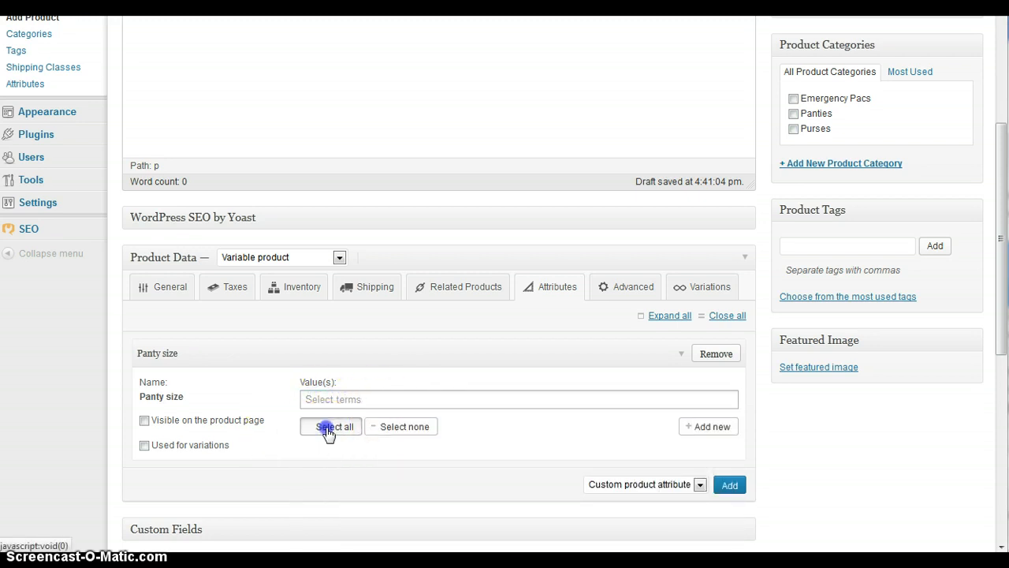
{"action": "left_click", "coordinate": [335, 426]}
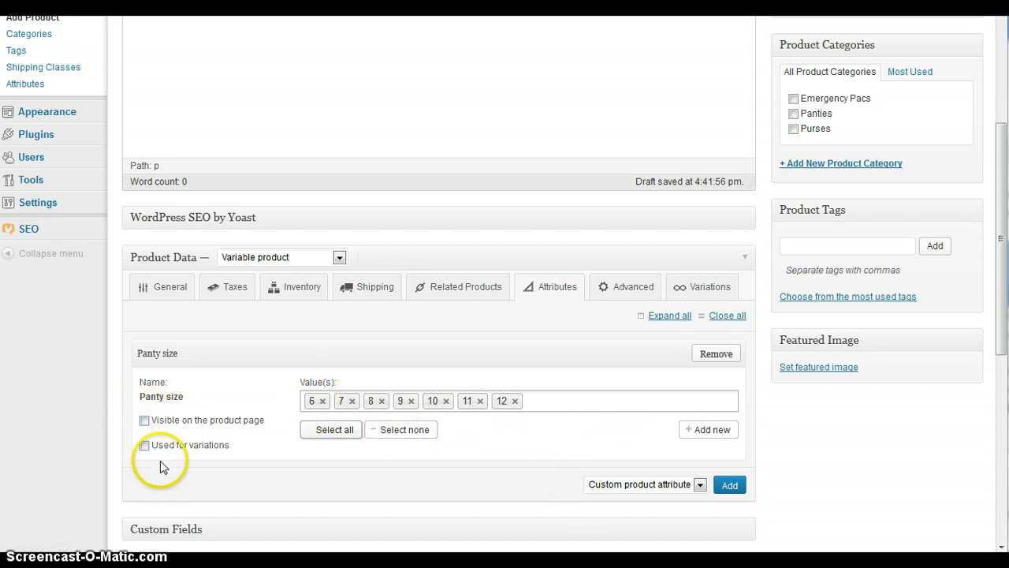
{"action": "left_click", "coordinate": [144, 420]}
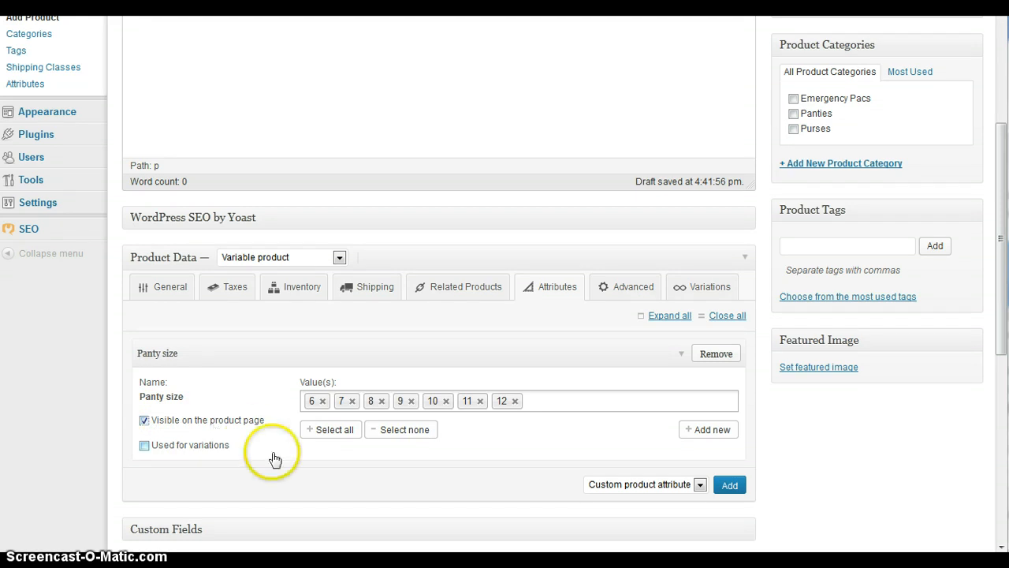
{"action": "left_click", "coordinate": [144, 445]}
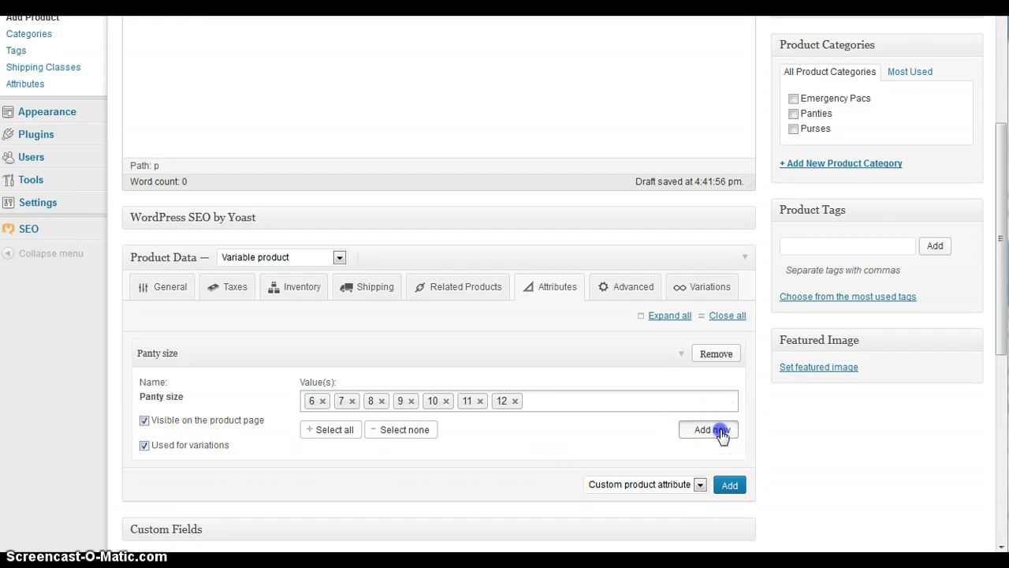
Add the Panty color attribute with all colours: Pearl beige, Black, White.
{"action": "left_click", "coordinate": [708, 429]}
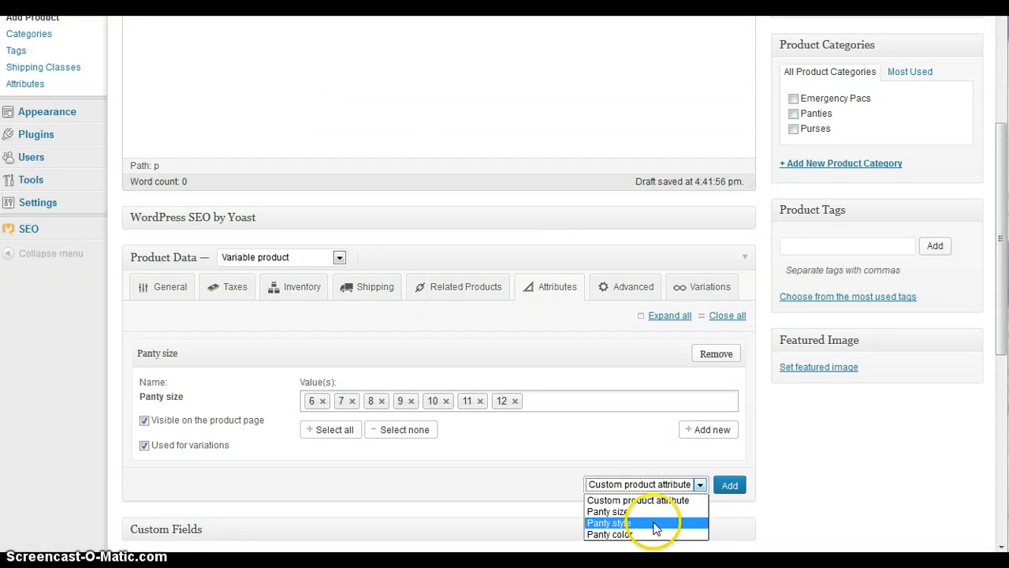
{"action": "left_click", "coordinate": [609, 534]}
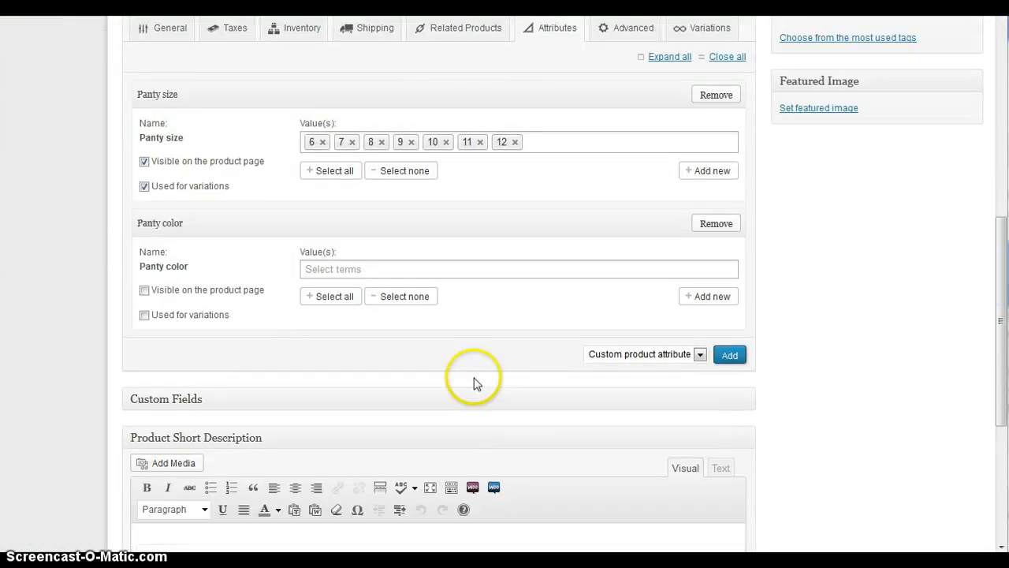
{"action": "left_click", "coordinate": [330, 298]}
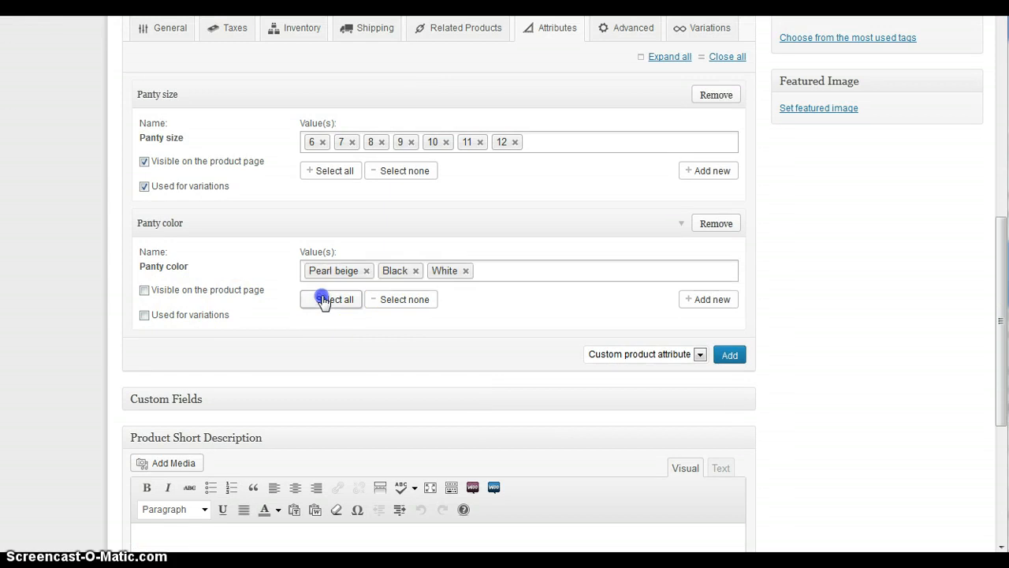
{"action": "left_click", "coordinate": [145, 290]}
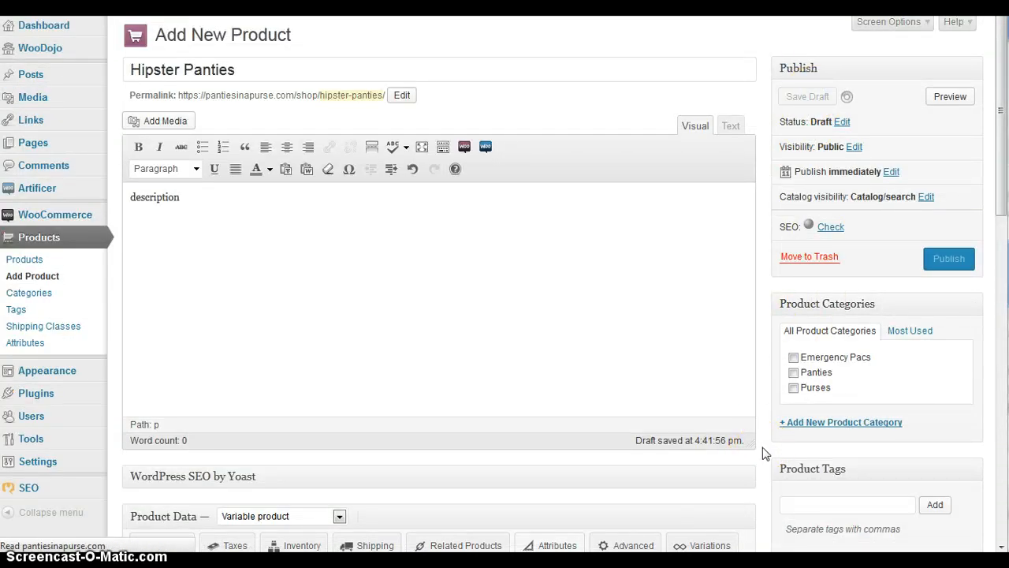
Create a new product variation in the Variations tab.
{"action": "scroll", "scroll_direction": "down", "scroll_amount": 3}
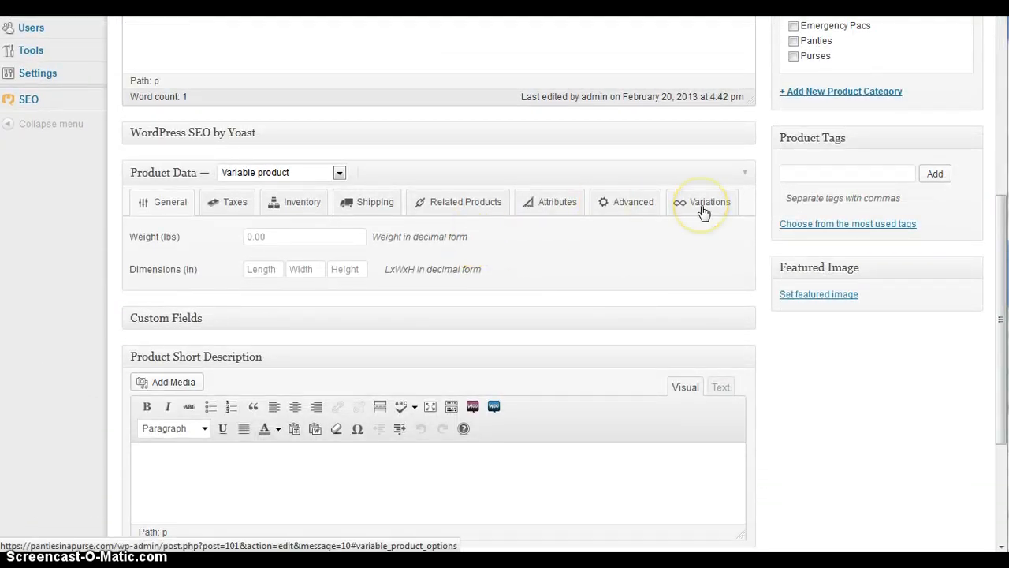
{"action": "left_click", "coordinate": [709, 201]}
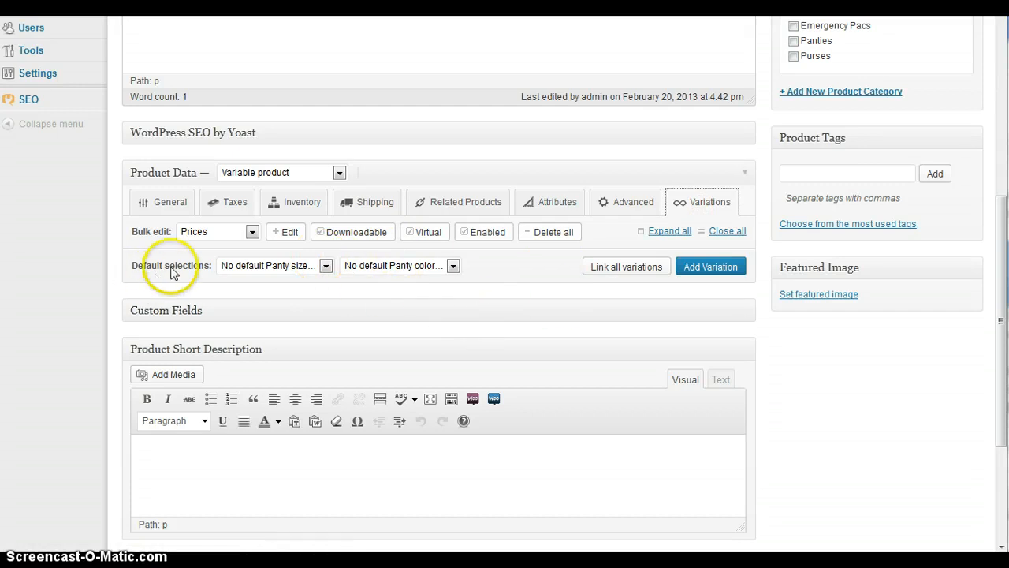
{"action": "left_click", "coordinate": [272, 265]}
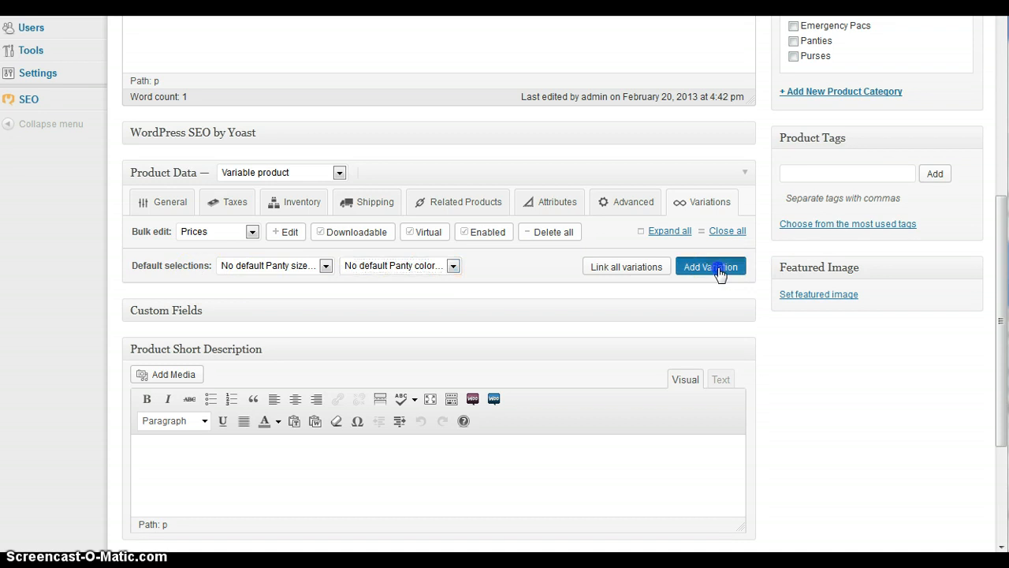
{"action": "left_click", "coordinate": [711, 265]}
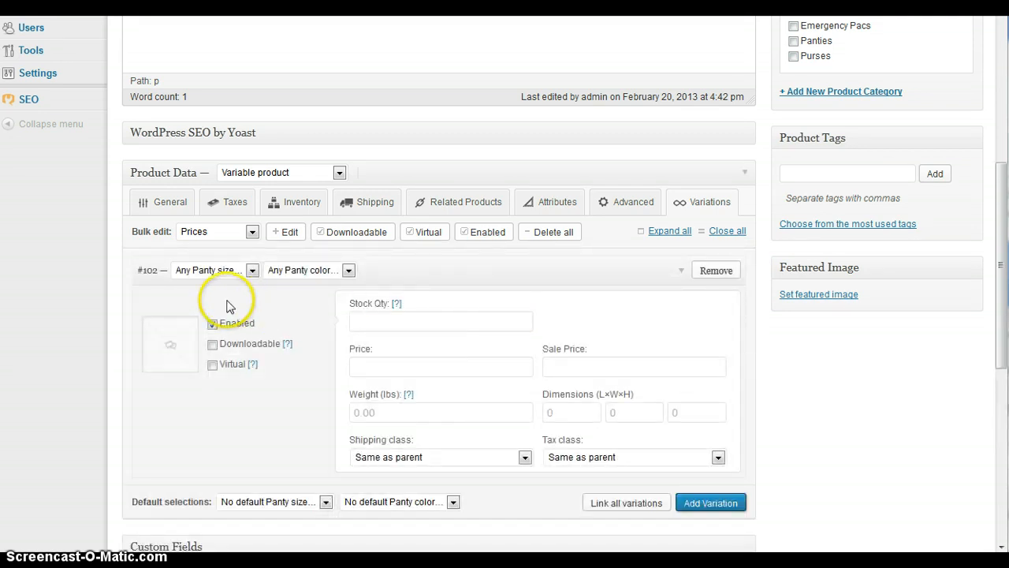
{"action": "mouse_move", "coordinate": [528, 295]}
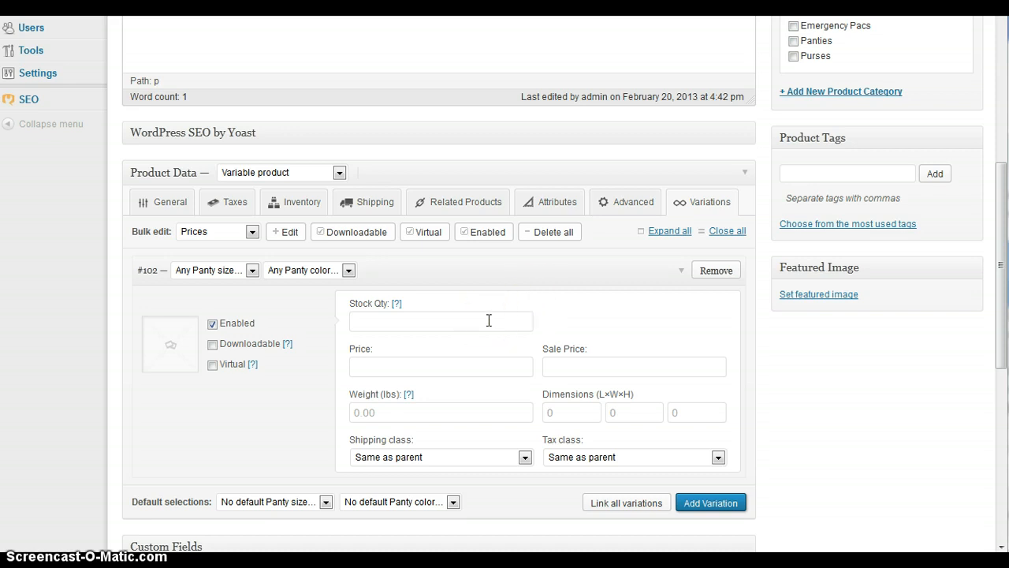
{"action": "mouse_move", "coordinate": [415, 268]}
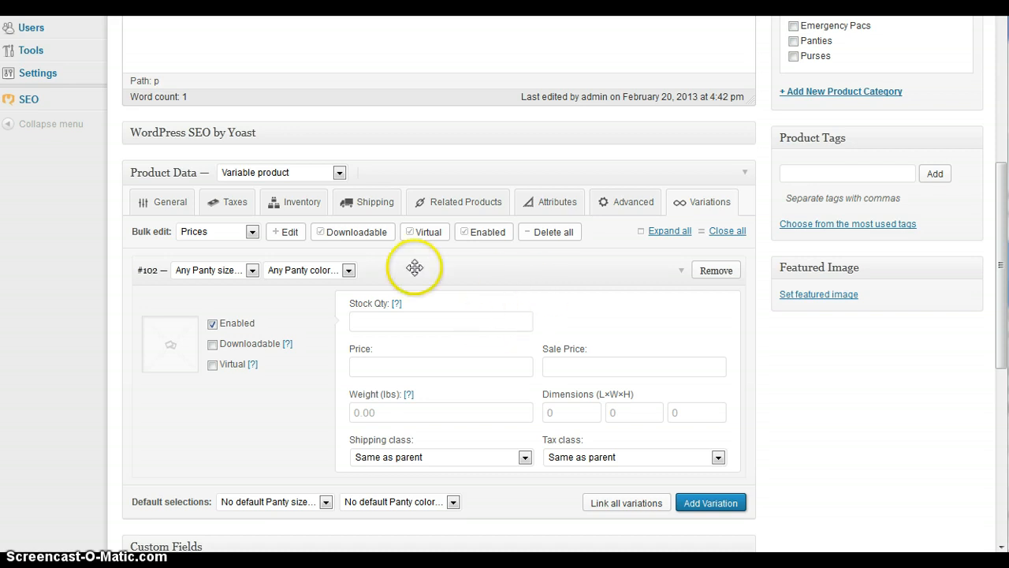
{"action": "mouse_move", "coordinate": [414, 315]}
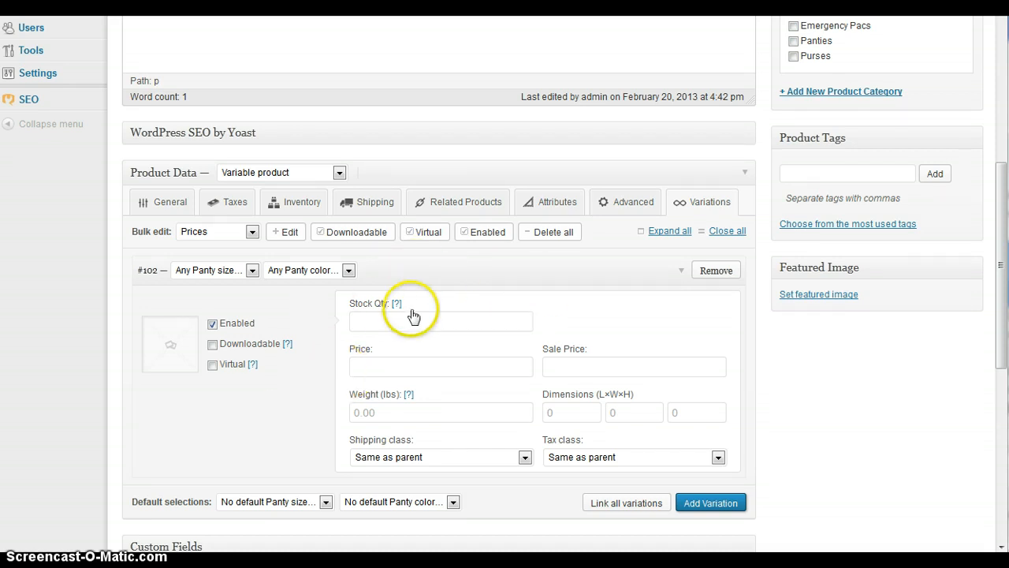
Price variation #102 at 5 and make sure it is enabled.
{"action": "left_click", "coordinate": [440, 321]}
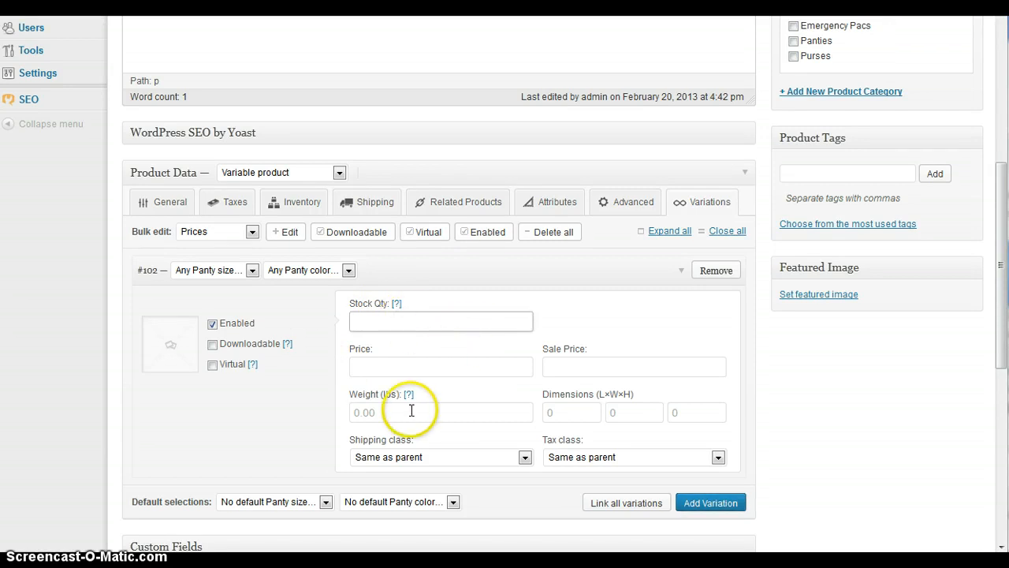
{"action": "left_click", "coordinate": [440, 366]}
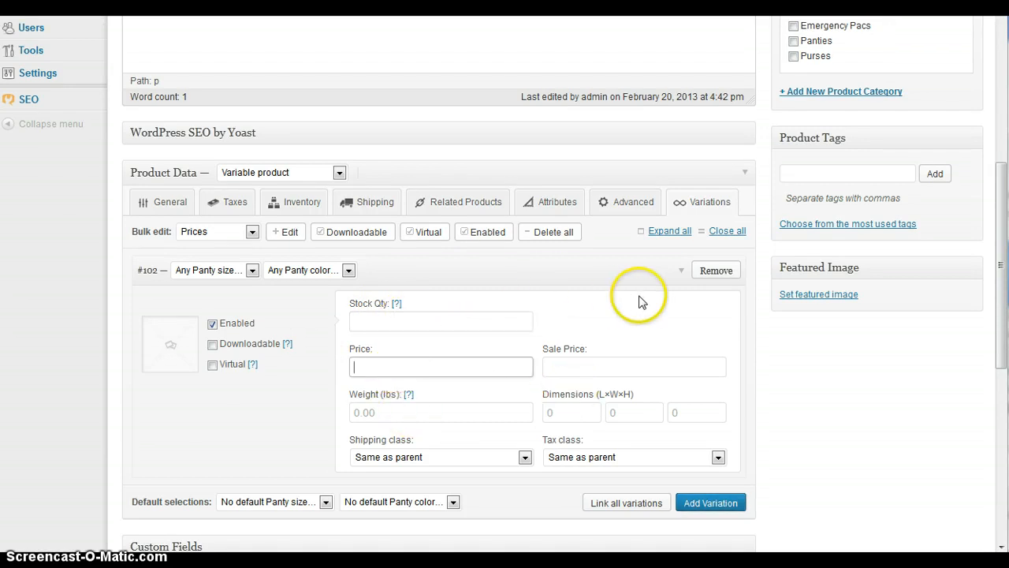
{"action": "type", "text": "5"}
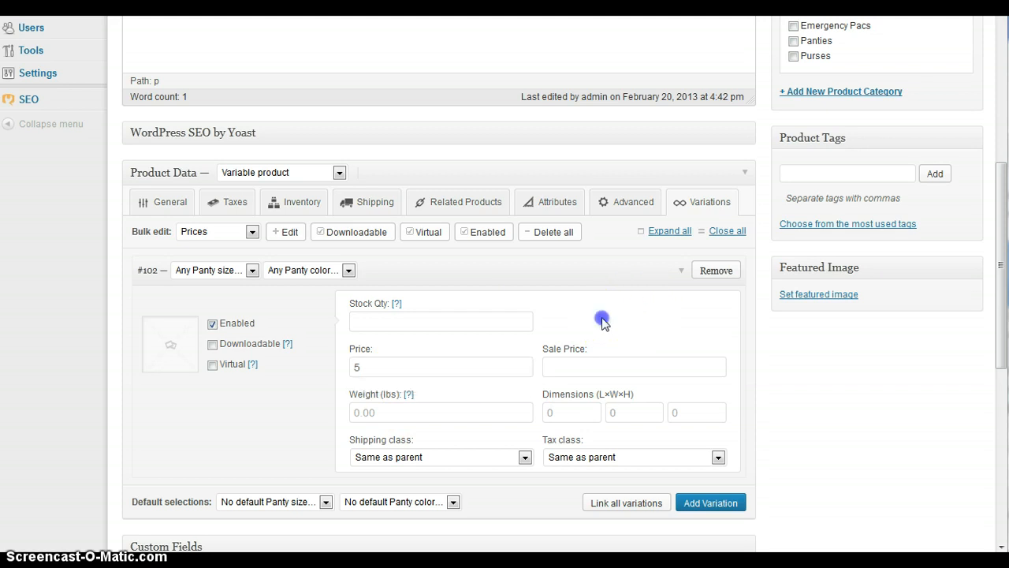
{"action": "mouse_move", "coordinate": [307, 447]}
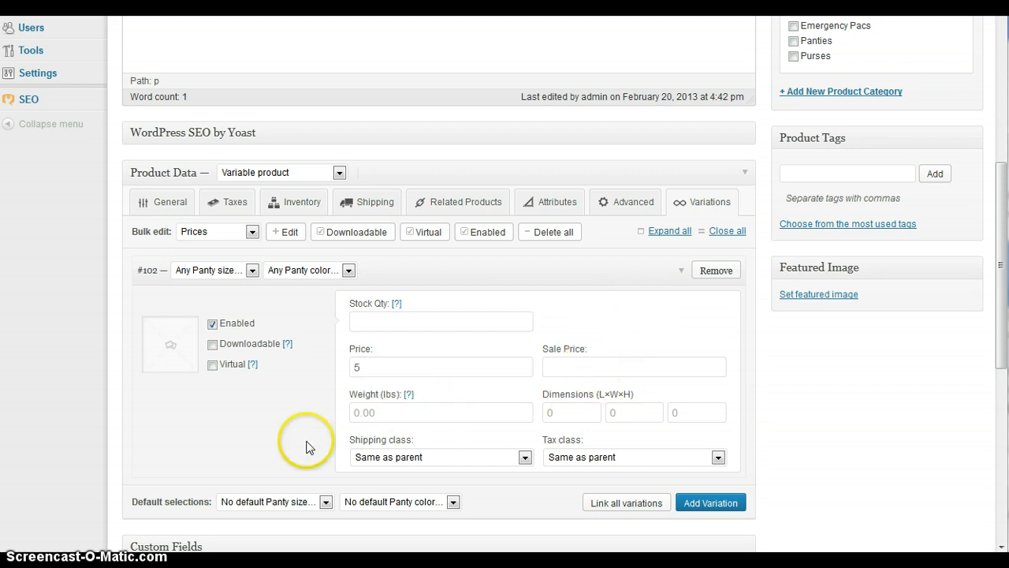
{"action": "mouse_move", "coordinate": [309, 345]}
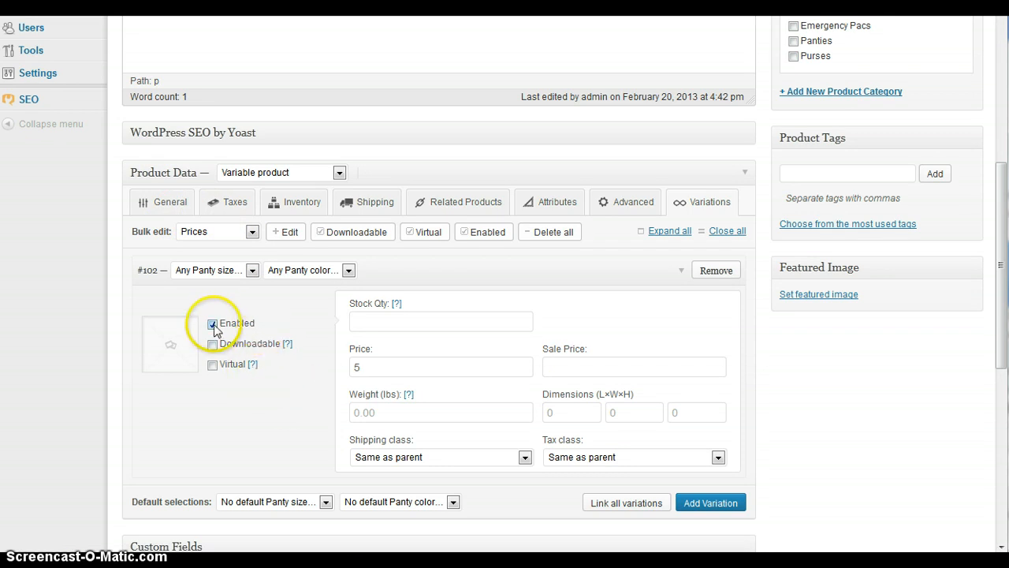
{"action": "left_click", "coordinate": [212, 324]}
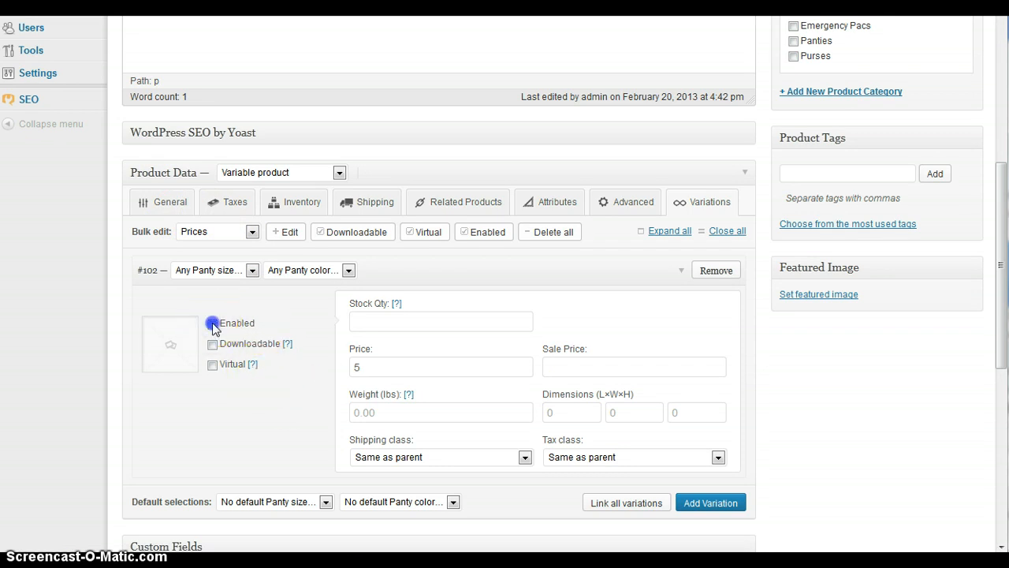
{"action": "left_click", "coordinate": [212, 322]}
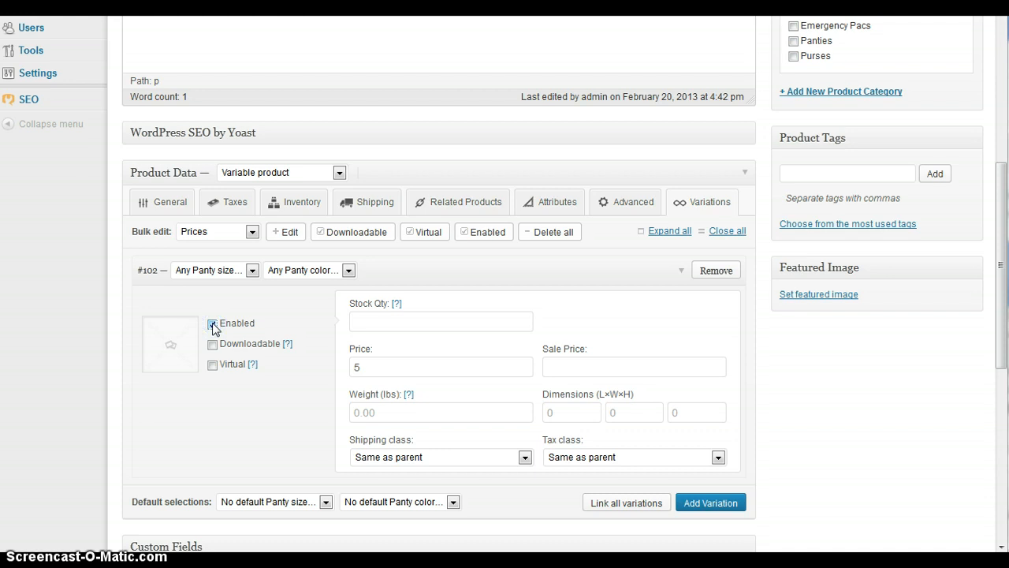
{"action": "left_click", "coordinate": [212, 323]}
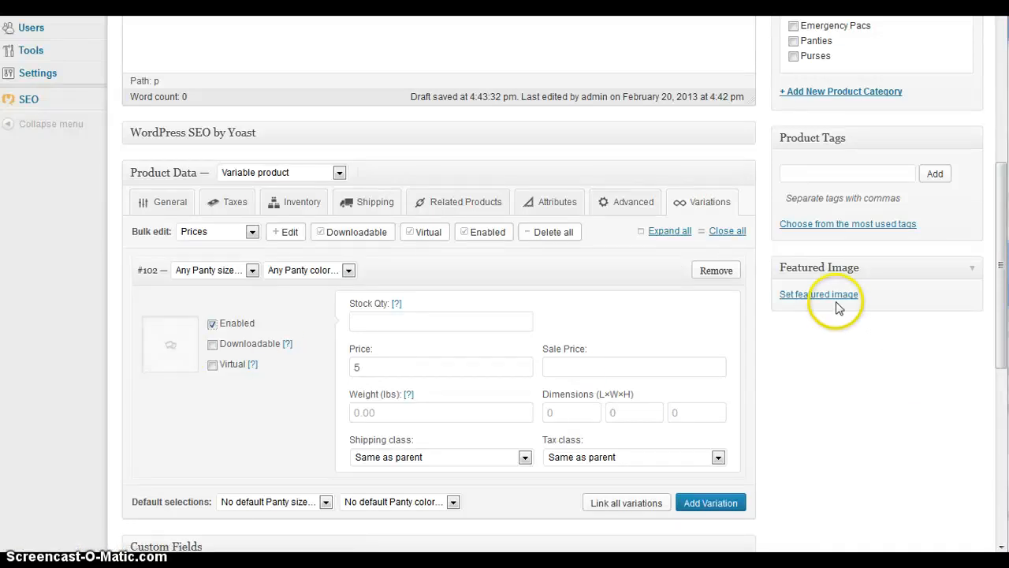
{"action": "mouse_move", "coordinate": [745, 335]}
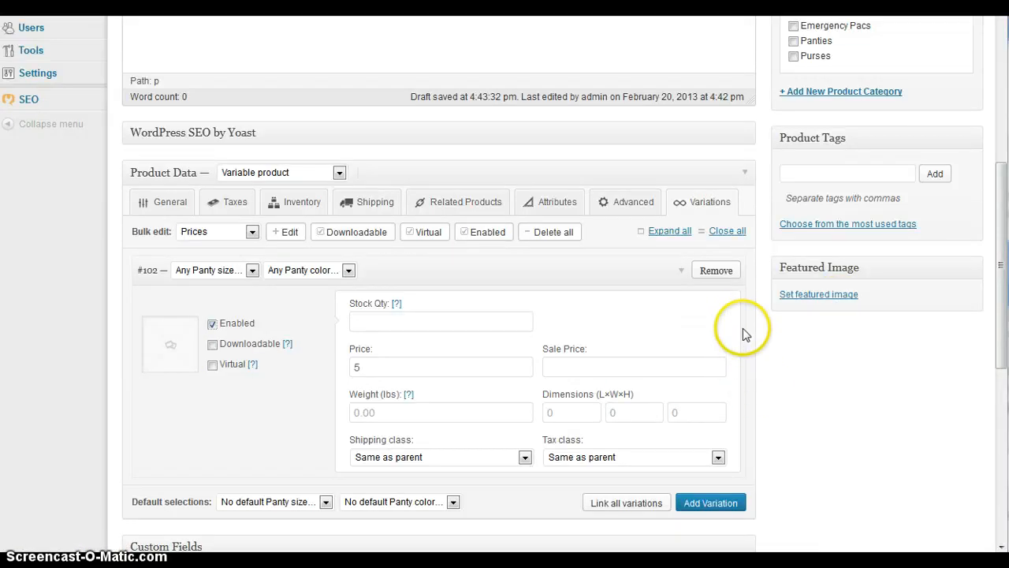
{"action": "mouse_move", "coordinate": [753, 343]}
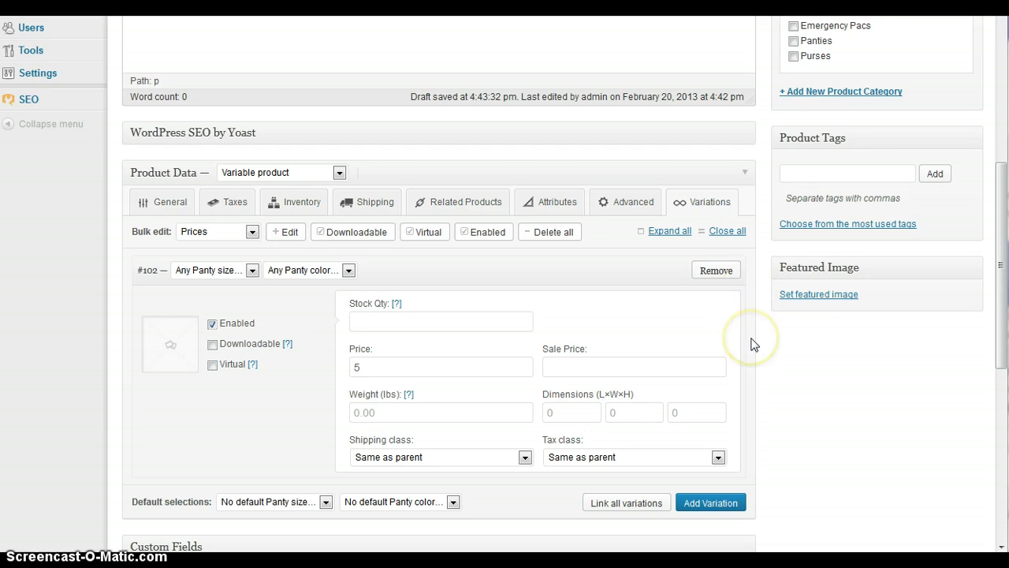
{"action": "mouse_move", "coordinate": [508, 268]}
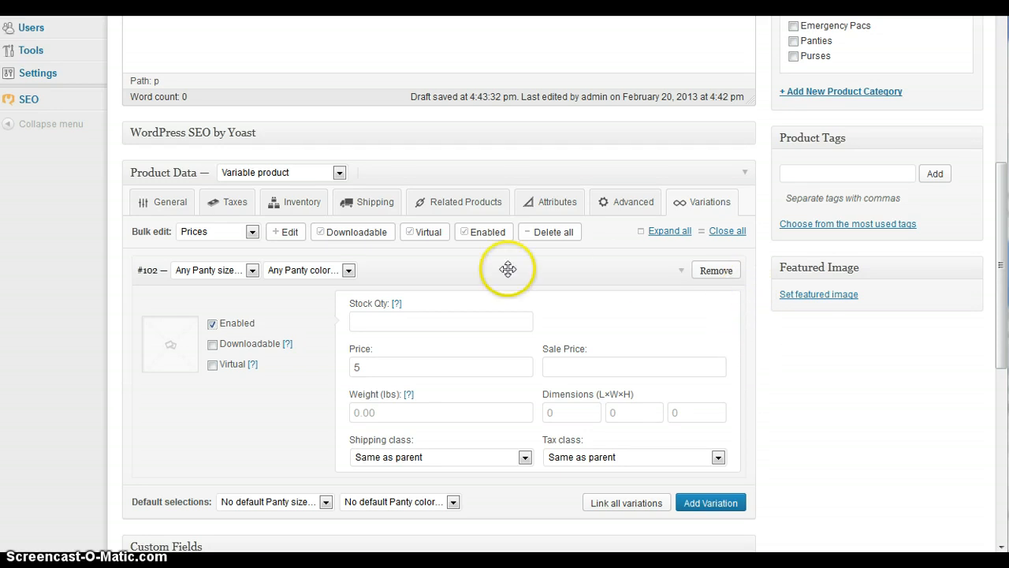
{"action": "mouse_move", "coordinate": [450, 268]}
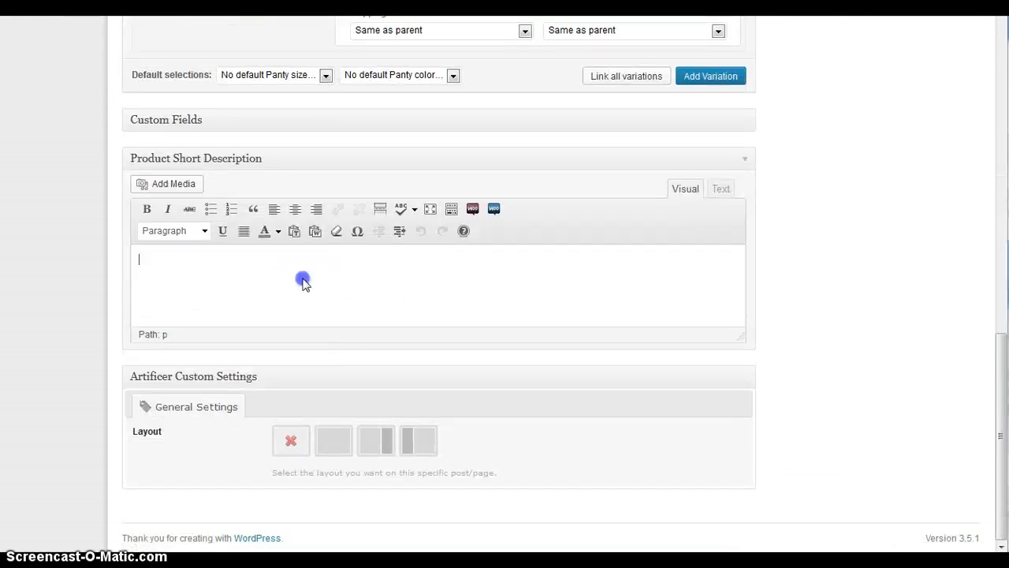
Type a short product description and file the product under the Panties category.
{"action": "type", "text": "sj"}
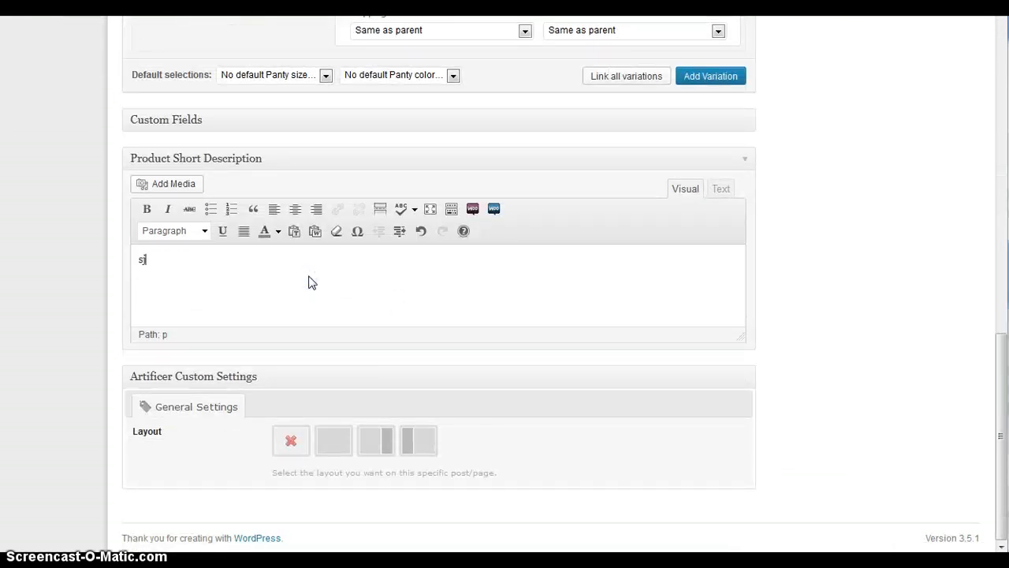
{"action": "type", "text": "hort"}
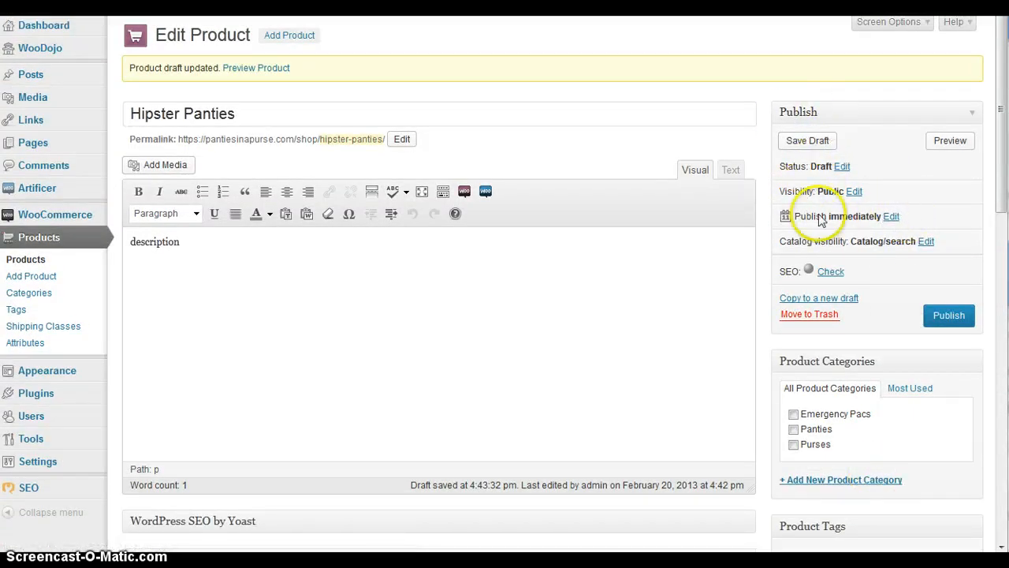
{"action": "left_click", "coordinate": [793, 429]}
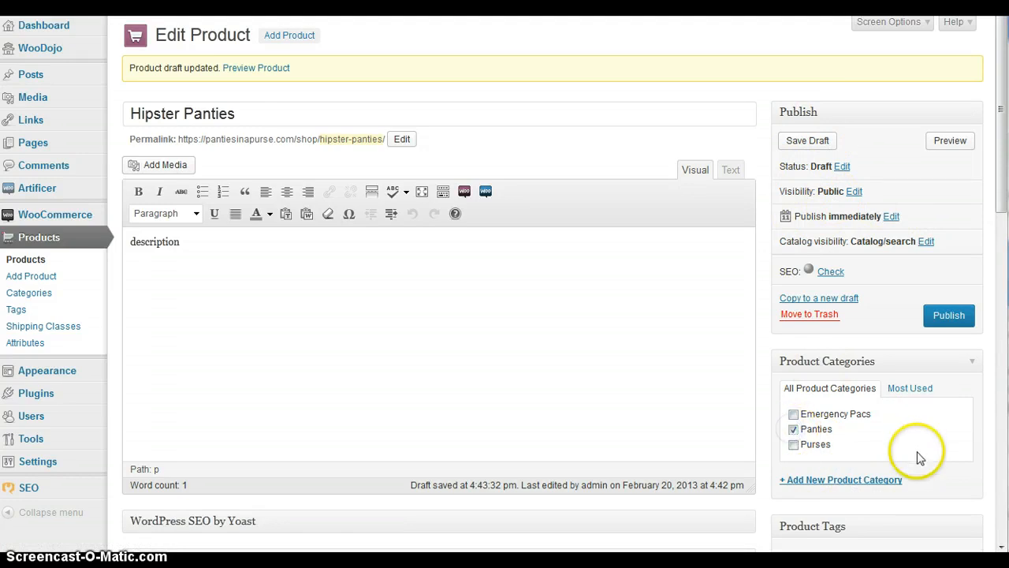
{"action": "scroll", "scroll_direction": "down", "scroll_amount": 3}
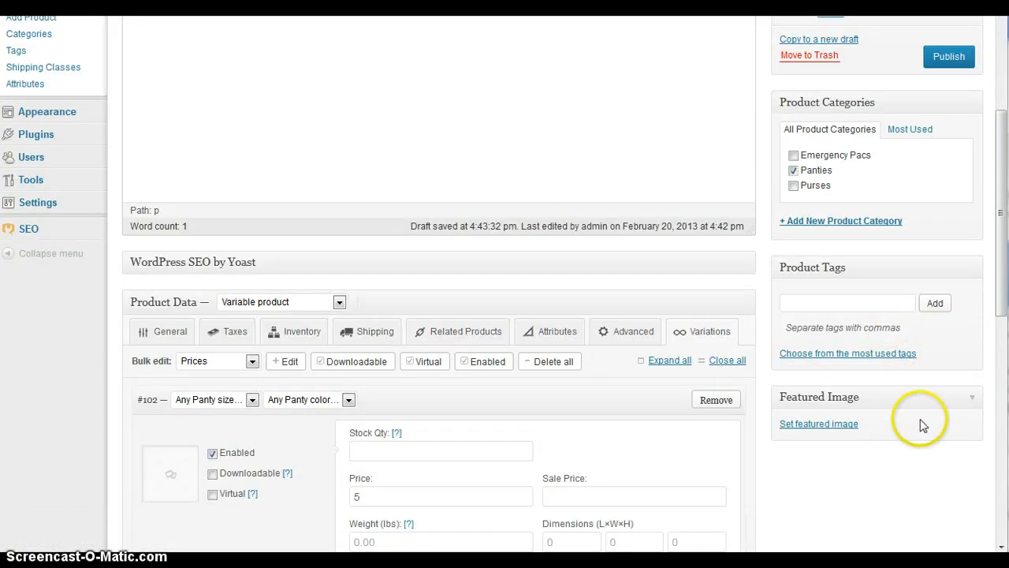
Set the beige hipster.jpg photo from the Media Library as the featured image.
{"action": "left_click", "coordinate": [819, 424]}
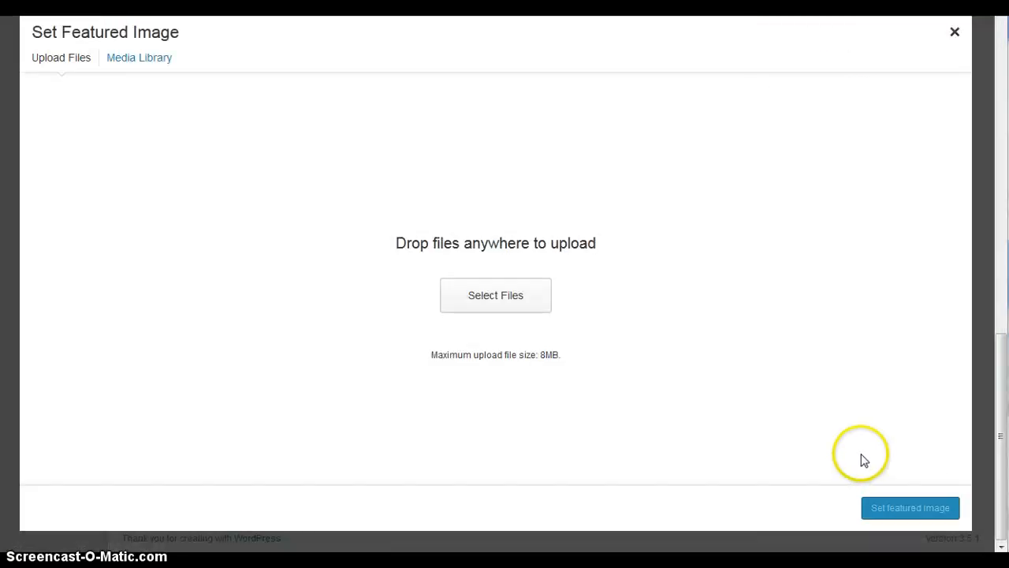
{"action": "mouse_move", "coordinate": [496, 295]}
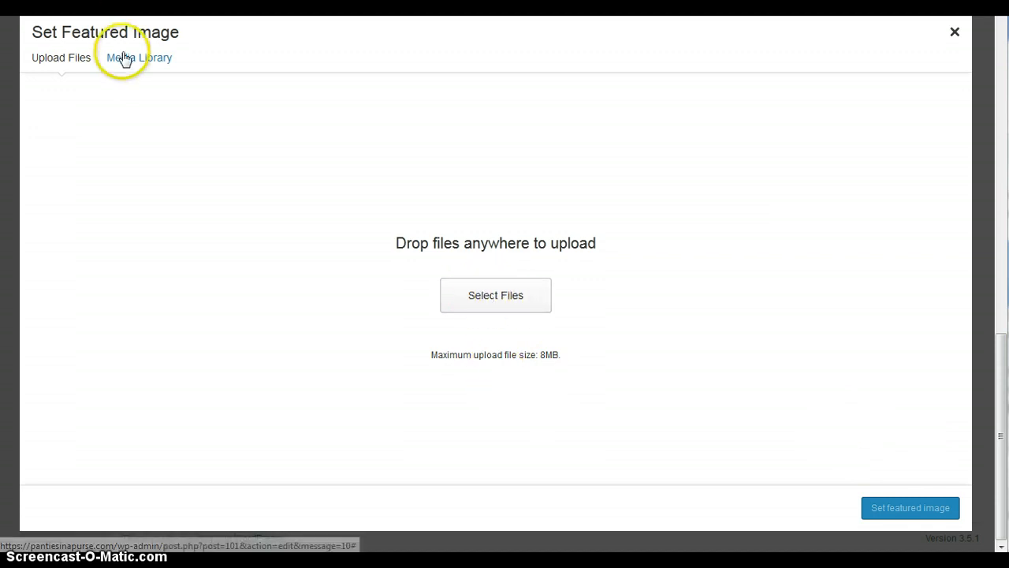
{"action": "left_click", "coordinate": [139, 56]}
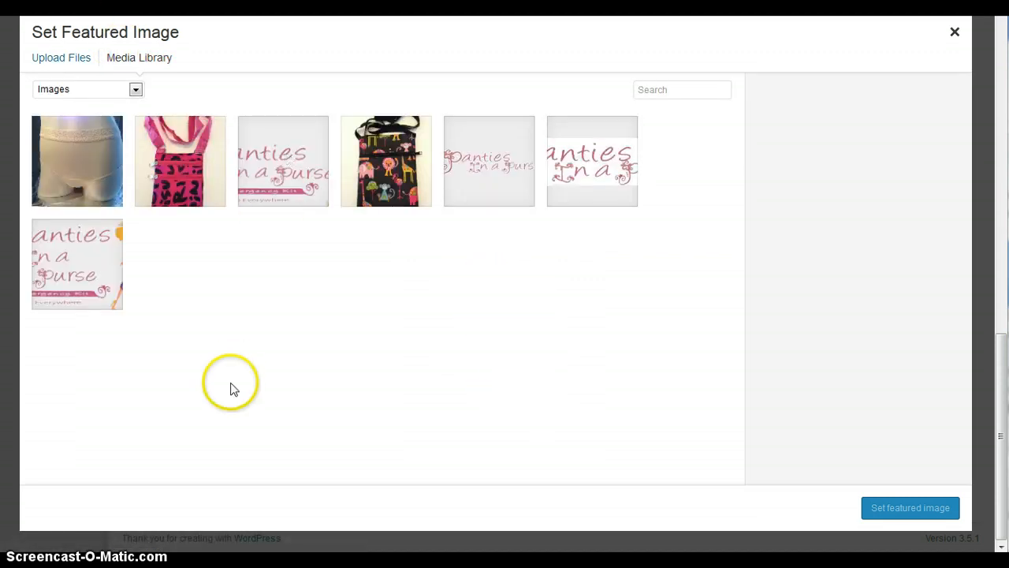
{"action": "left_click", "coordinate": [61, 57]}
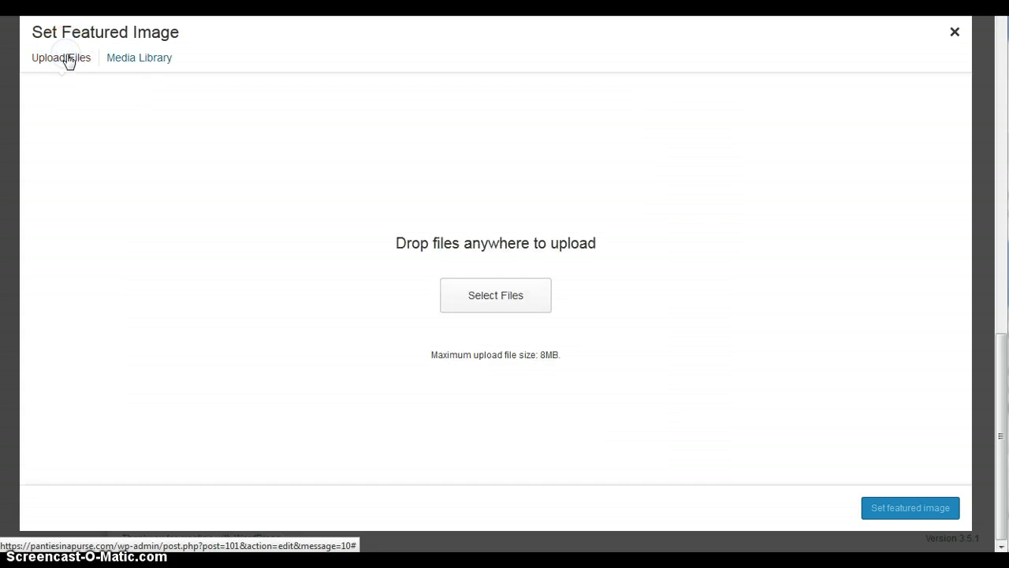
{"action": "left_click", "coordinate": [138, 57]}
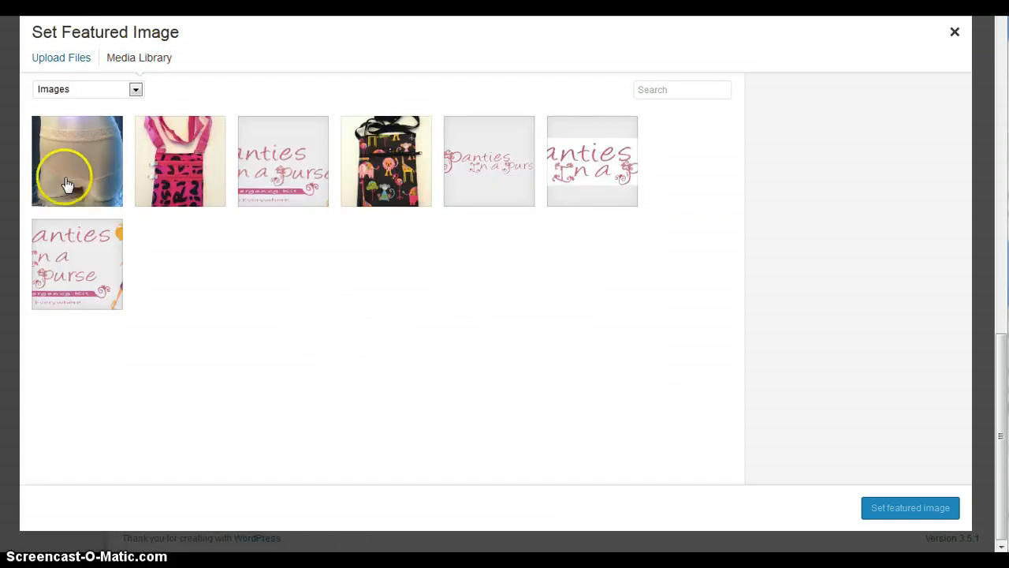
{"action": "left_click", "coordinate": [76, 161]}
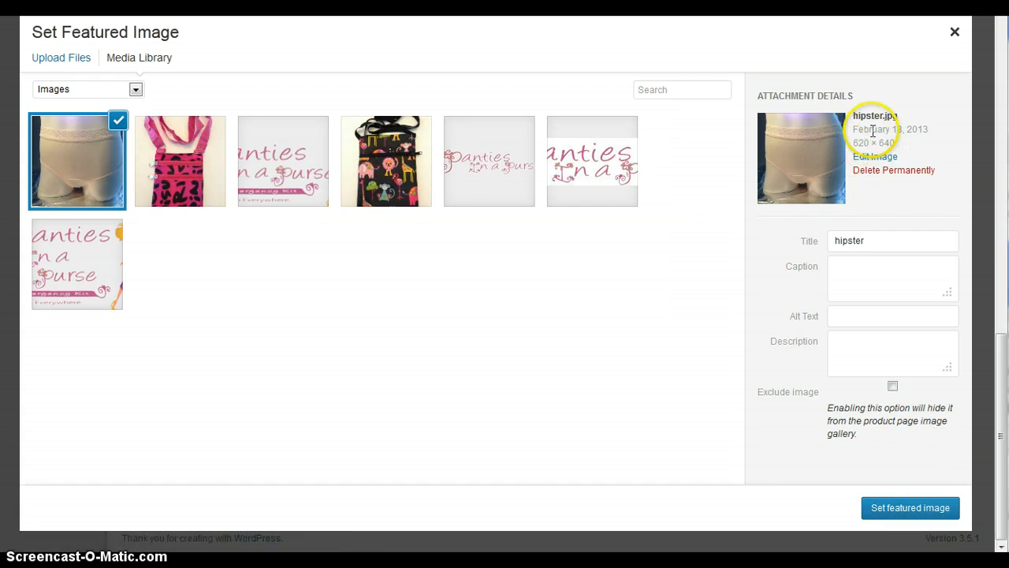
{"action": "left_click", "coordinate": [910, 507]}
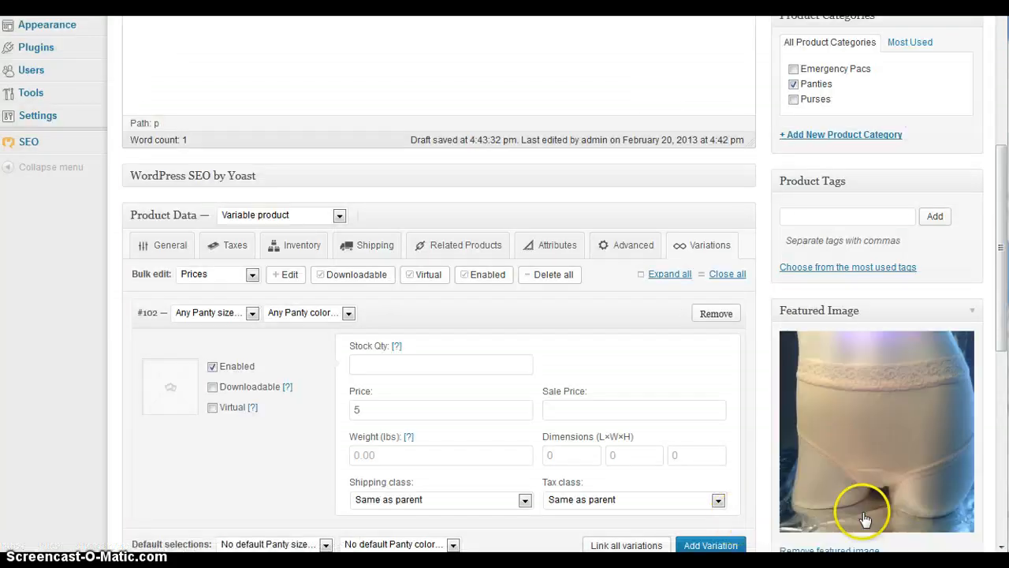
{"action": "scroll", "scroll_direction": "down", "scroll_amount": 3}
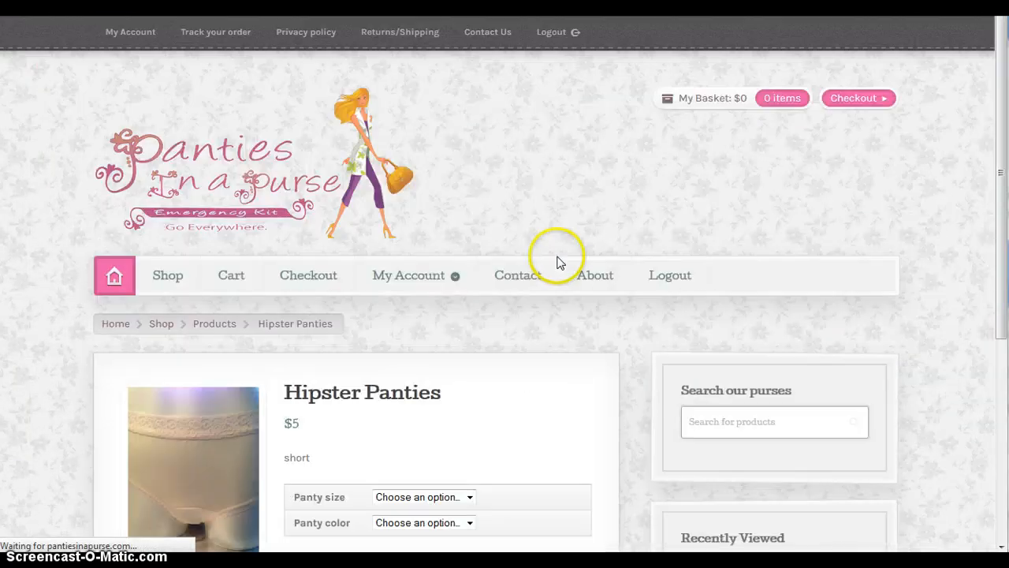
{"action": "scroll", "scroll_direction": "down", "scroll_amount": 3}
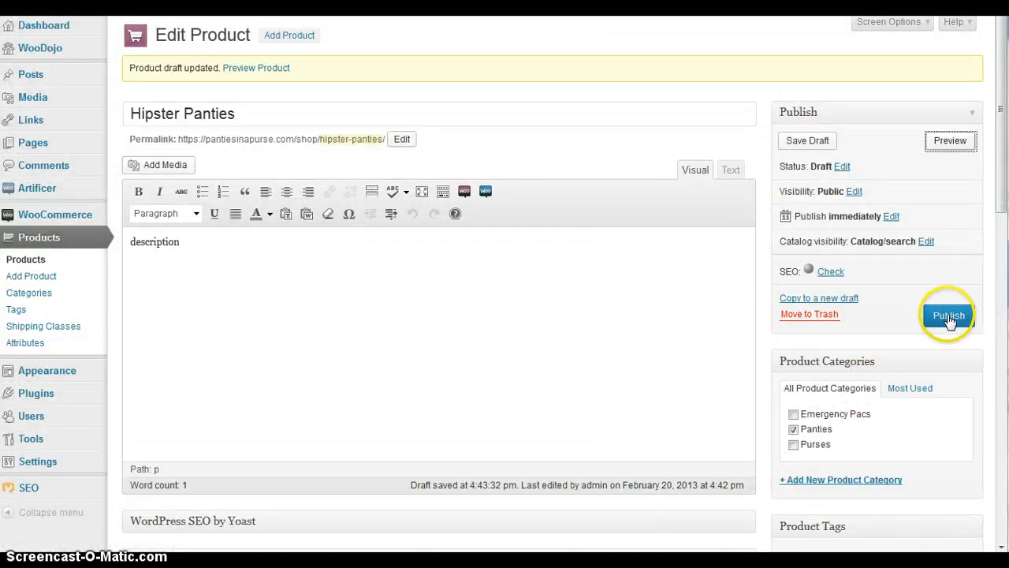
Publish the Hipster Panties product.
{"action": "left_click", "coordinate": [948, 315]}
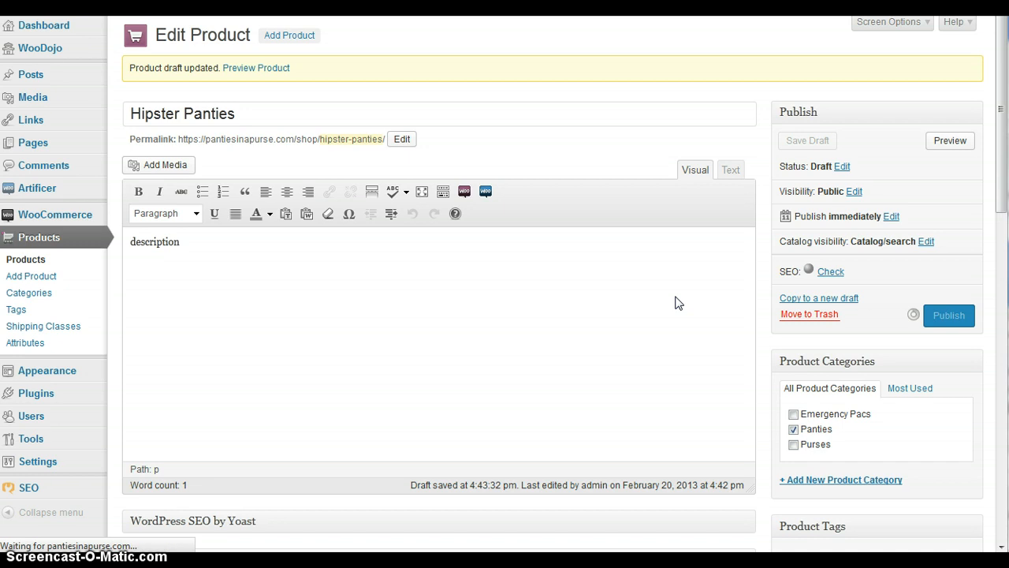
{"action": "left_click", "coordinate": [949, 315]}
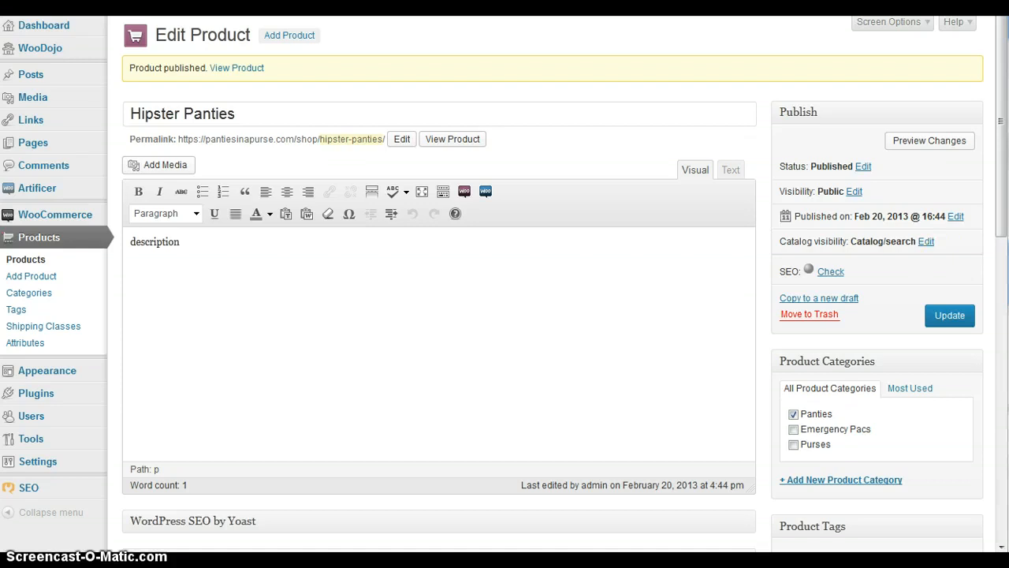
{"action": "mouse_move", "coordinate": [1001, 190]}
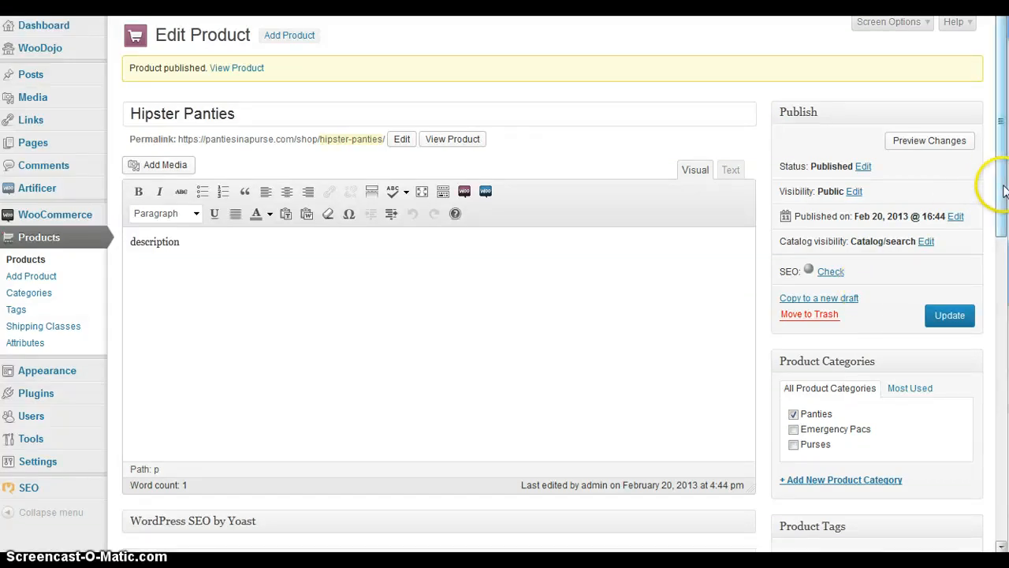
{"action": "mouse_move", "coordinate": [1001, 193]}
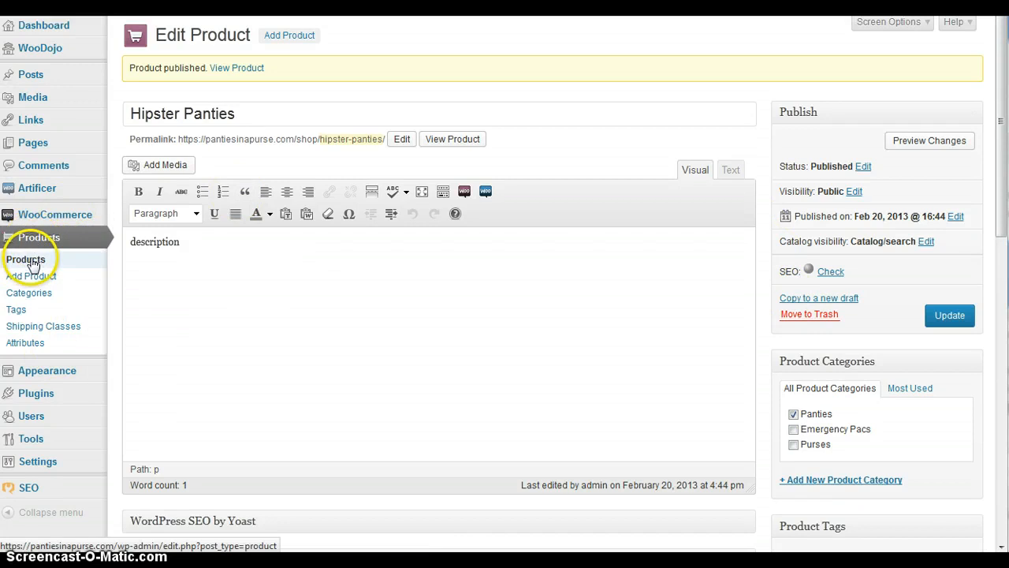
Open Products > Products and review the seven listed products.
{"action": "left_click", "coordinate": [25, 259]}
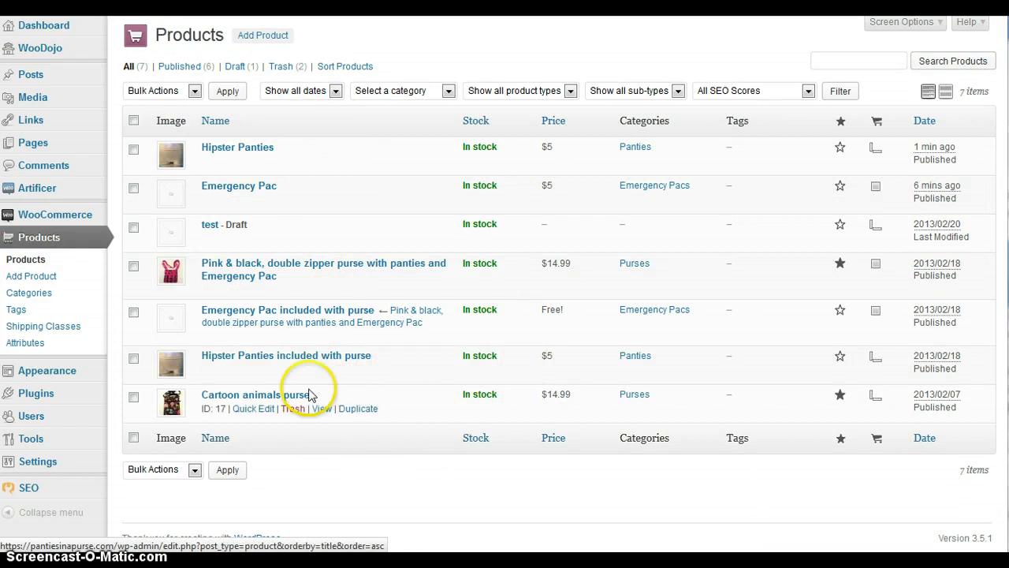
{"action": "left_click", "coordinate": [475, 120]}
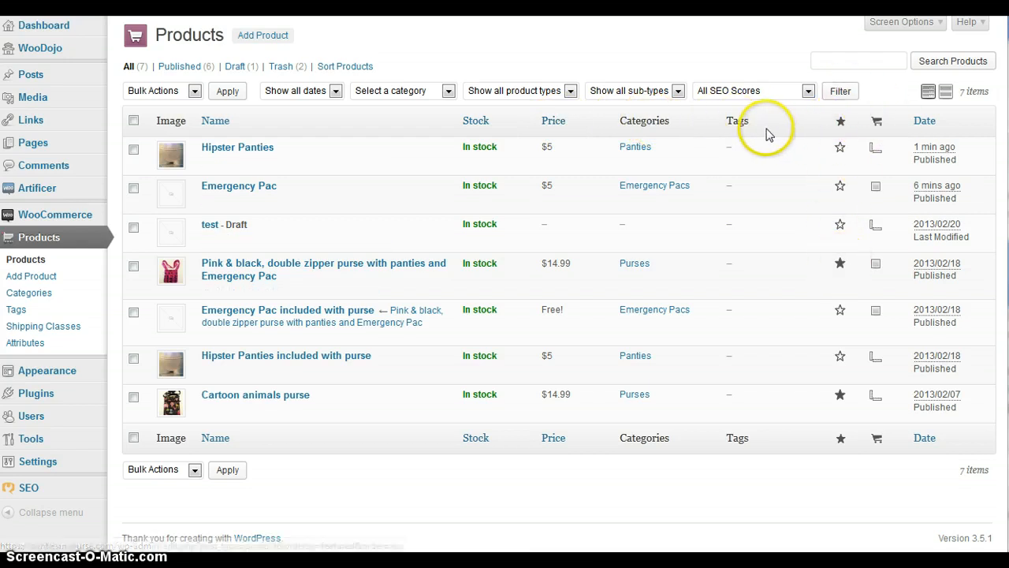
{"action": "mouse_move", "coordinate": [237, 147]}
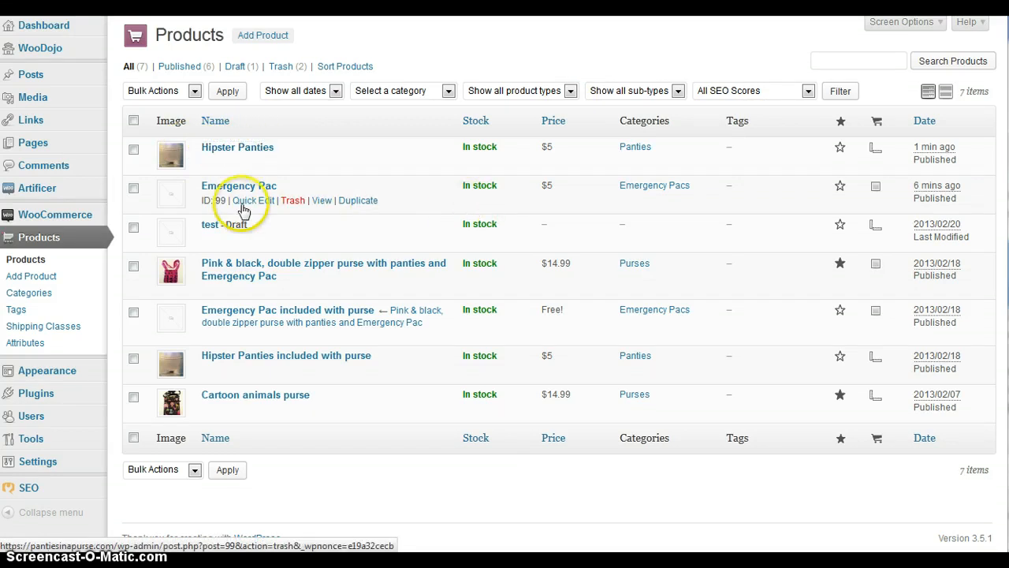
Reopen the Hipster Panties Edit Product page from the products list.
{"action": "left_click", "coordinate": [238, 147]}
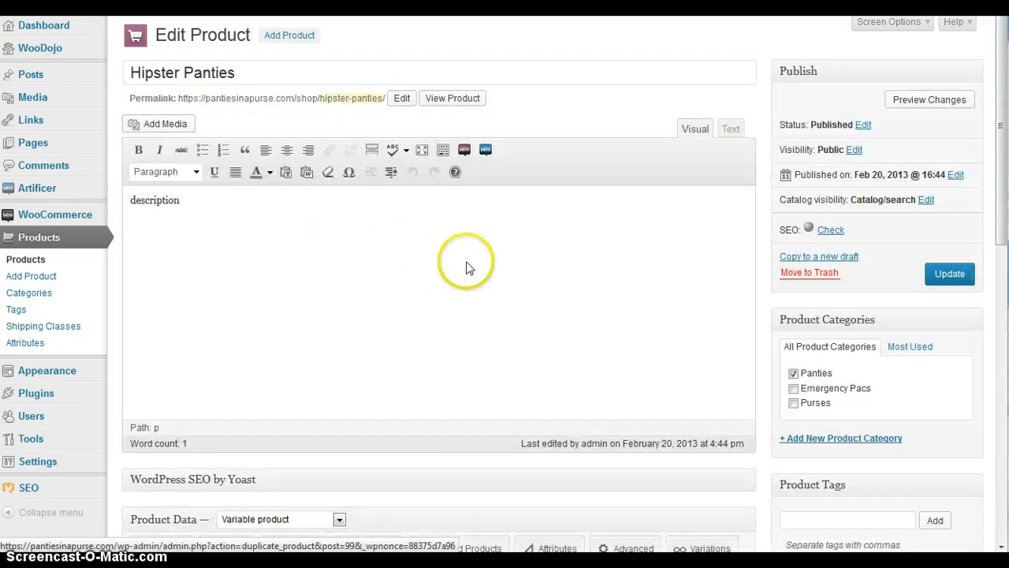
{"action": "scroll", "scroll_direction": "down", "scroll_amount": 3}
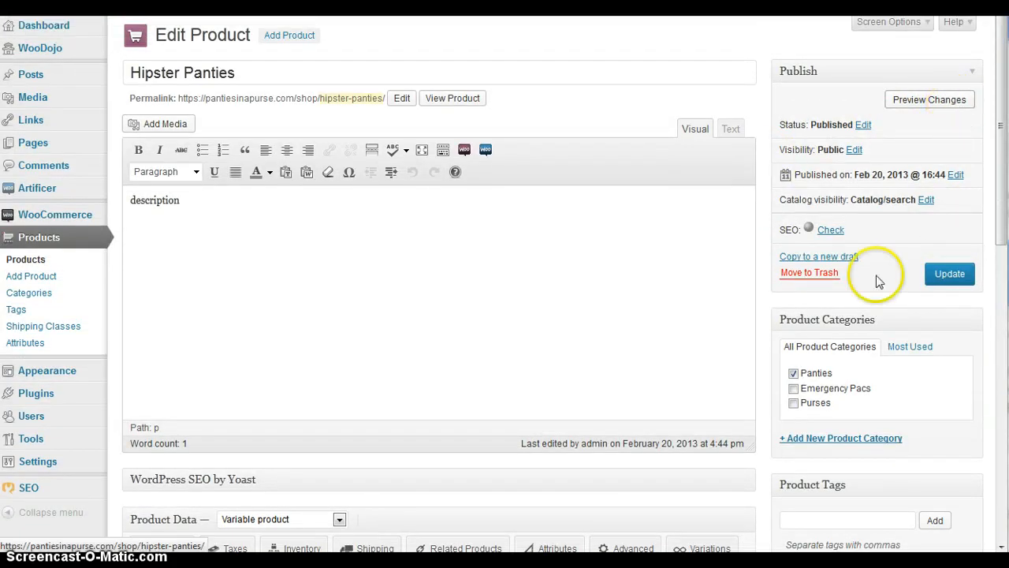
{"action": "mouse_move", "coordinate": [859, 280]}
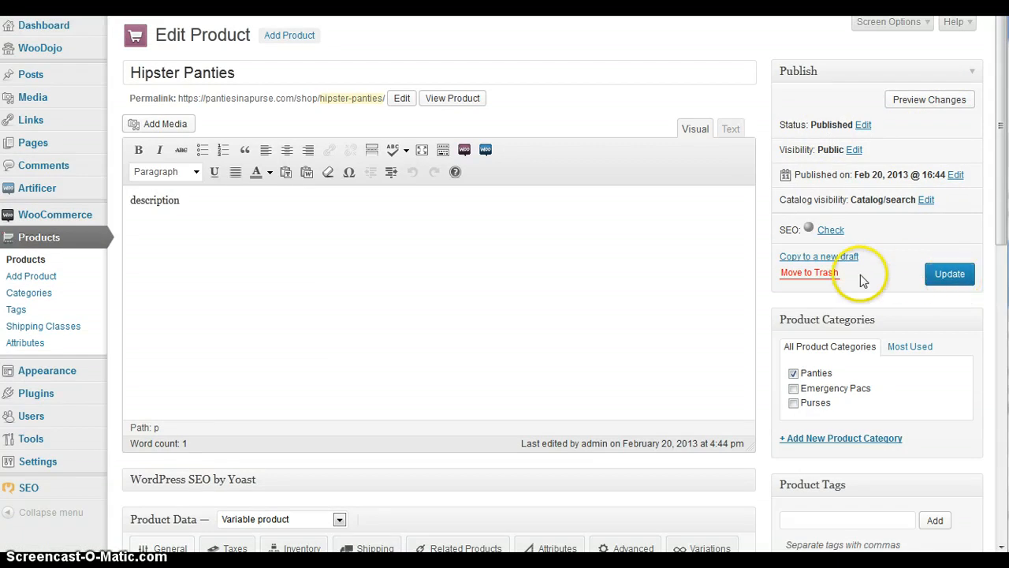